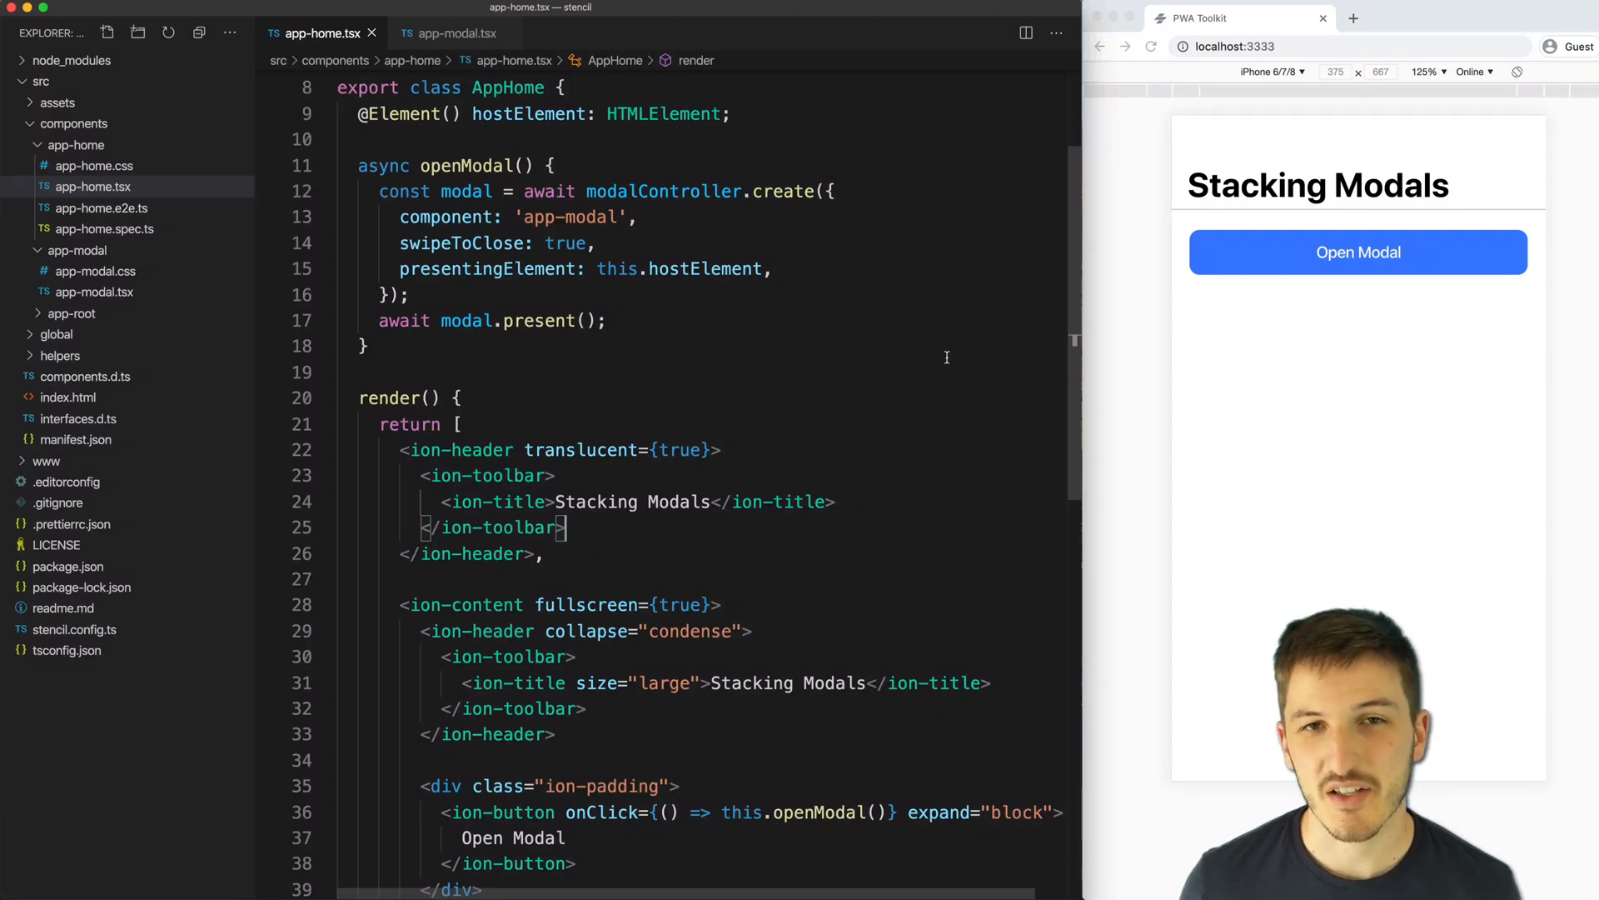
- Open, dismiss, reopen and stack Swipe to Close modals in the Stencil demo
left_click(1357, 255)
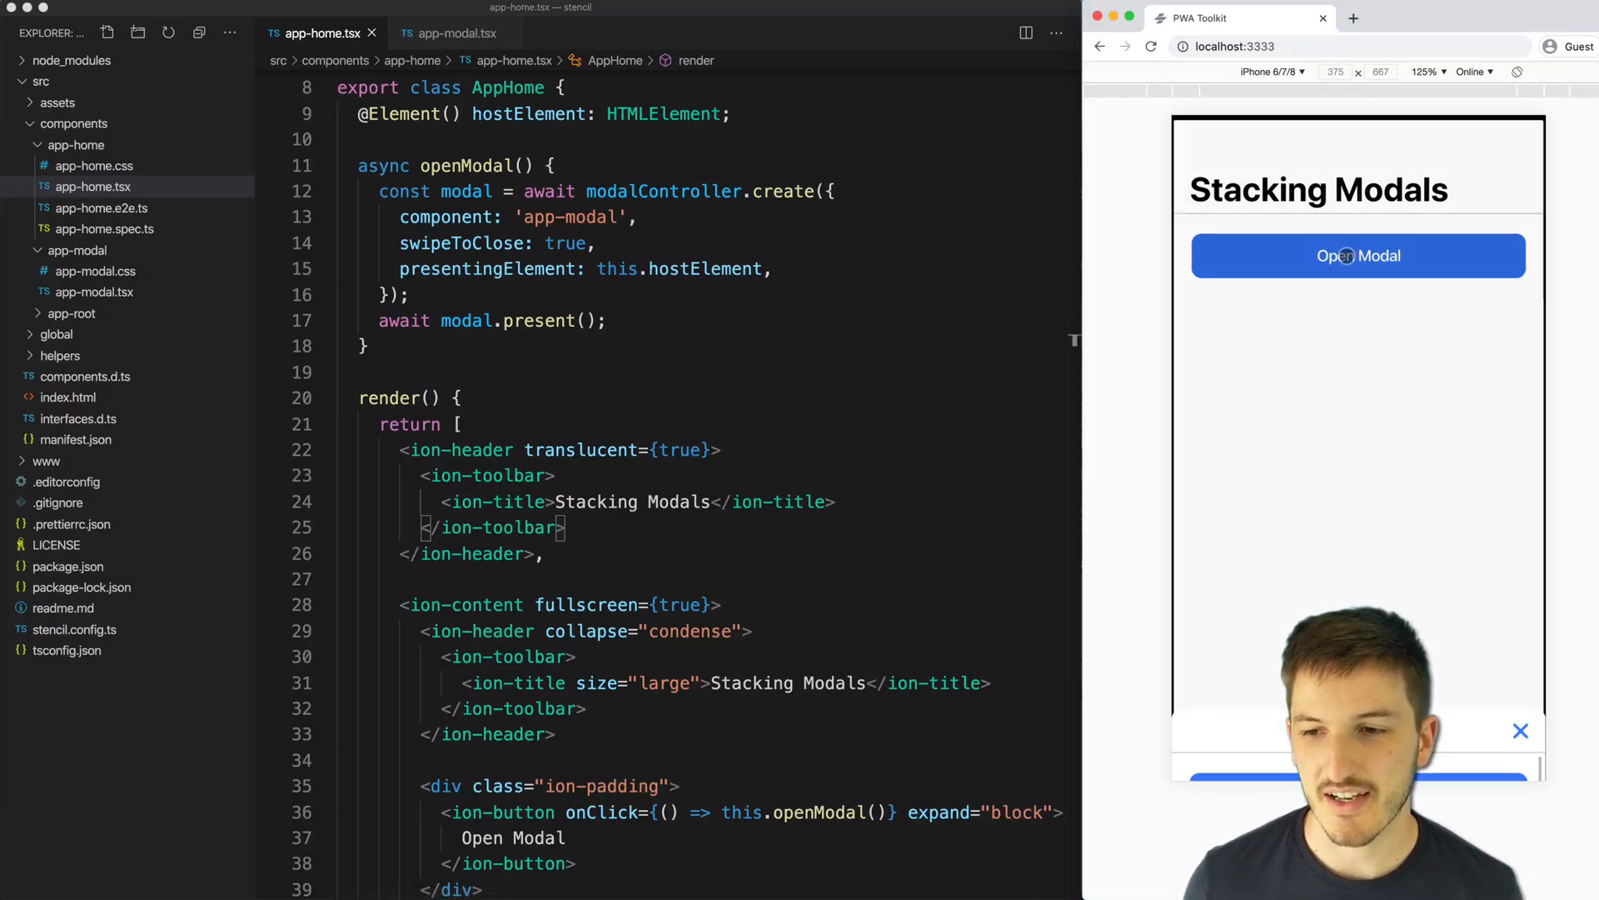
left_click(1357, 254)
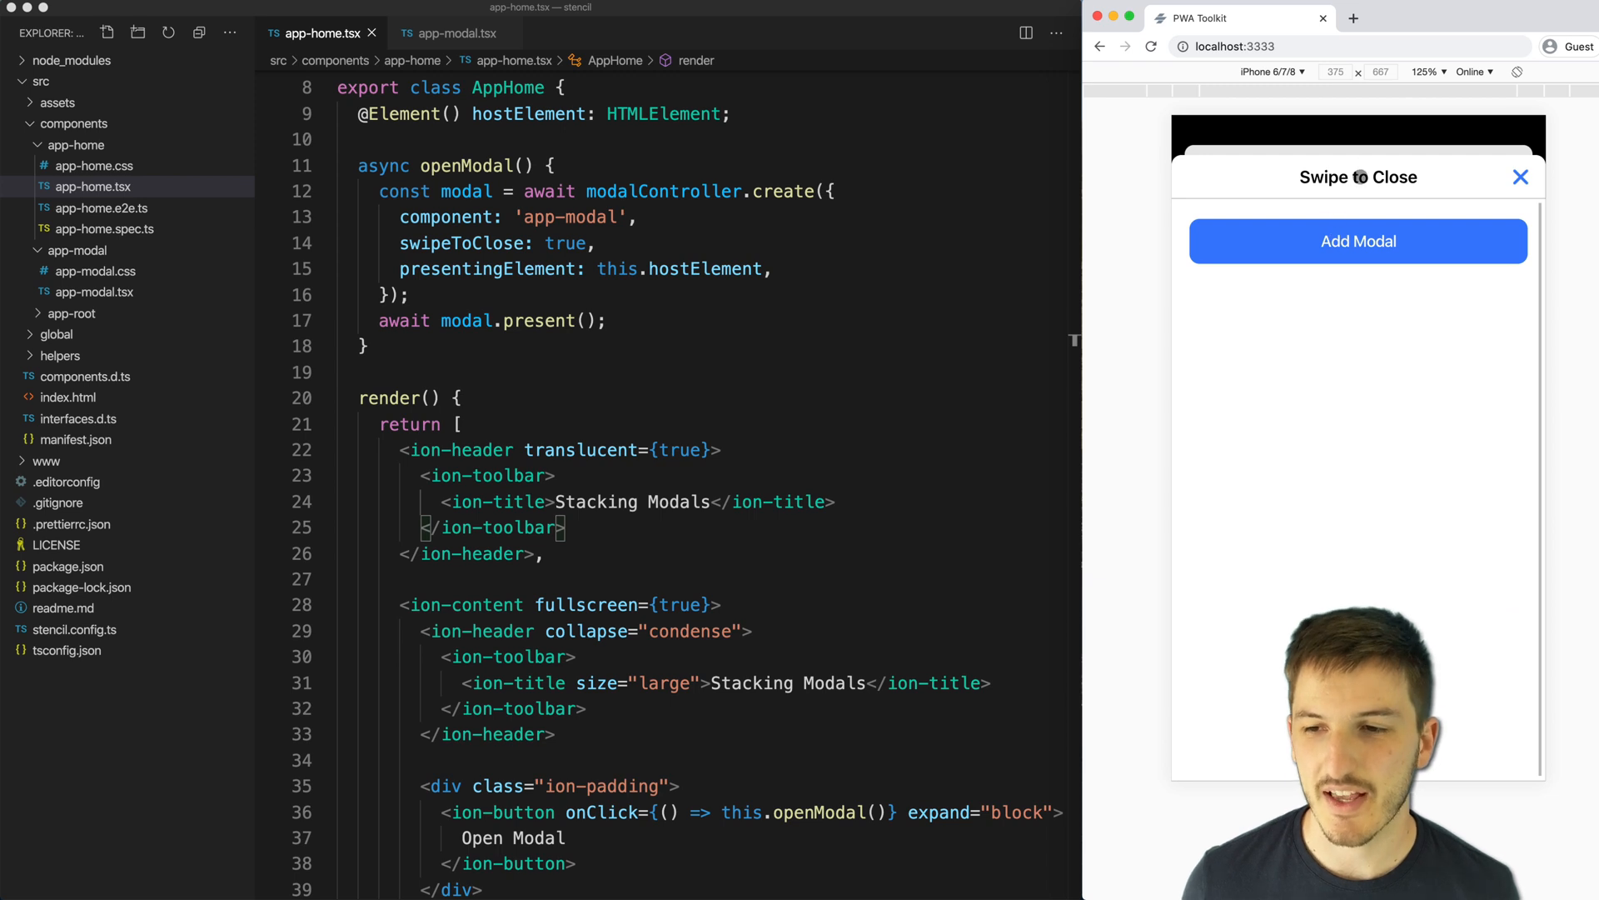
left_click(1521, 176)
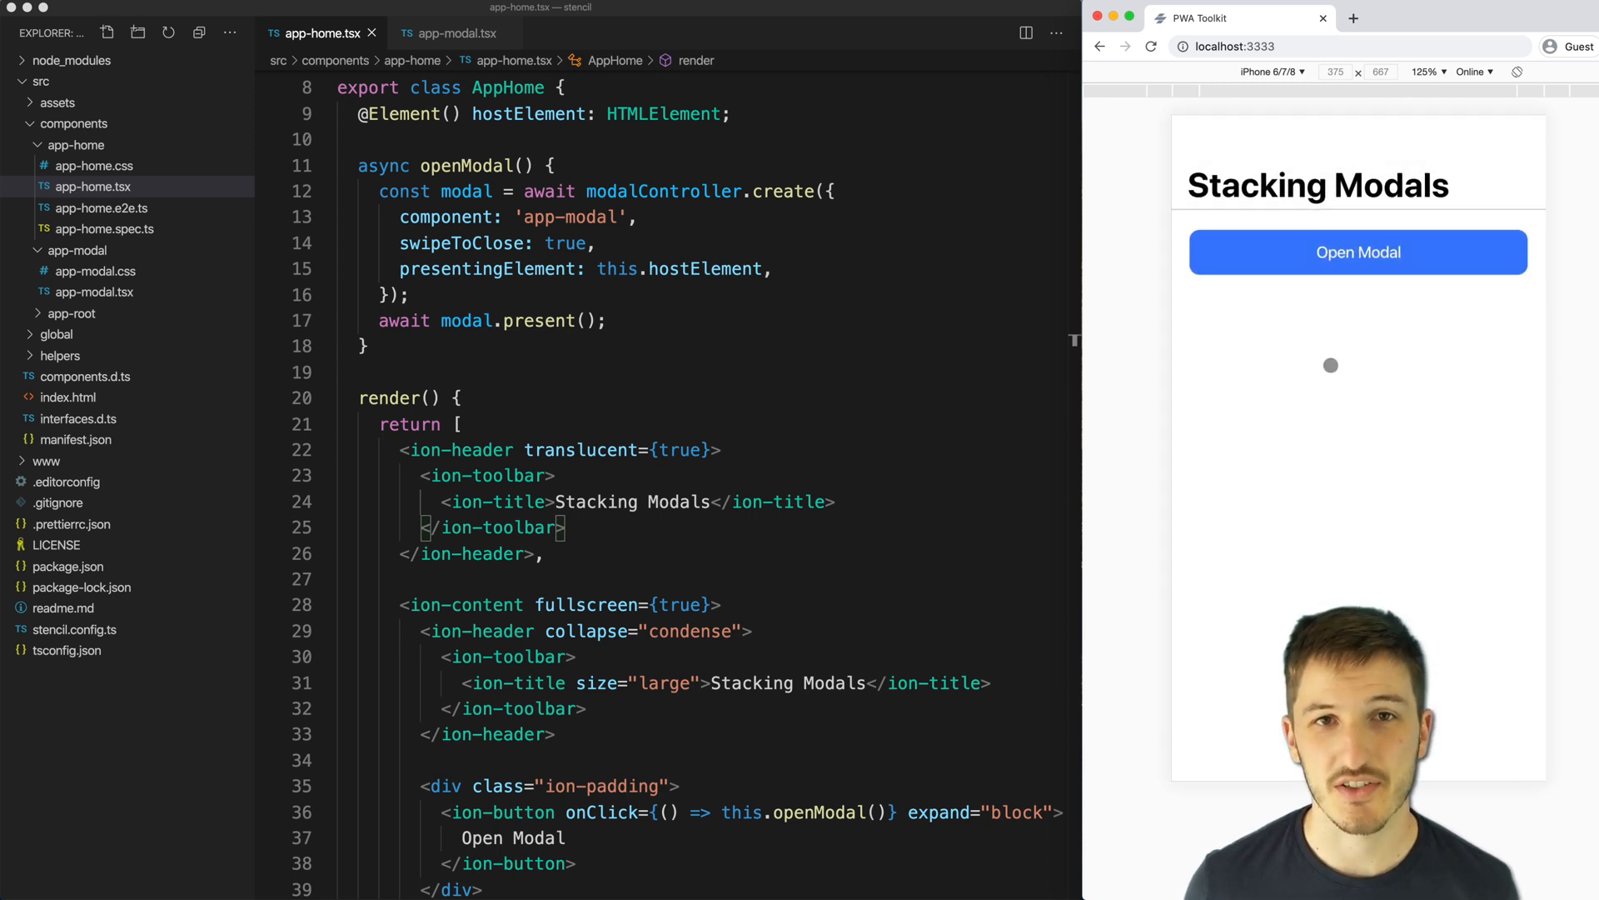
left_click(1358, 251)
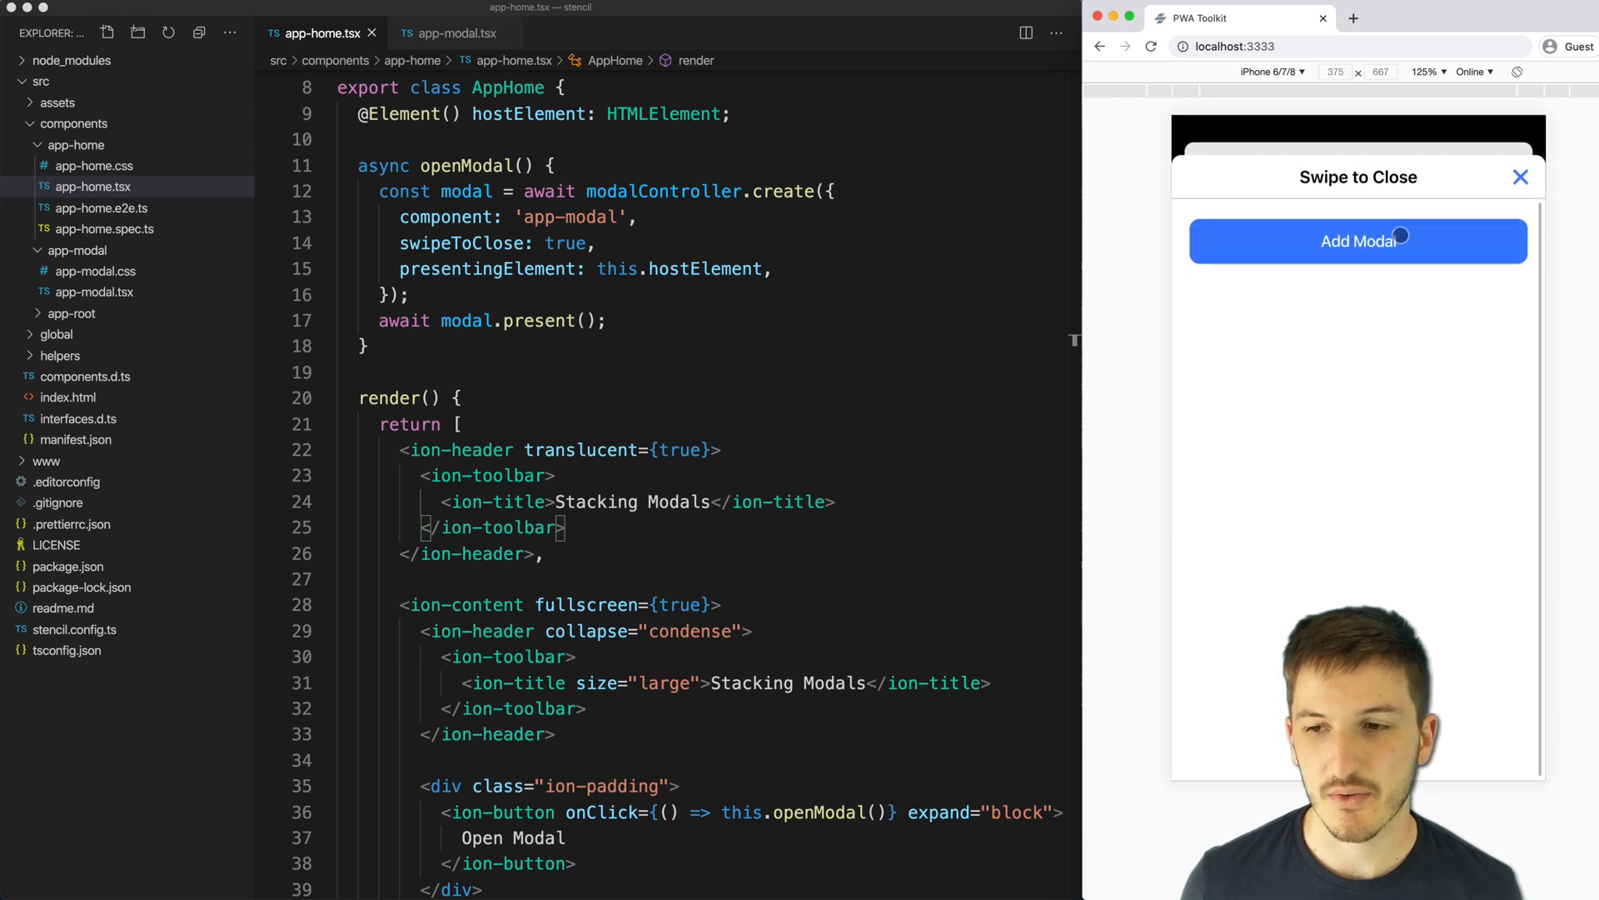
left_click(1521, 176)
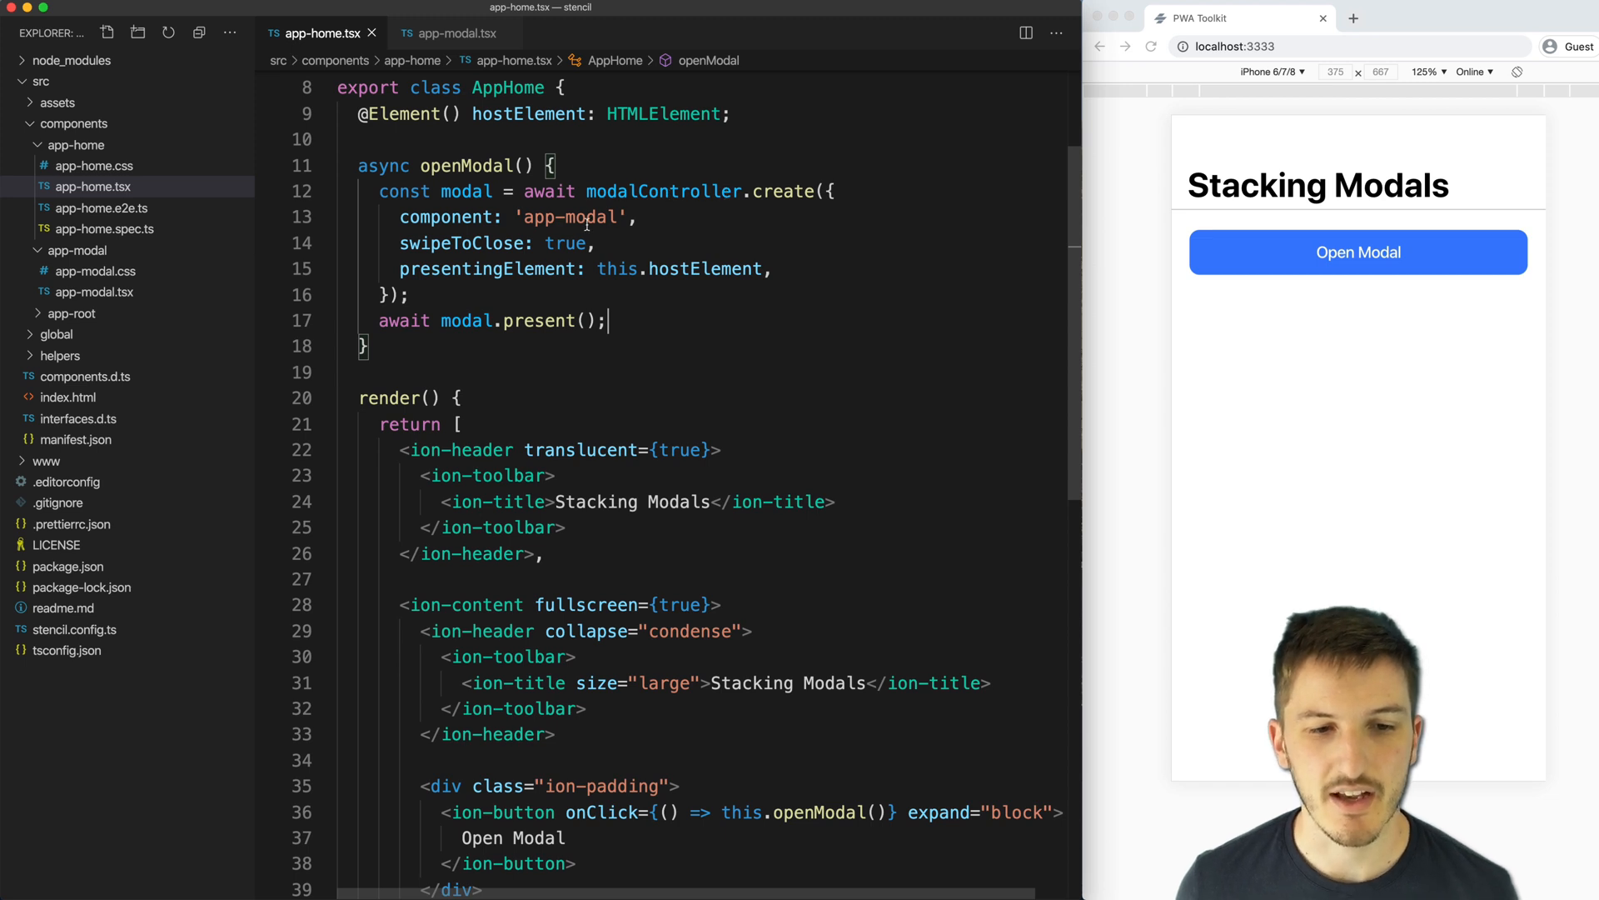
- Highlight this.hostElement and 'app-modal' in app-home.tsx, then reopen the Swipe to Close modal
double_click(464, 242)
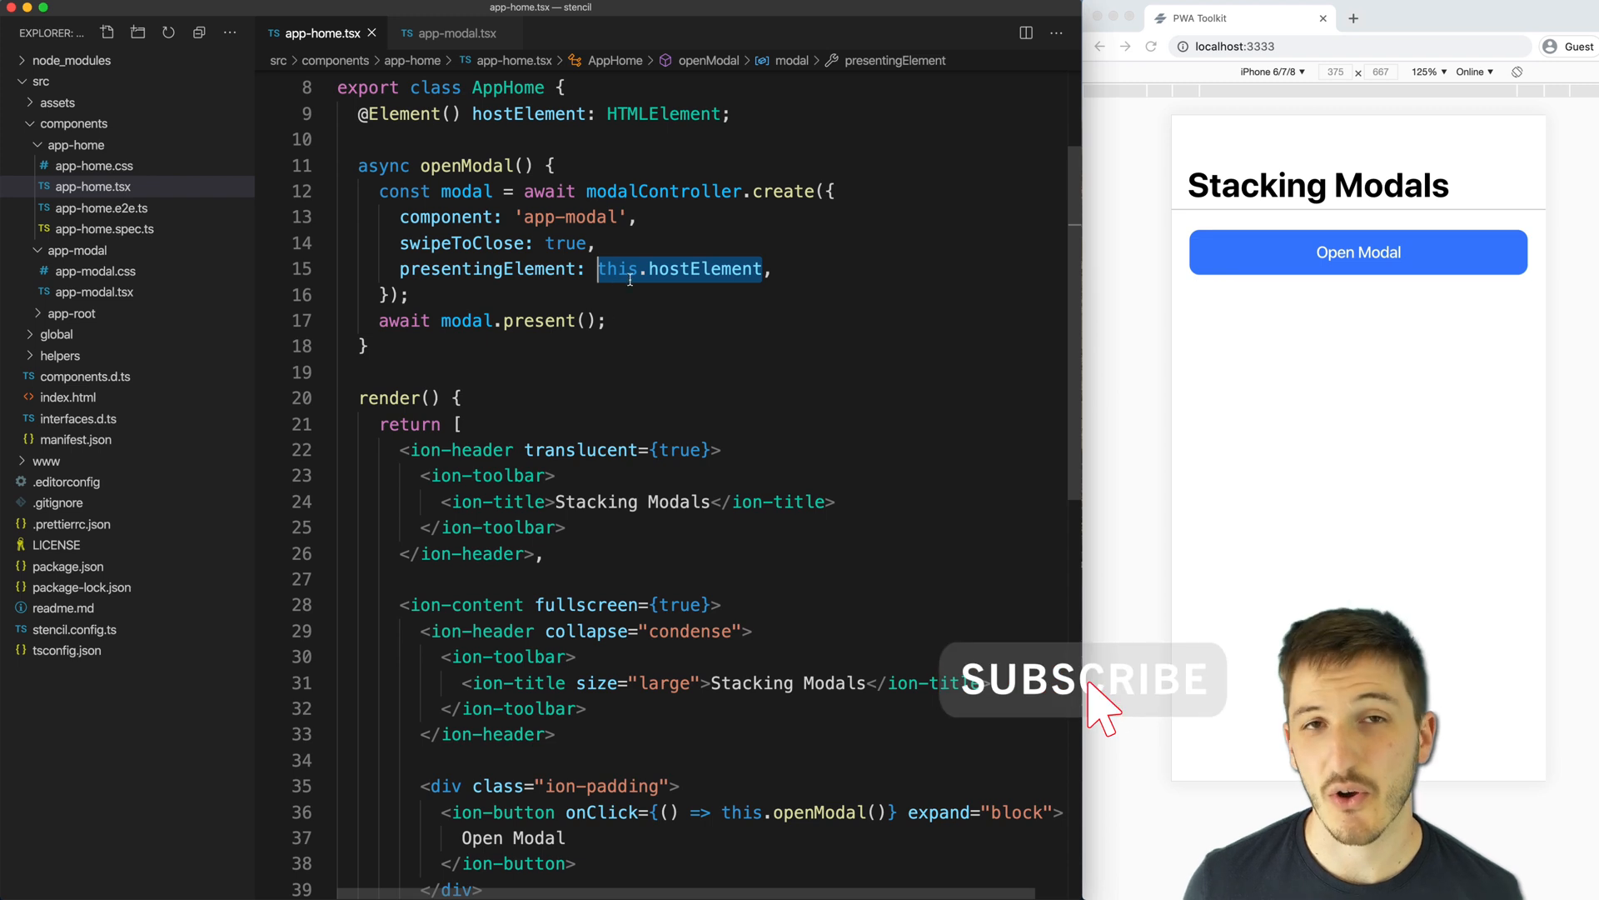
scroll("up", 3)
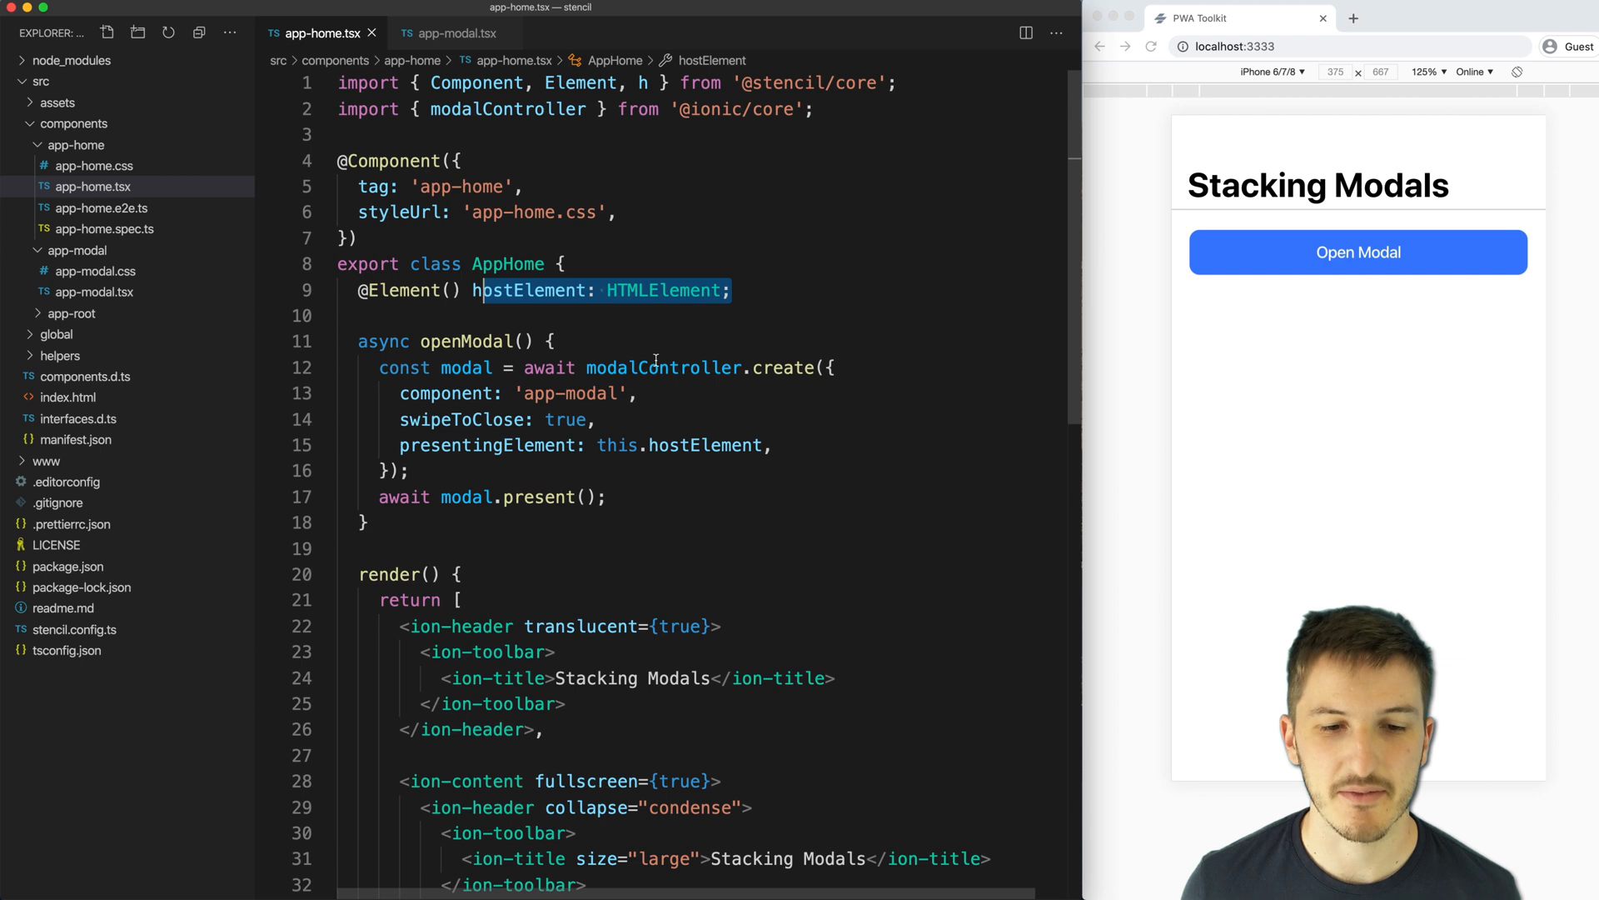
scroll("down", 3)
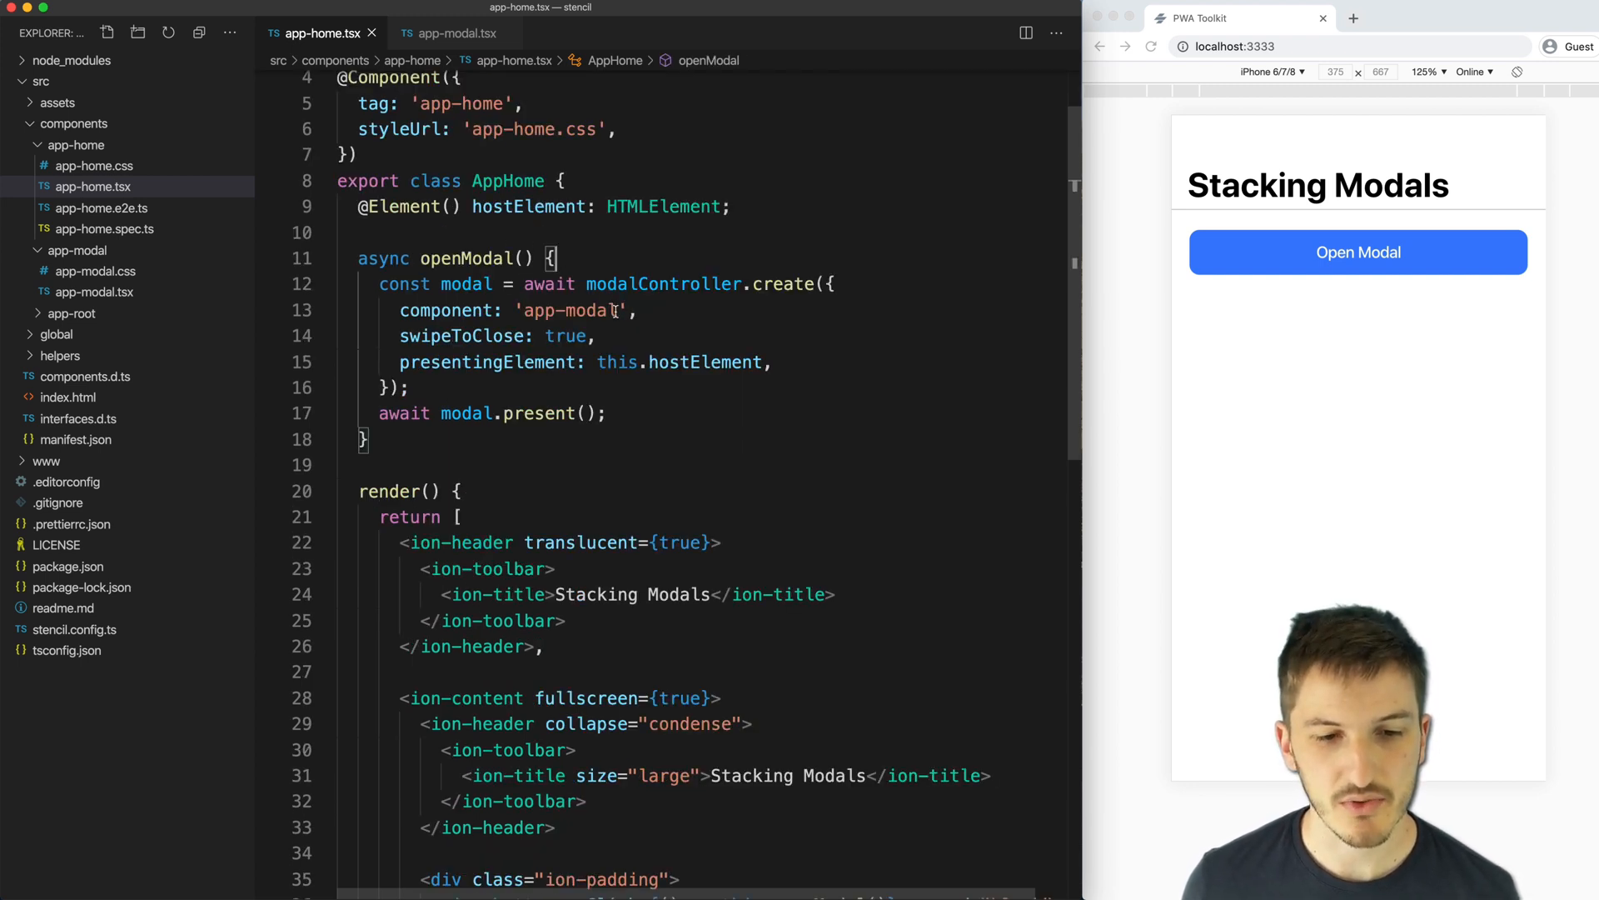
double_click(571, 310)
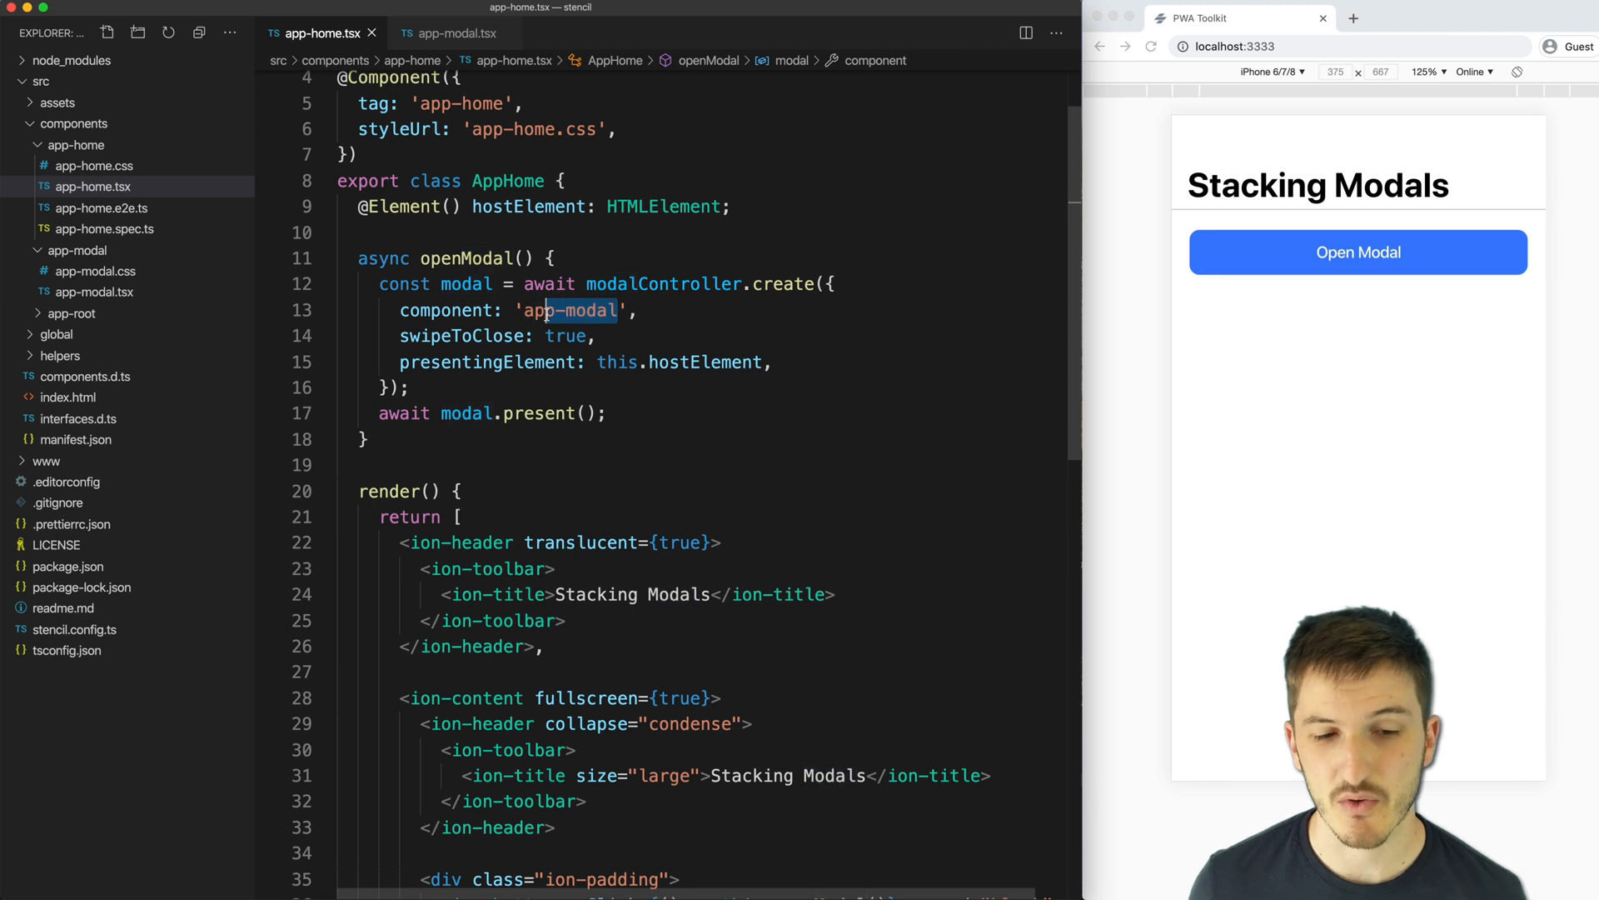
left_click(1358, 251)
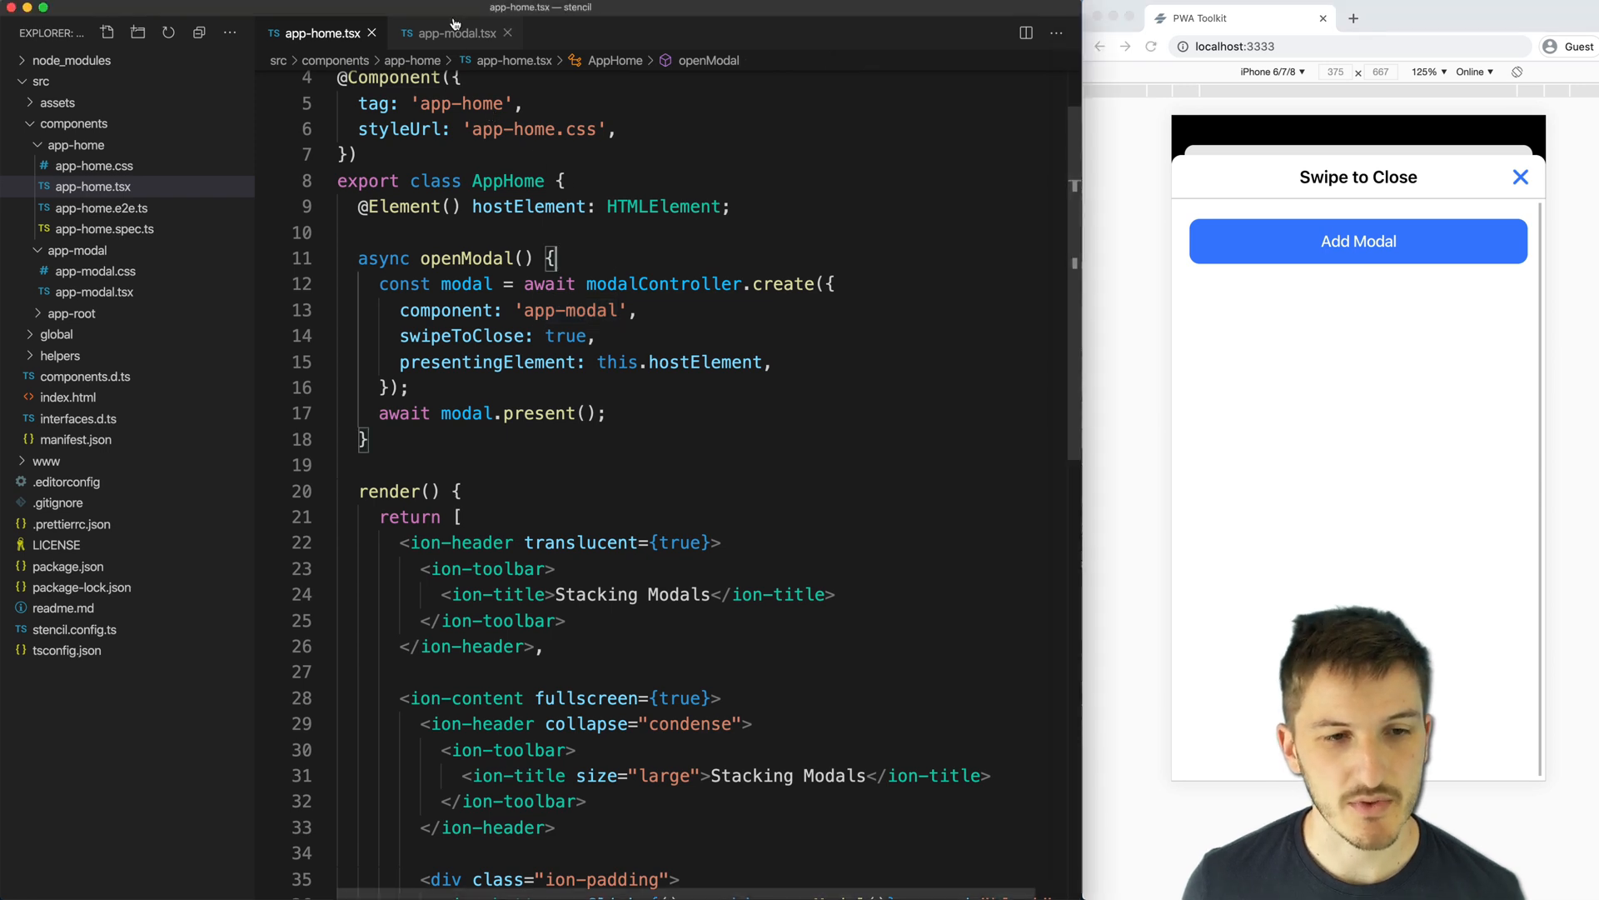
- Show app-modal.tsx and point at addModal's modalController.getTop() presenting element
left_click(454, 33)
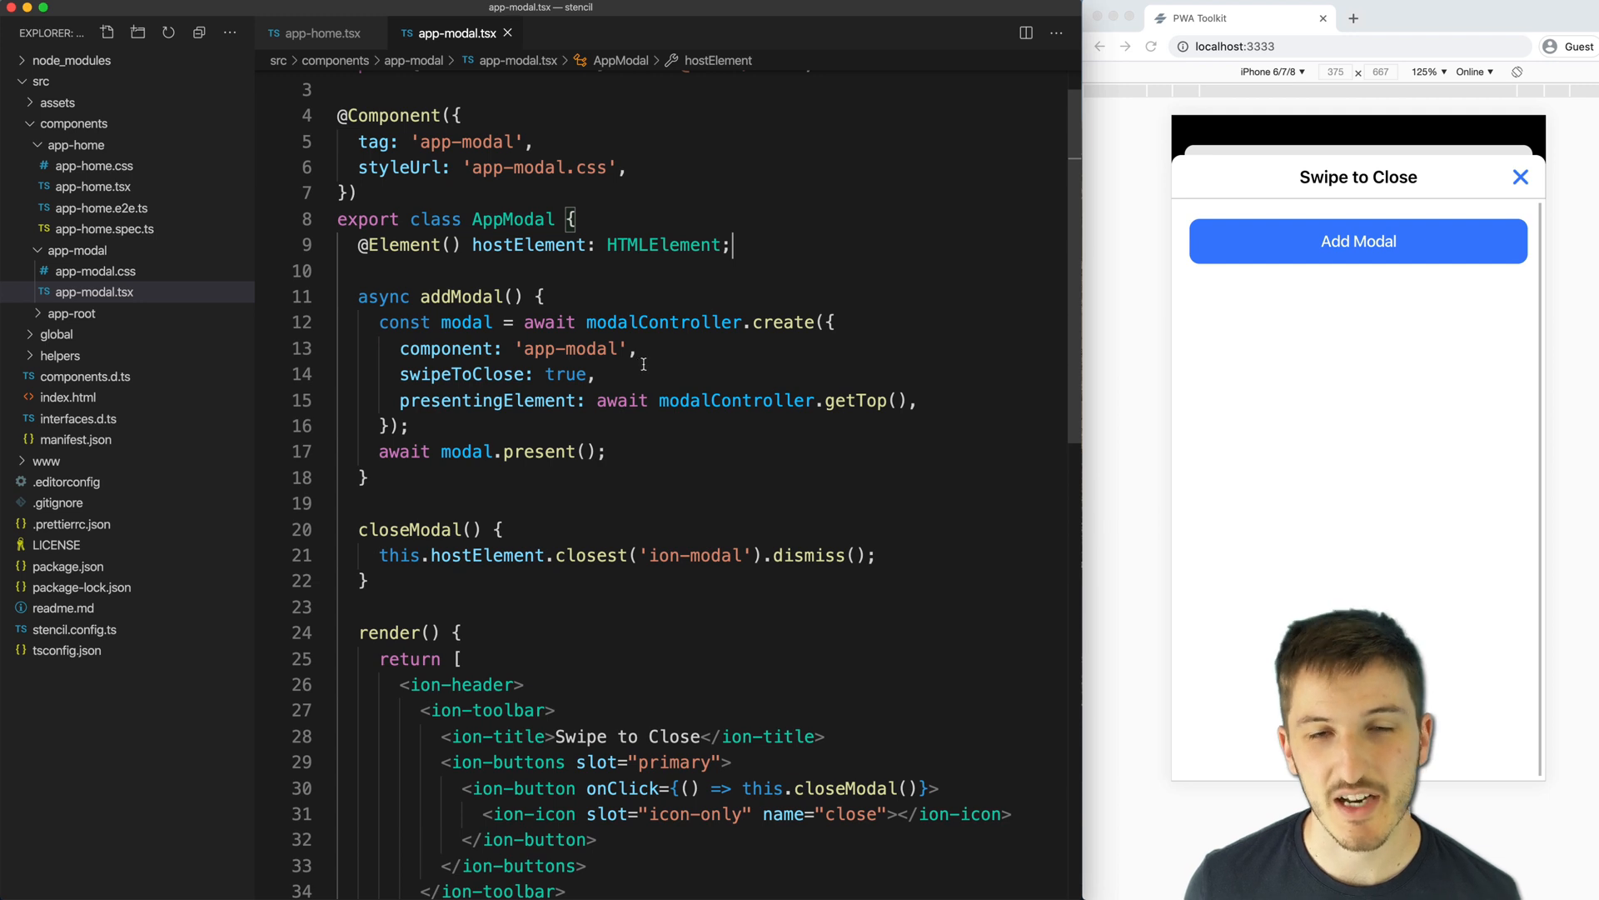
mouse_move(470, 364)
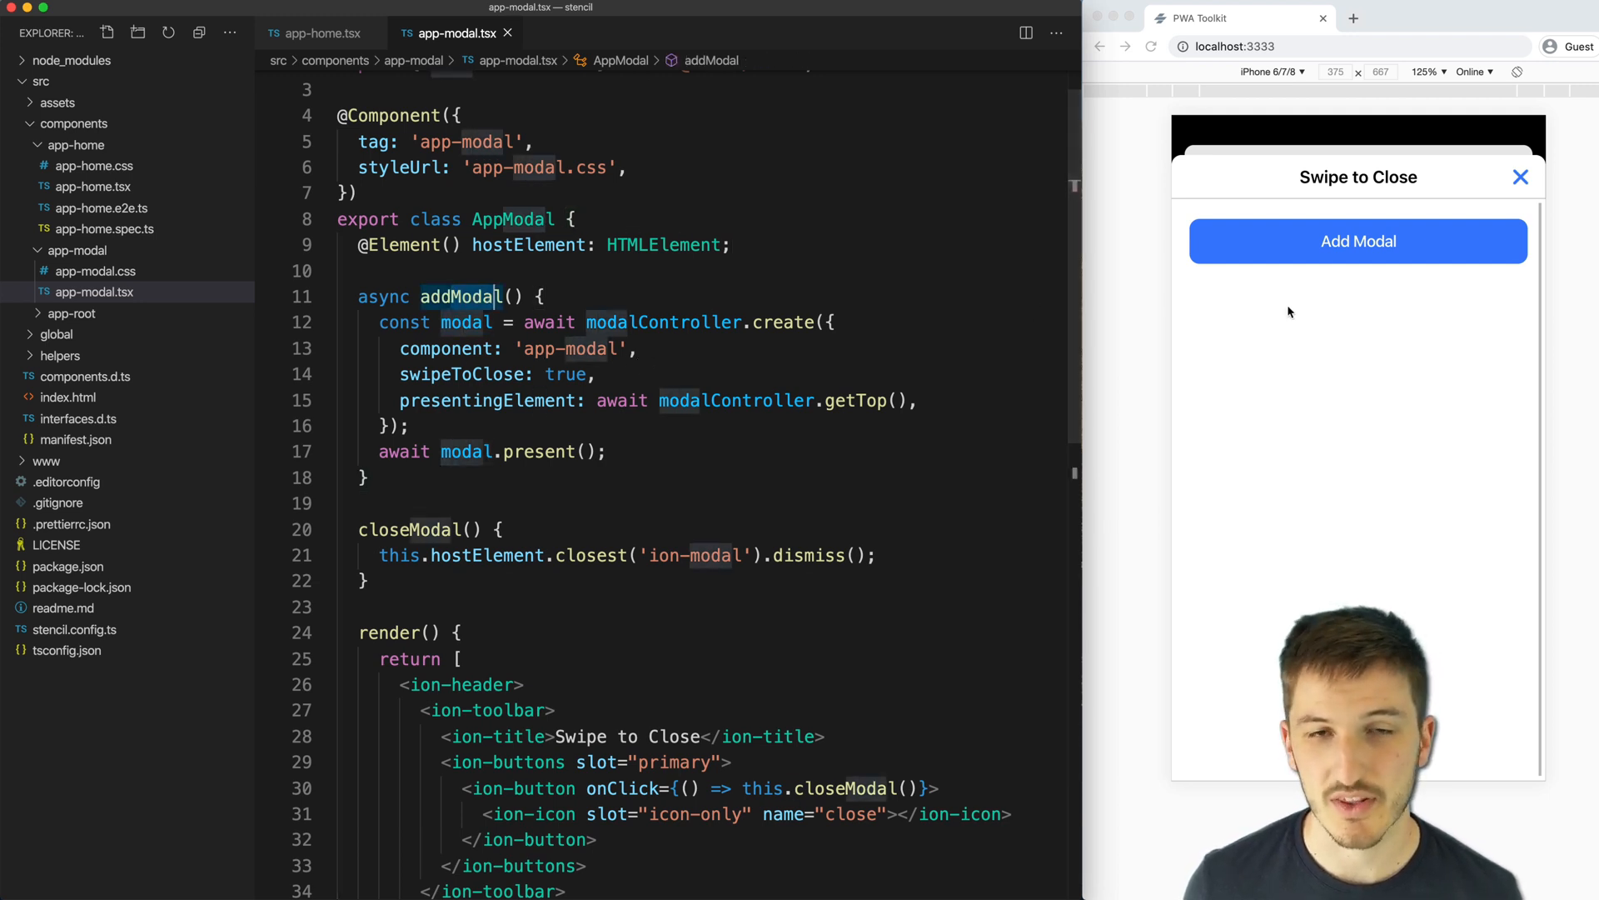
left_click(564, 374)
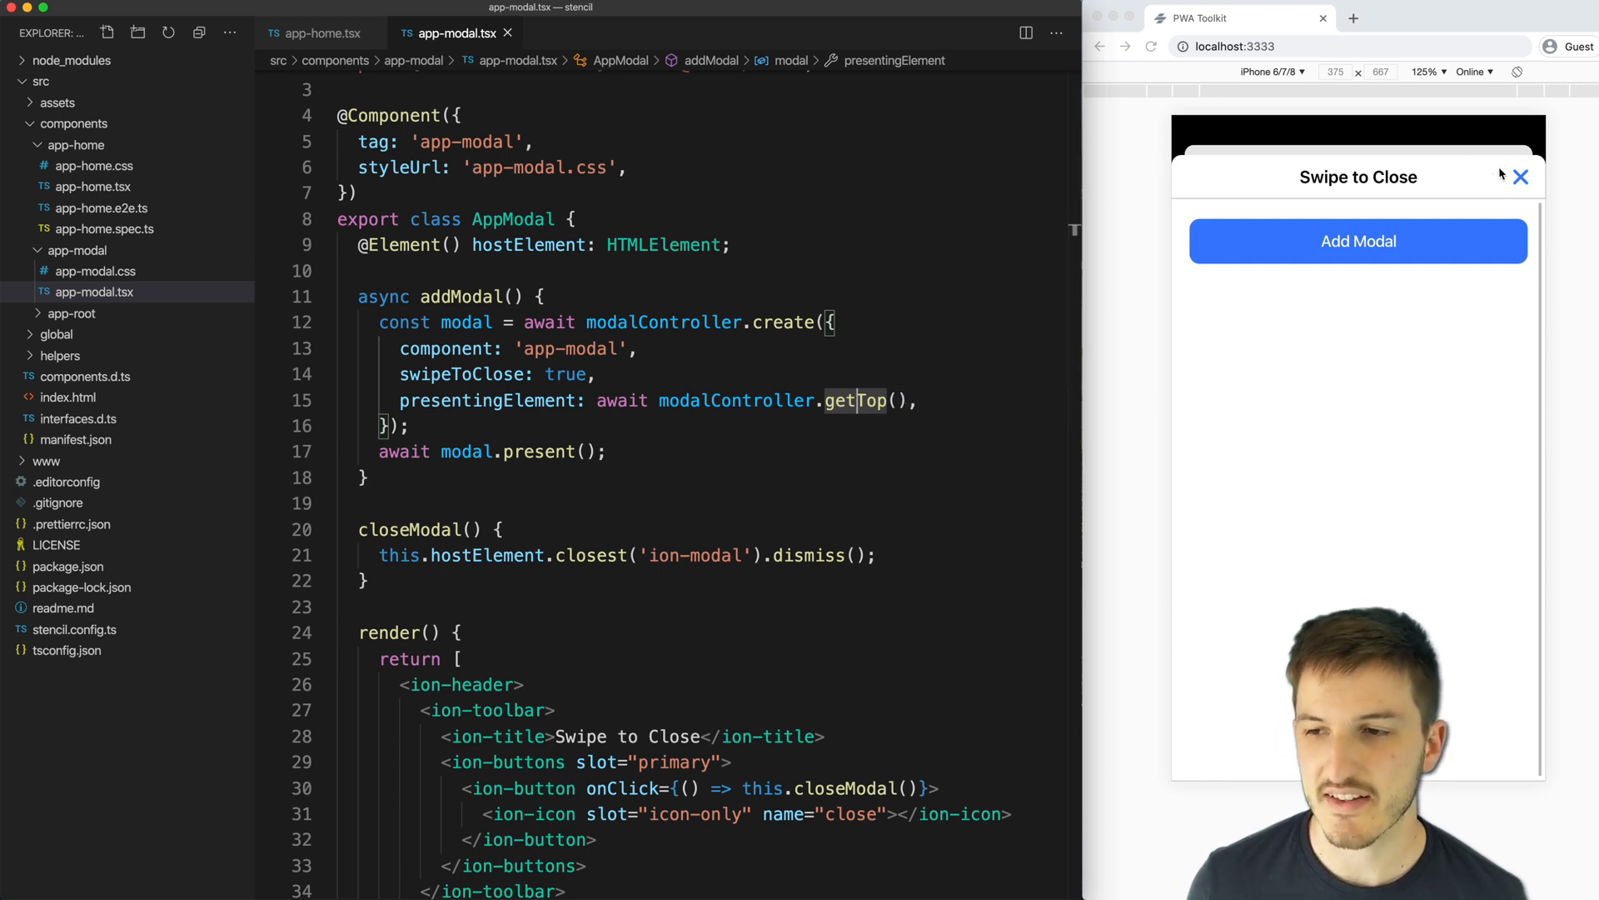
left_click(1518, 177)
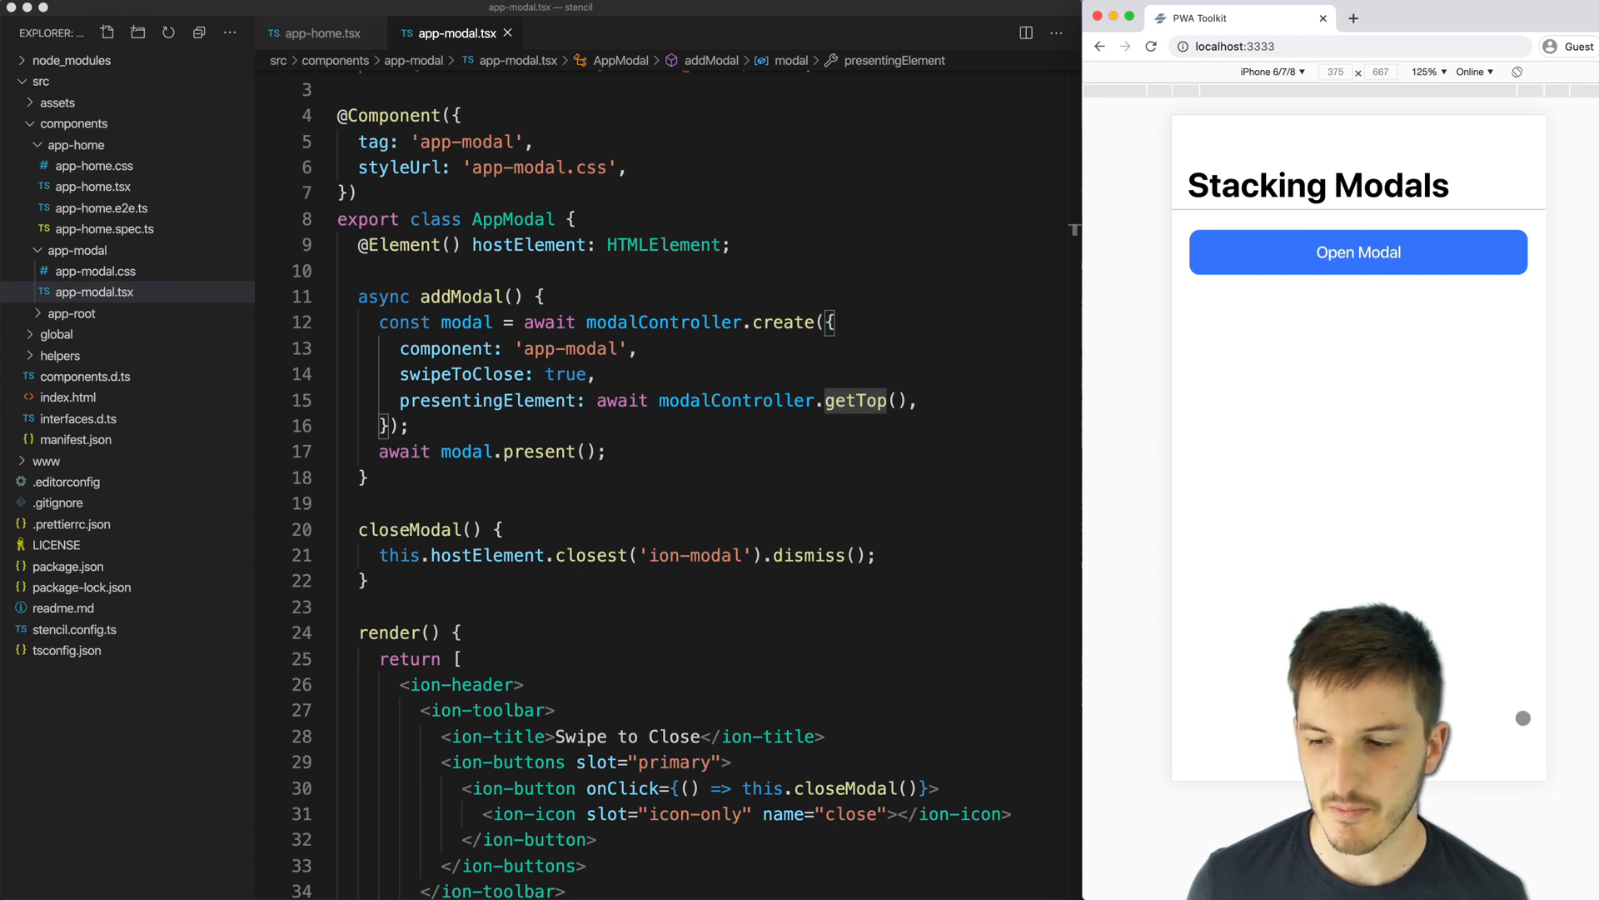
mouse_move(1394, 251)
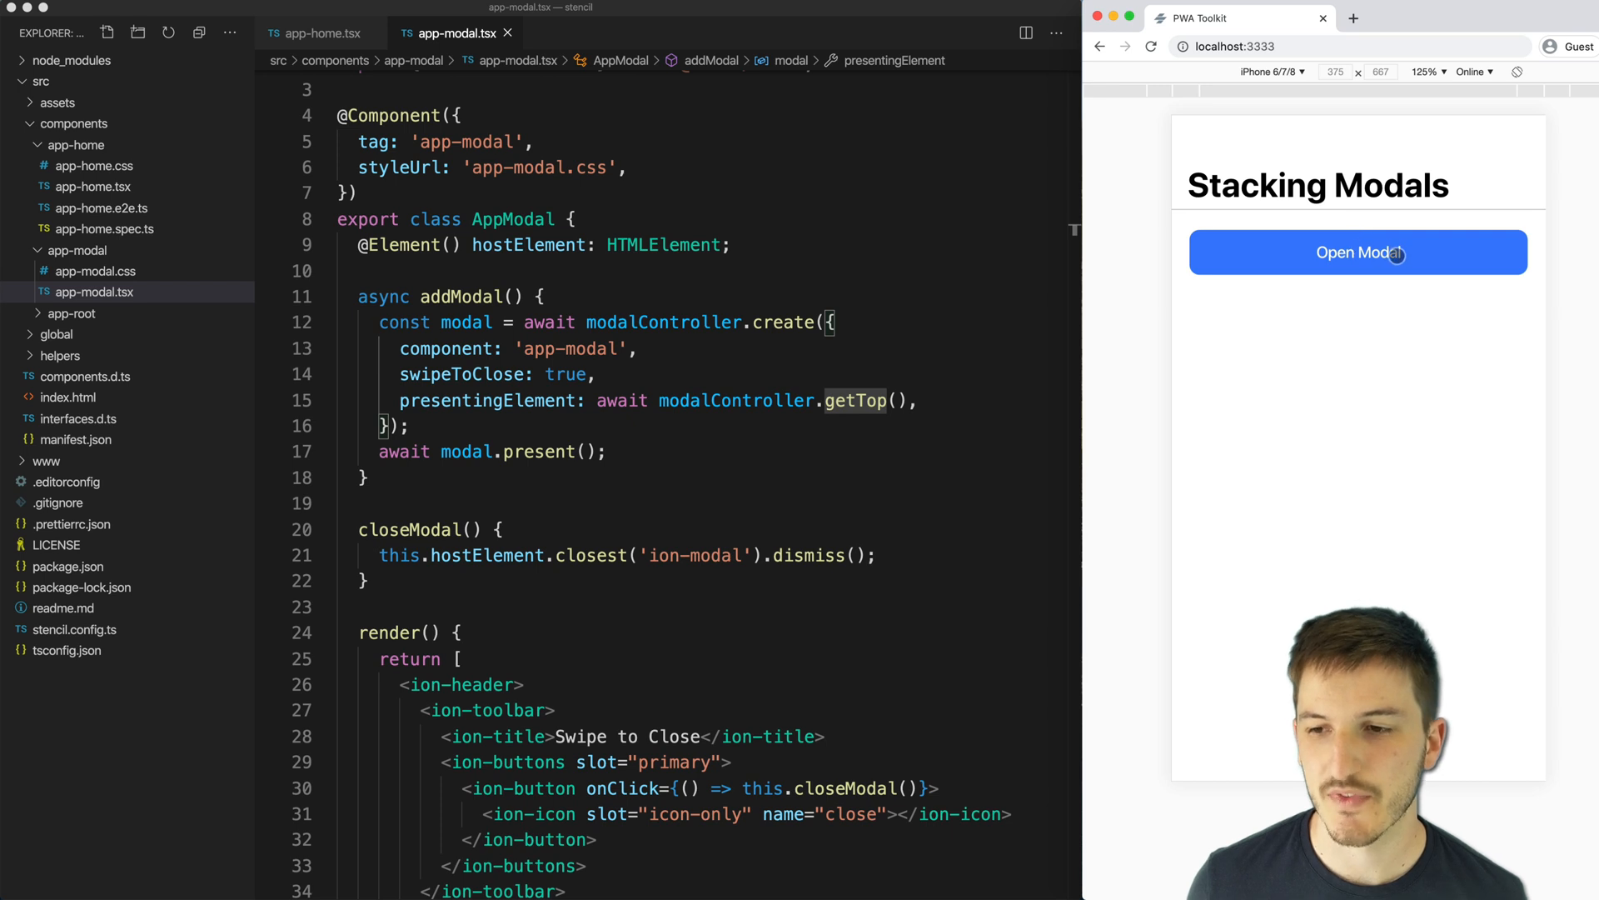
left_click(1357, 252)
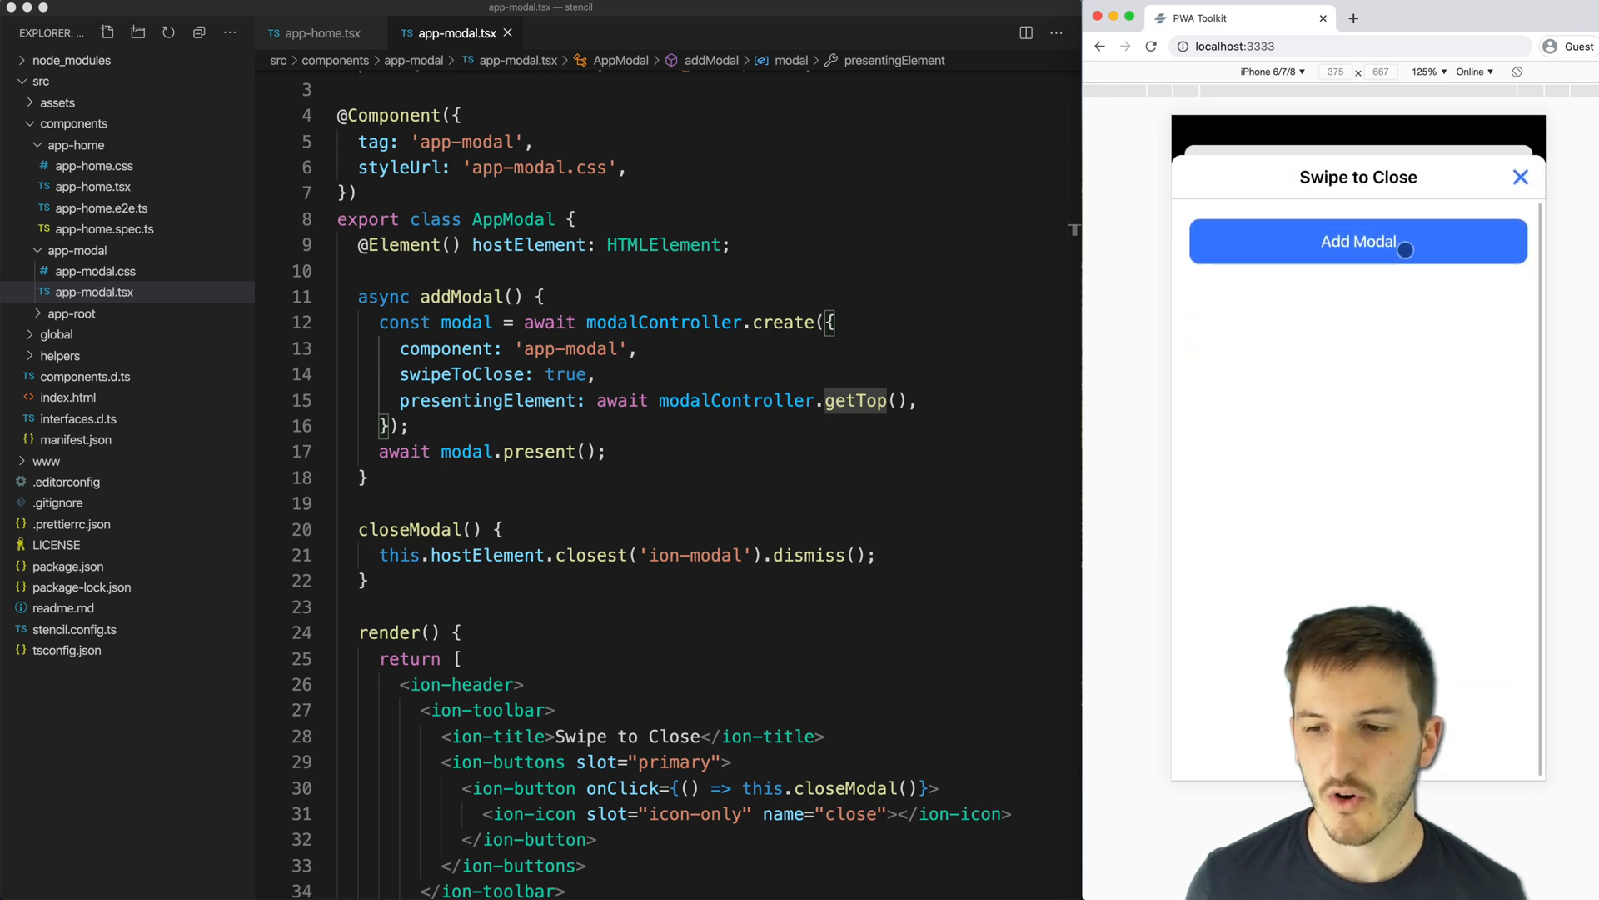
mouse_move(1398, 260)
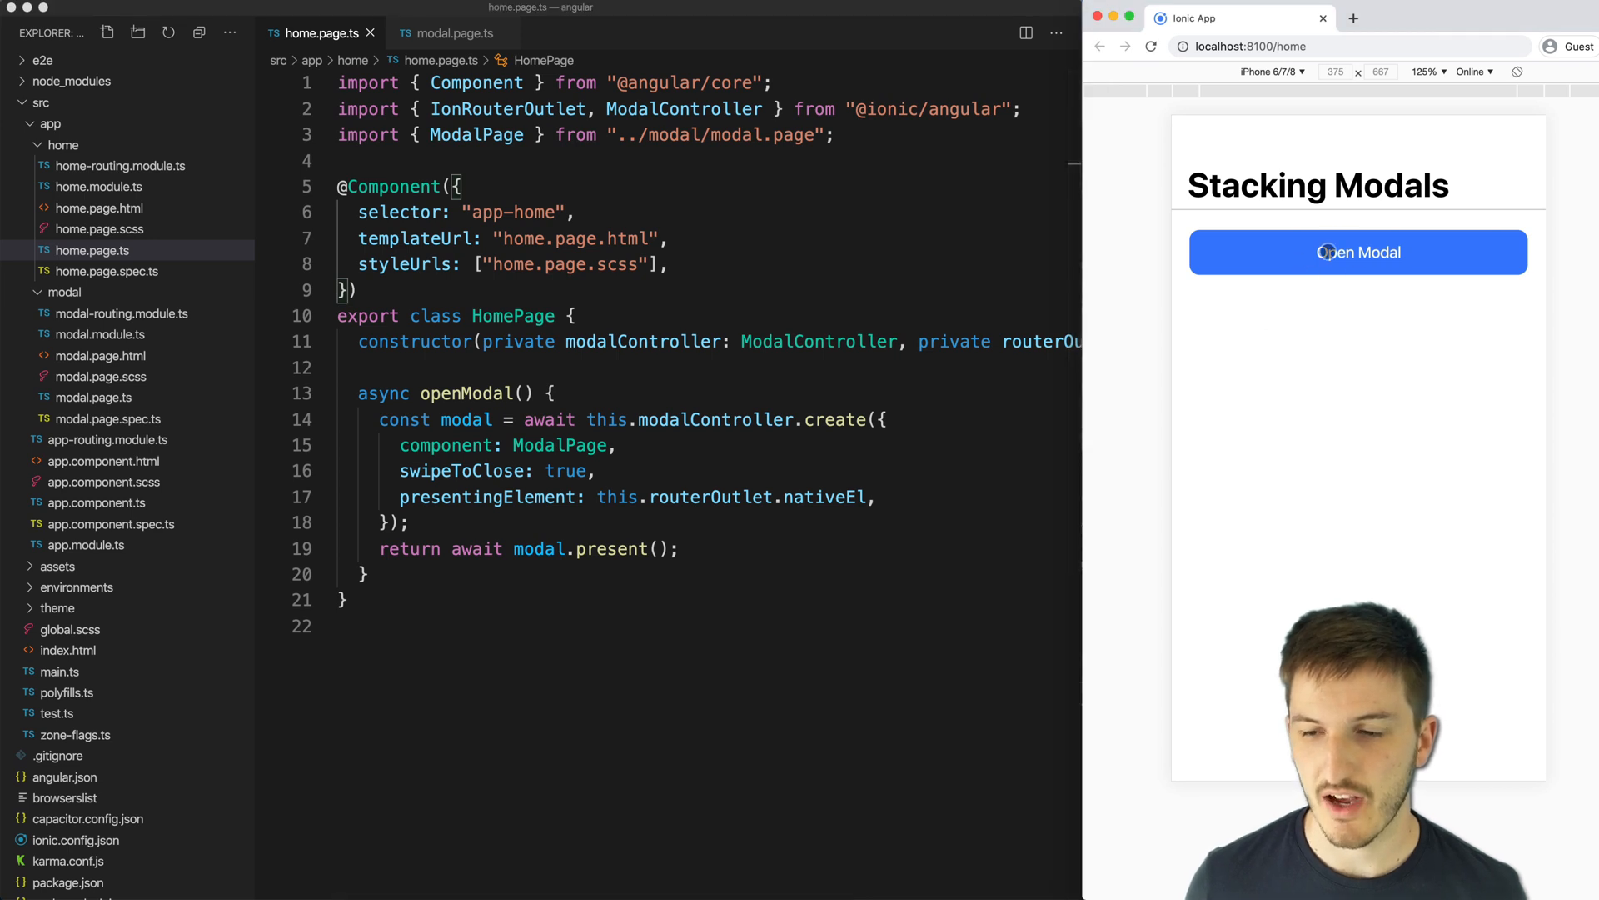
- Open and close the modal in the Angular demo
left_click(1357, 252)
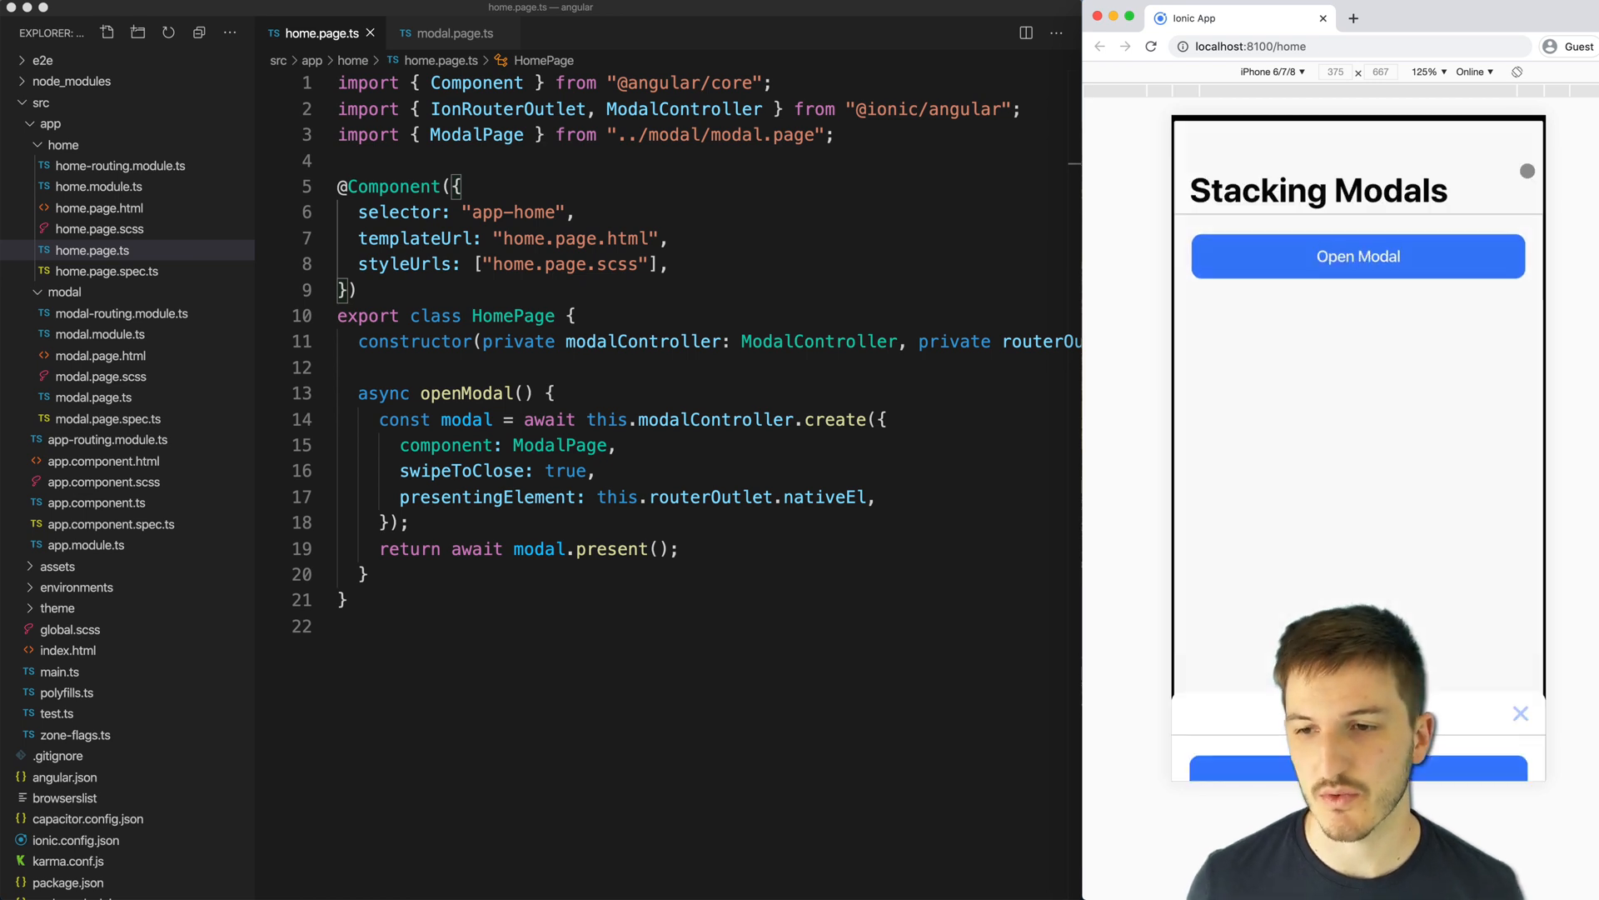
left_click(1521, 713)
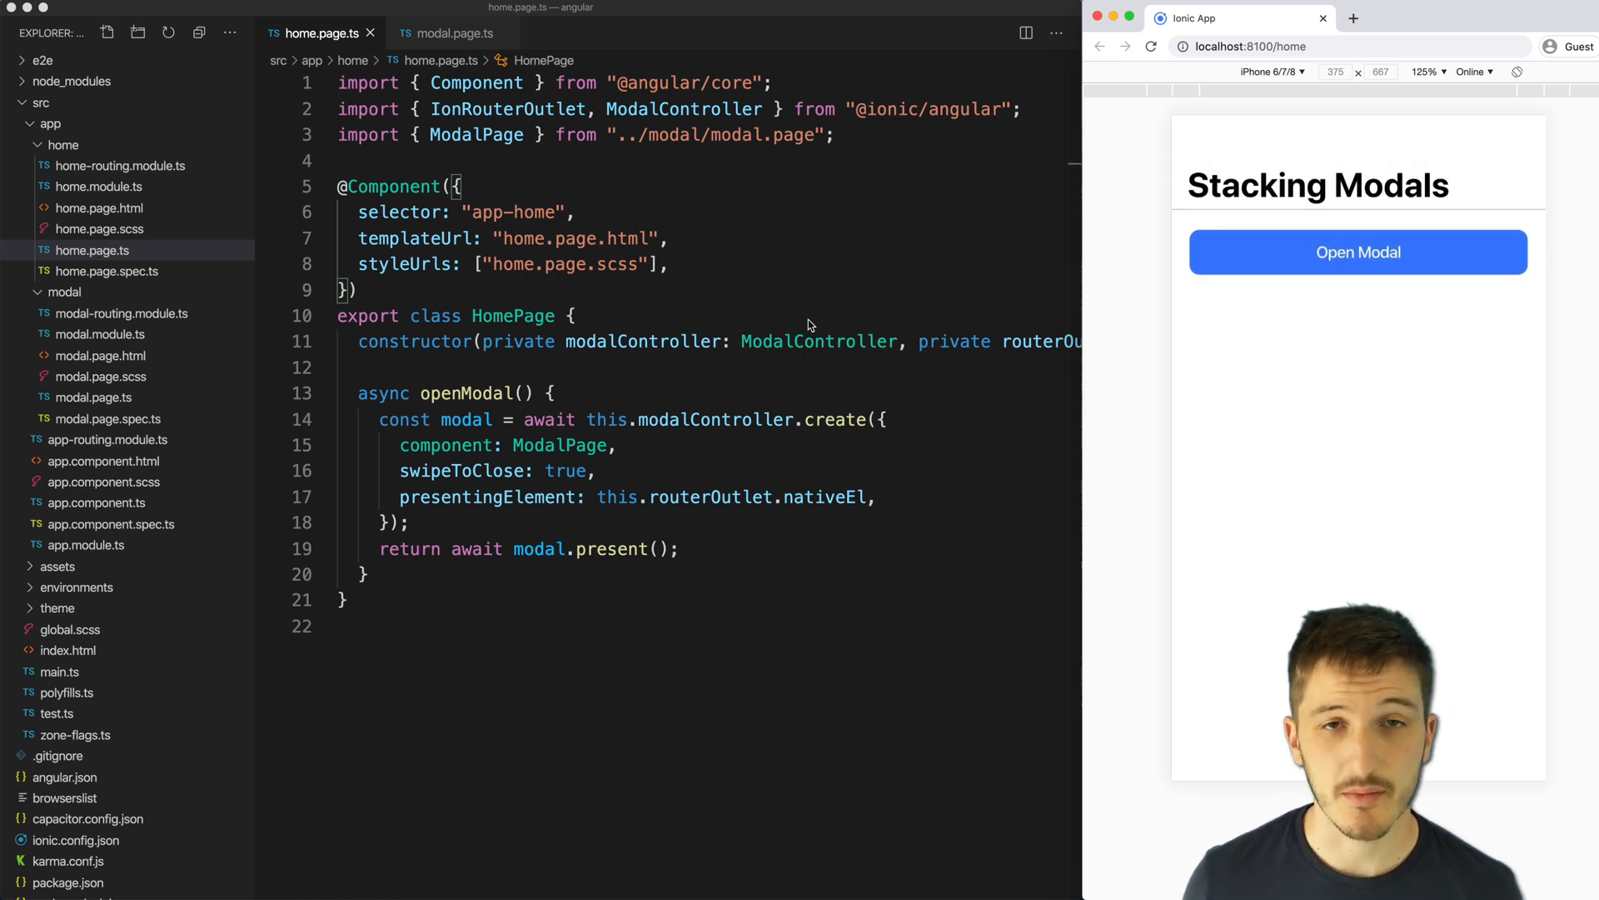
left_click(672, 367)
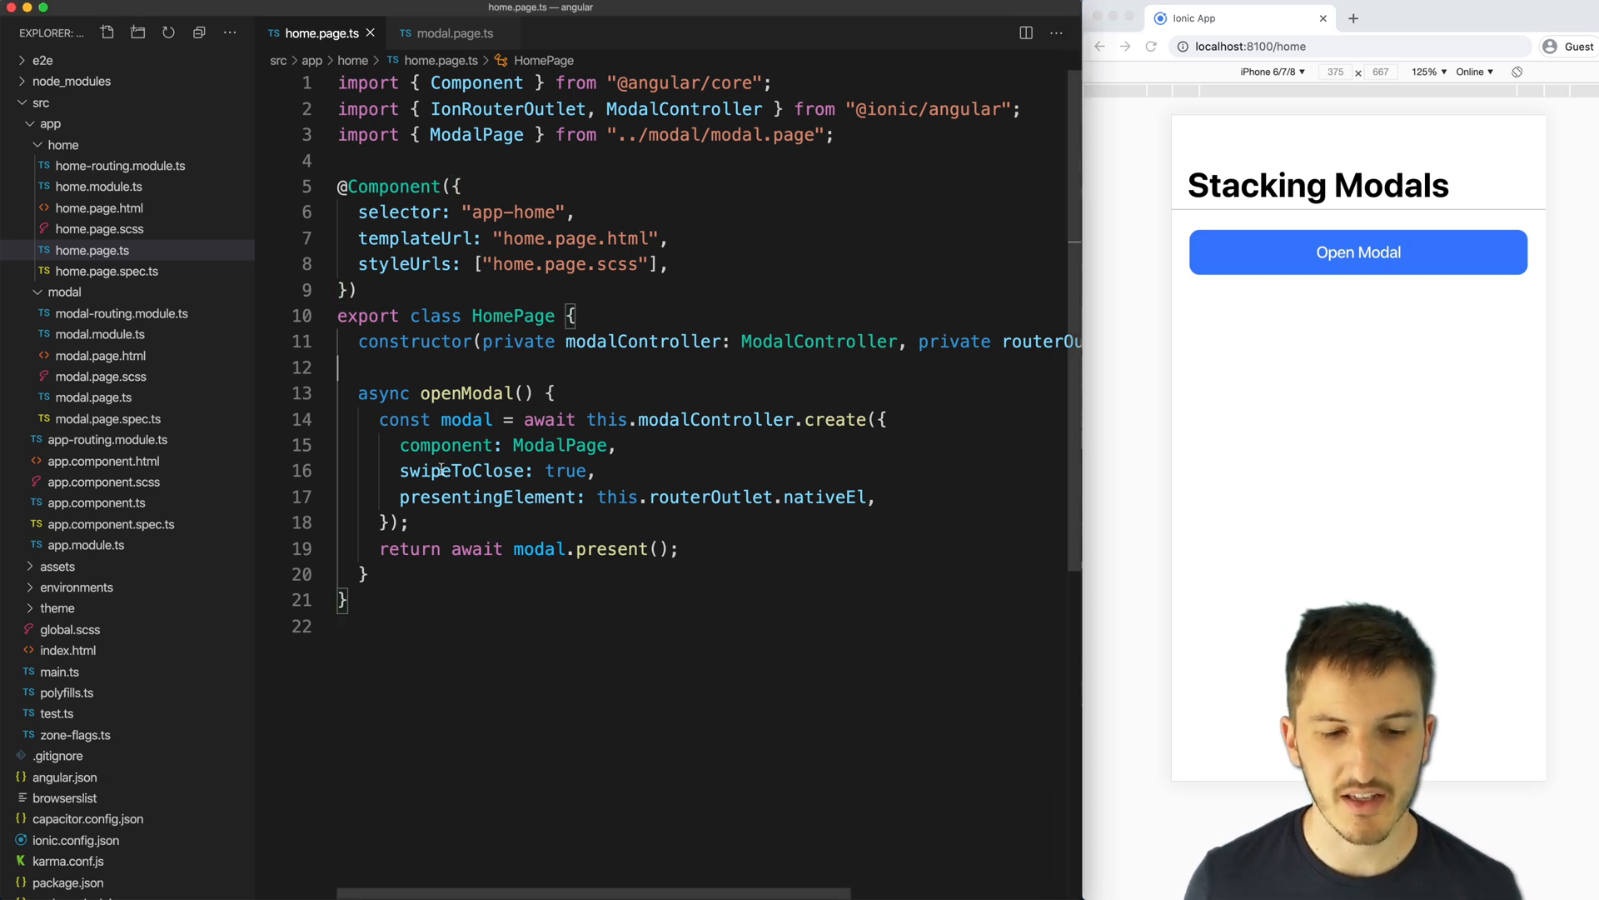
- Highlight presentingElement and routerOutlet, then bring up app.component.html's ion-router-outlet
double_click(464, 469)
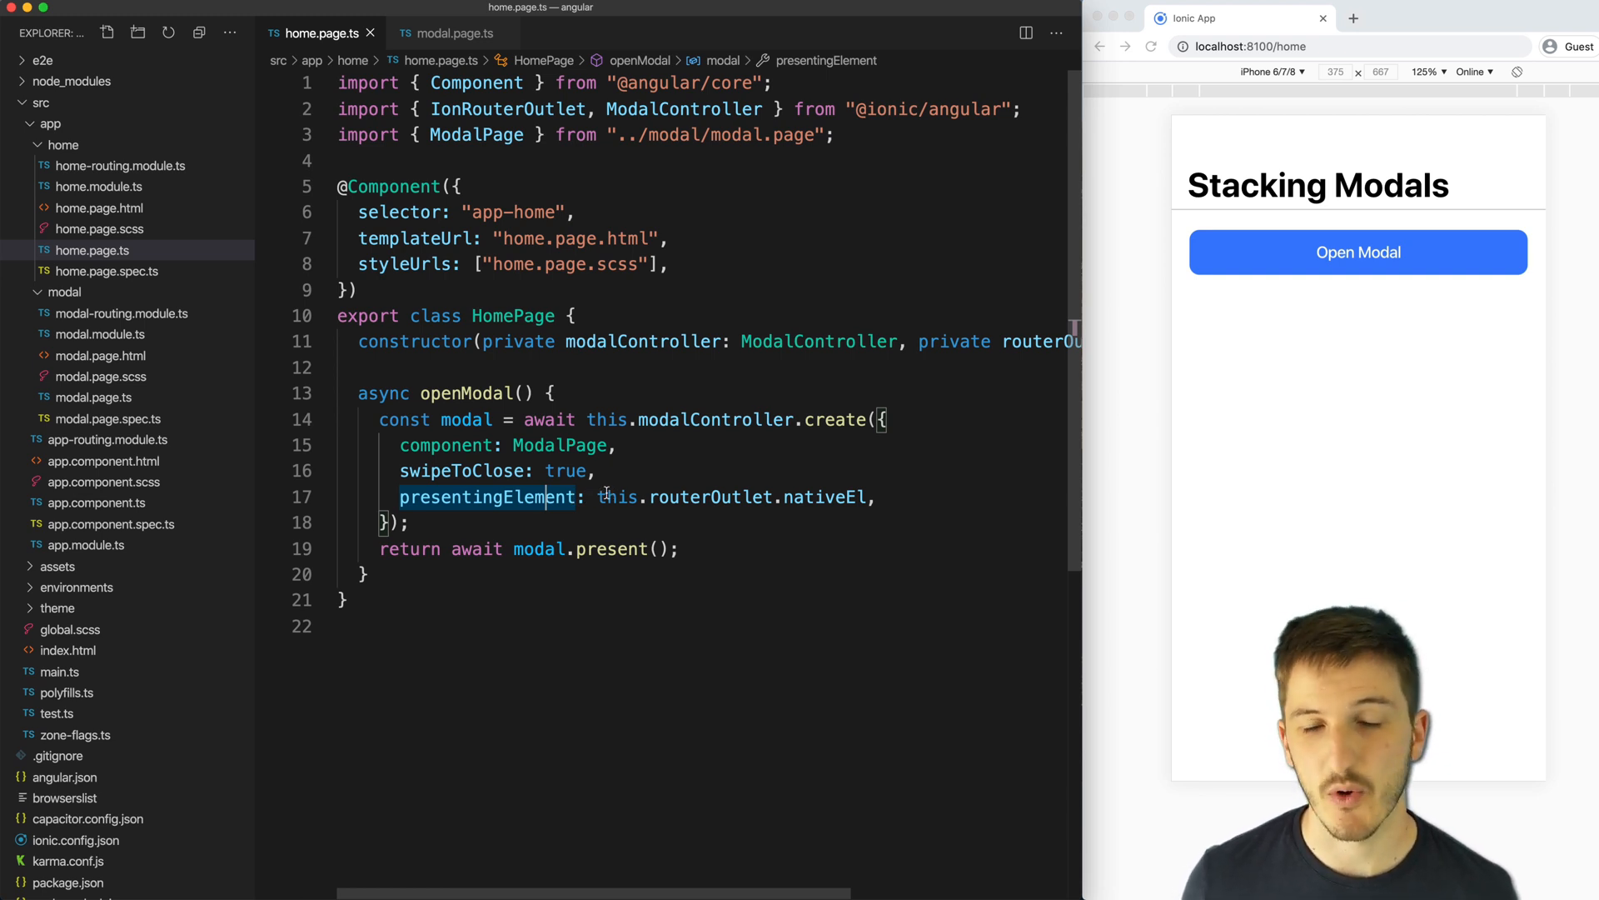
double_click(711, 496)
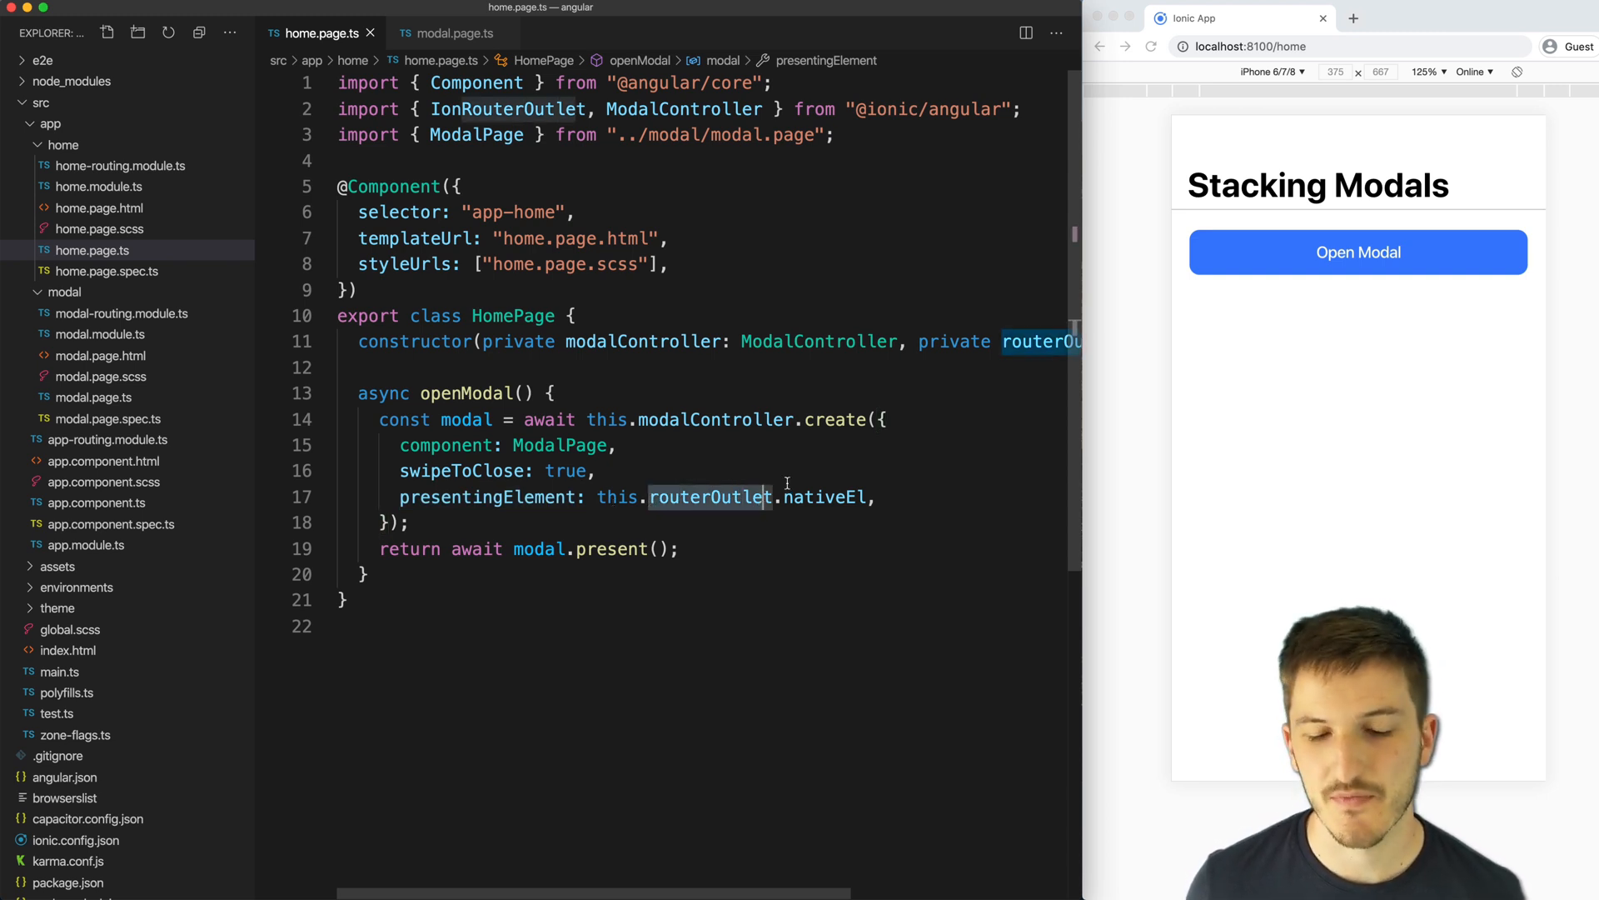
left_click(103, 461)
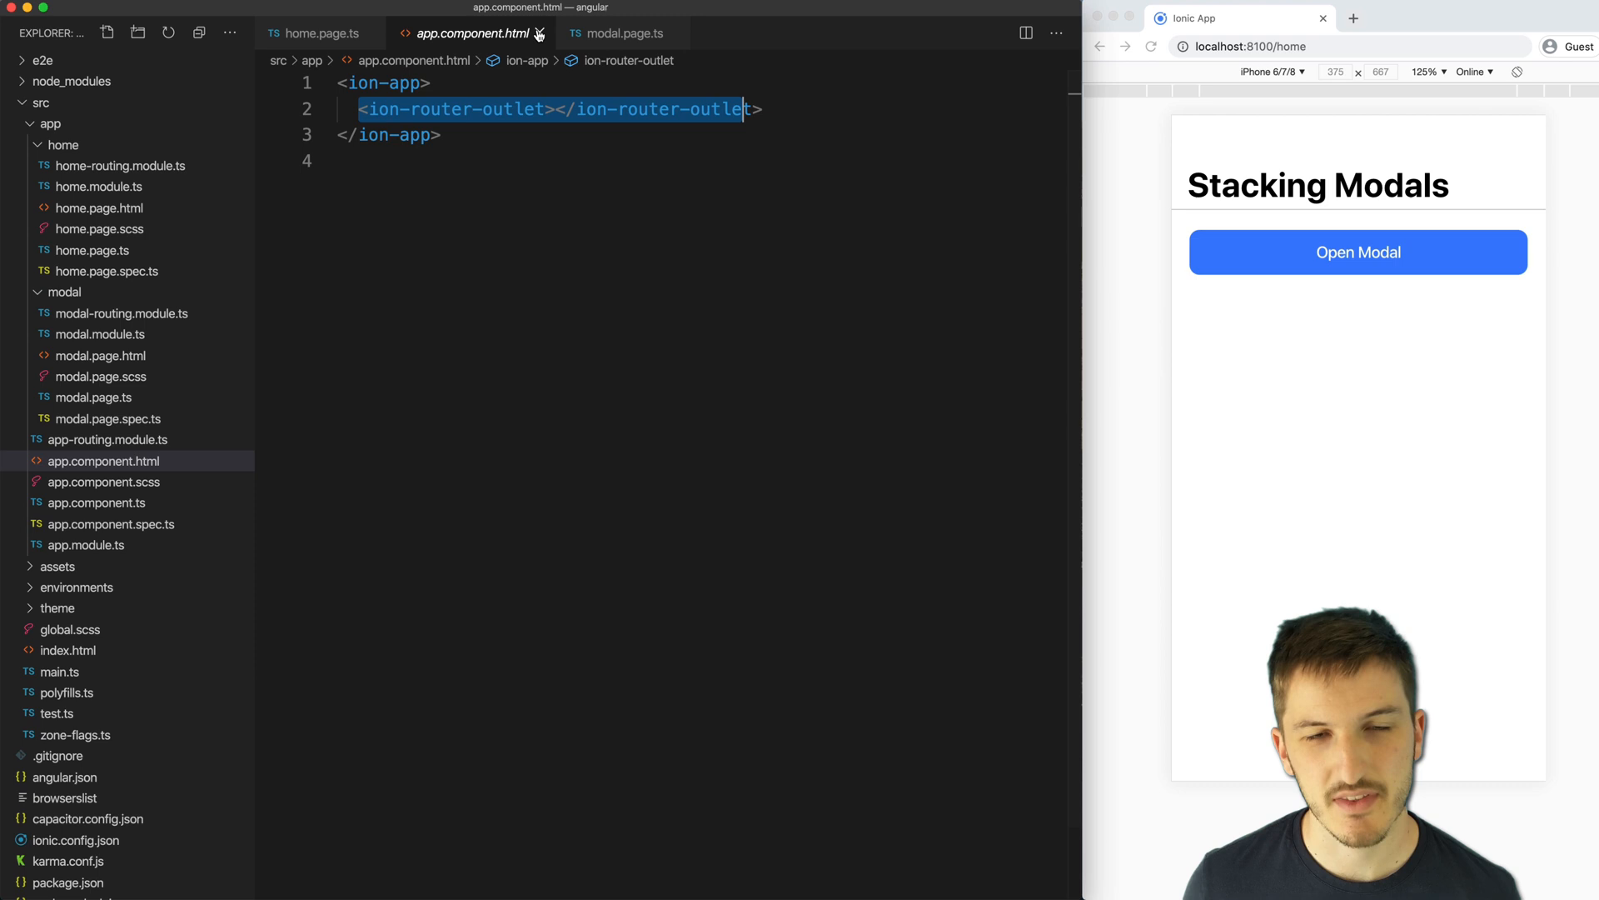
- Close app.component.html to return to home.page.ts's routerOutlet.nativeEl presentingElement
left_click(318, 33)
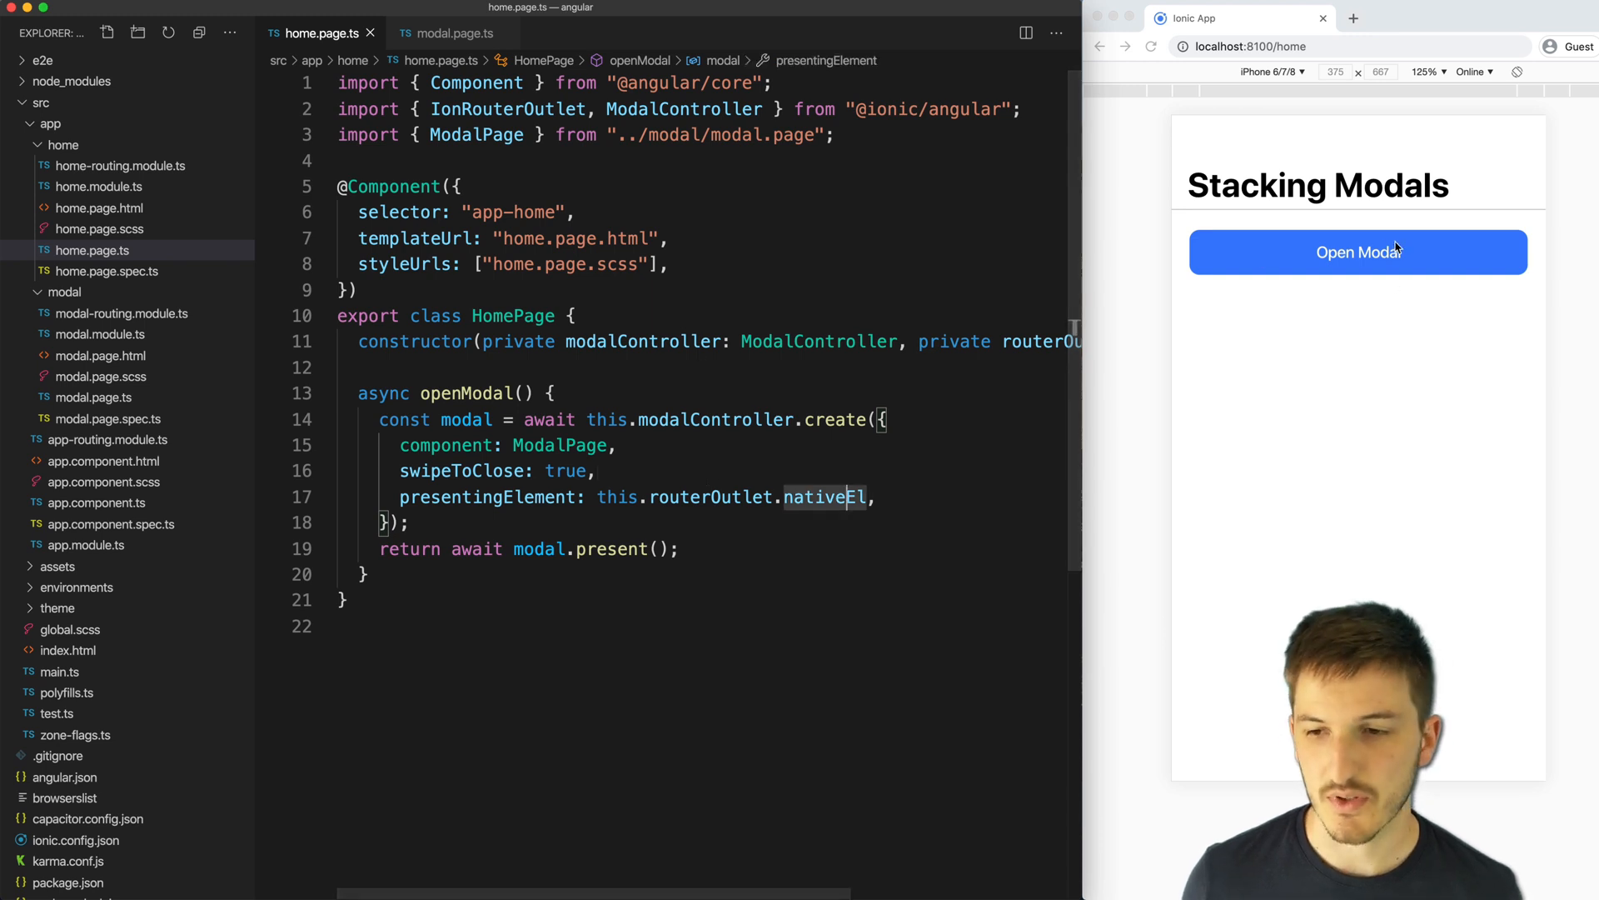
- Open the first Angular demo modal and show modal.page.ts's addModal using getTop()
left_click(1357, 252)
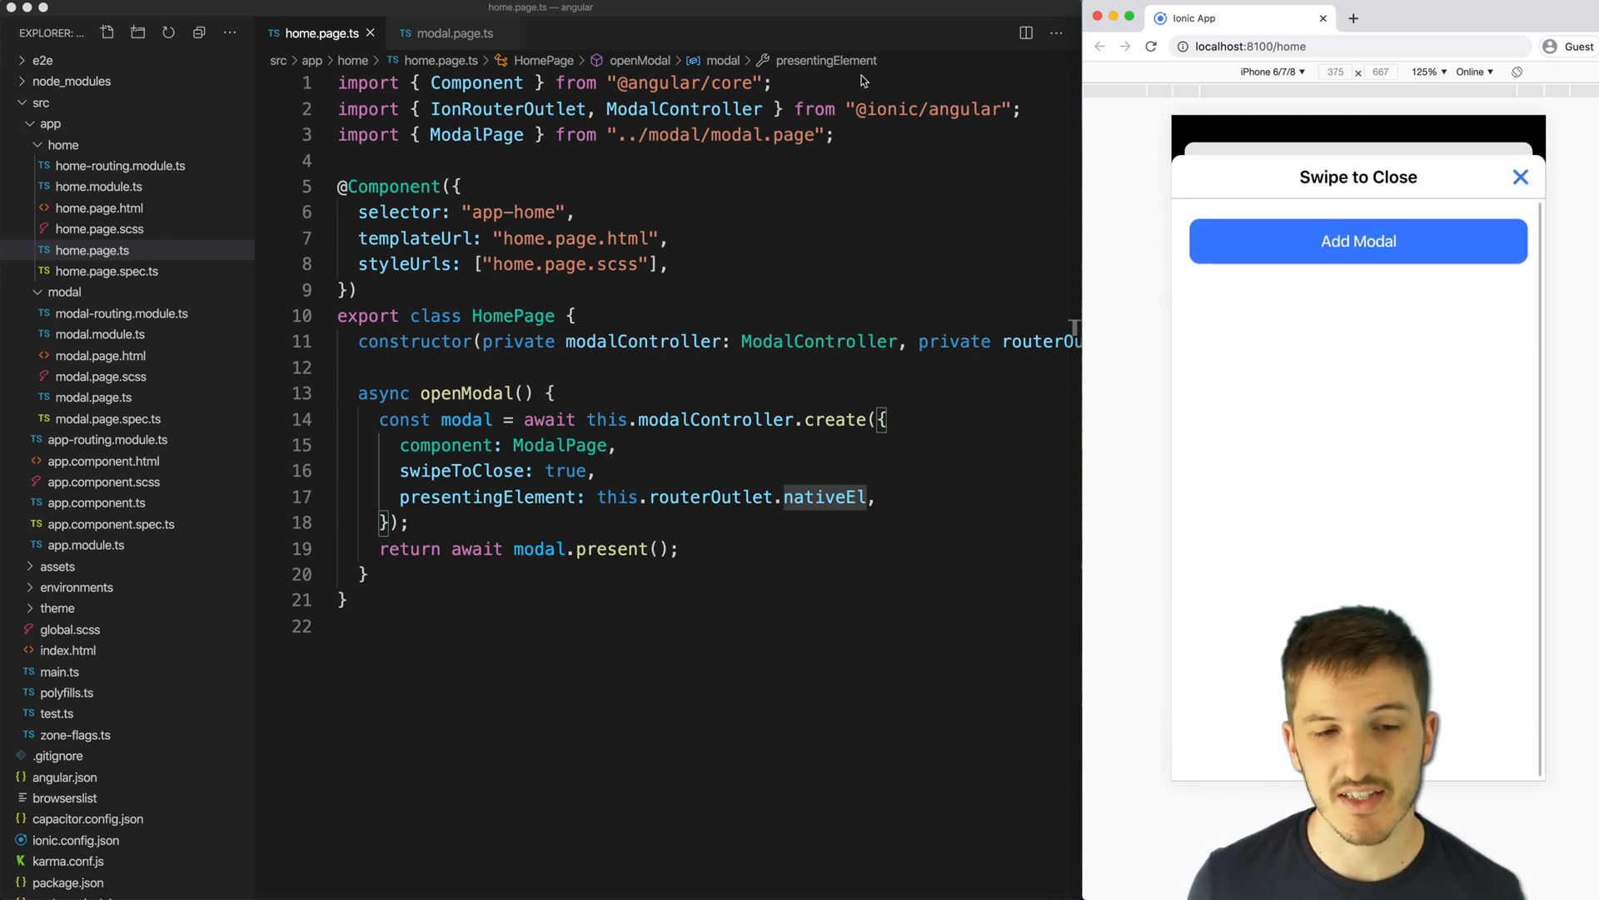
left_click(445, 32)
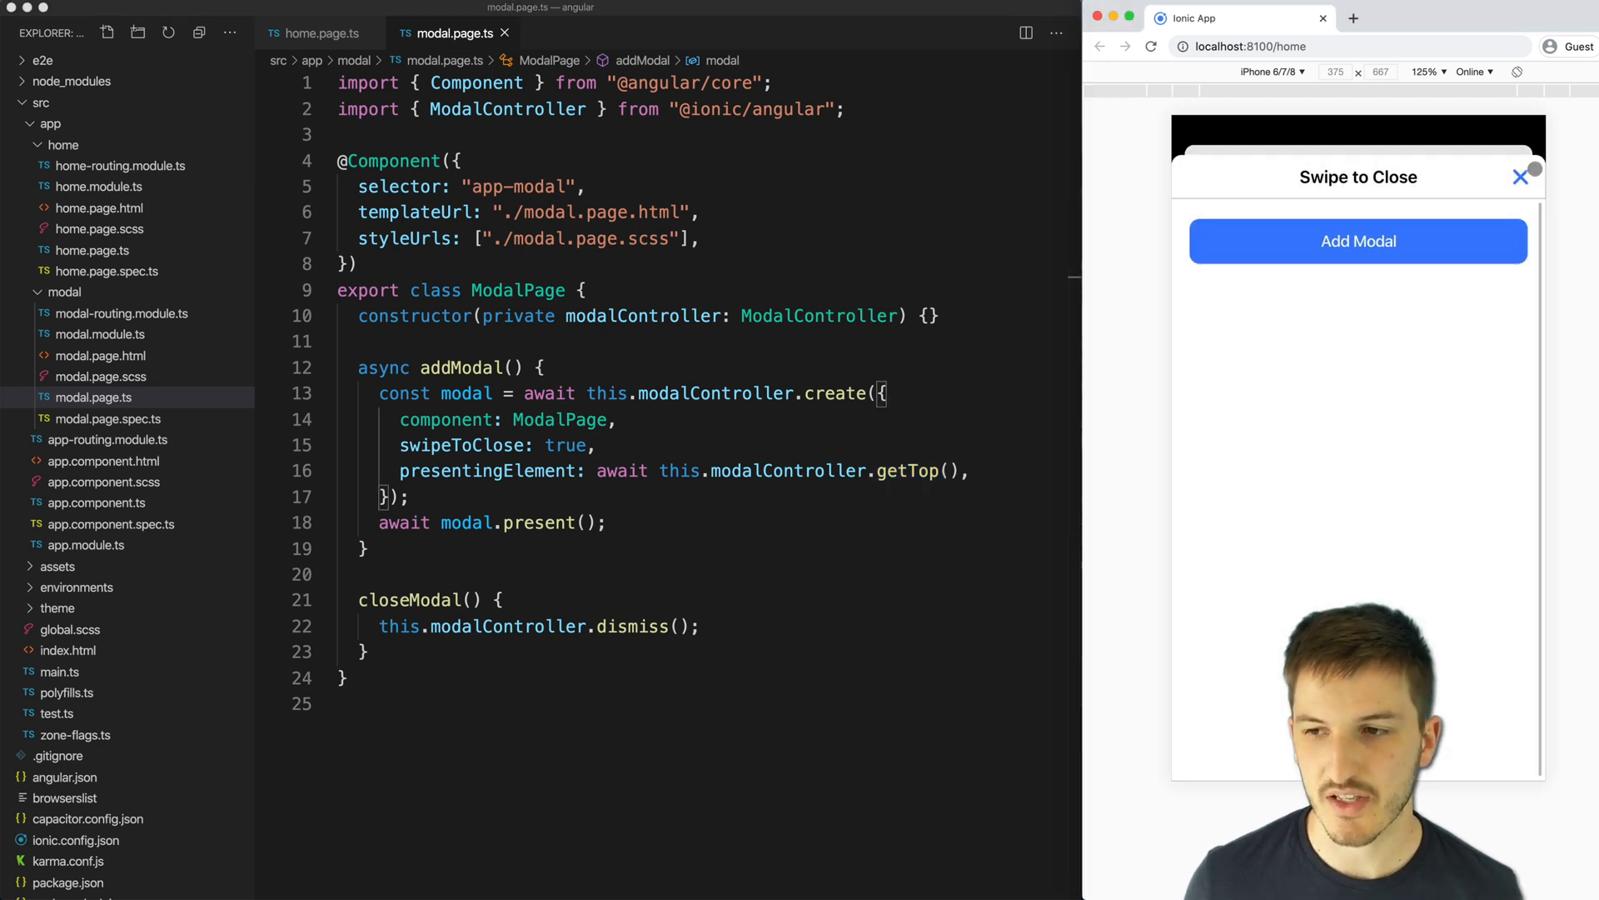
left_click(1521, 177)
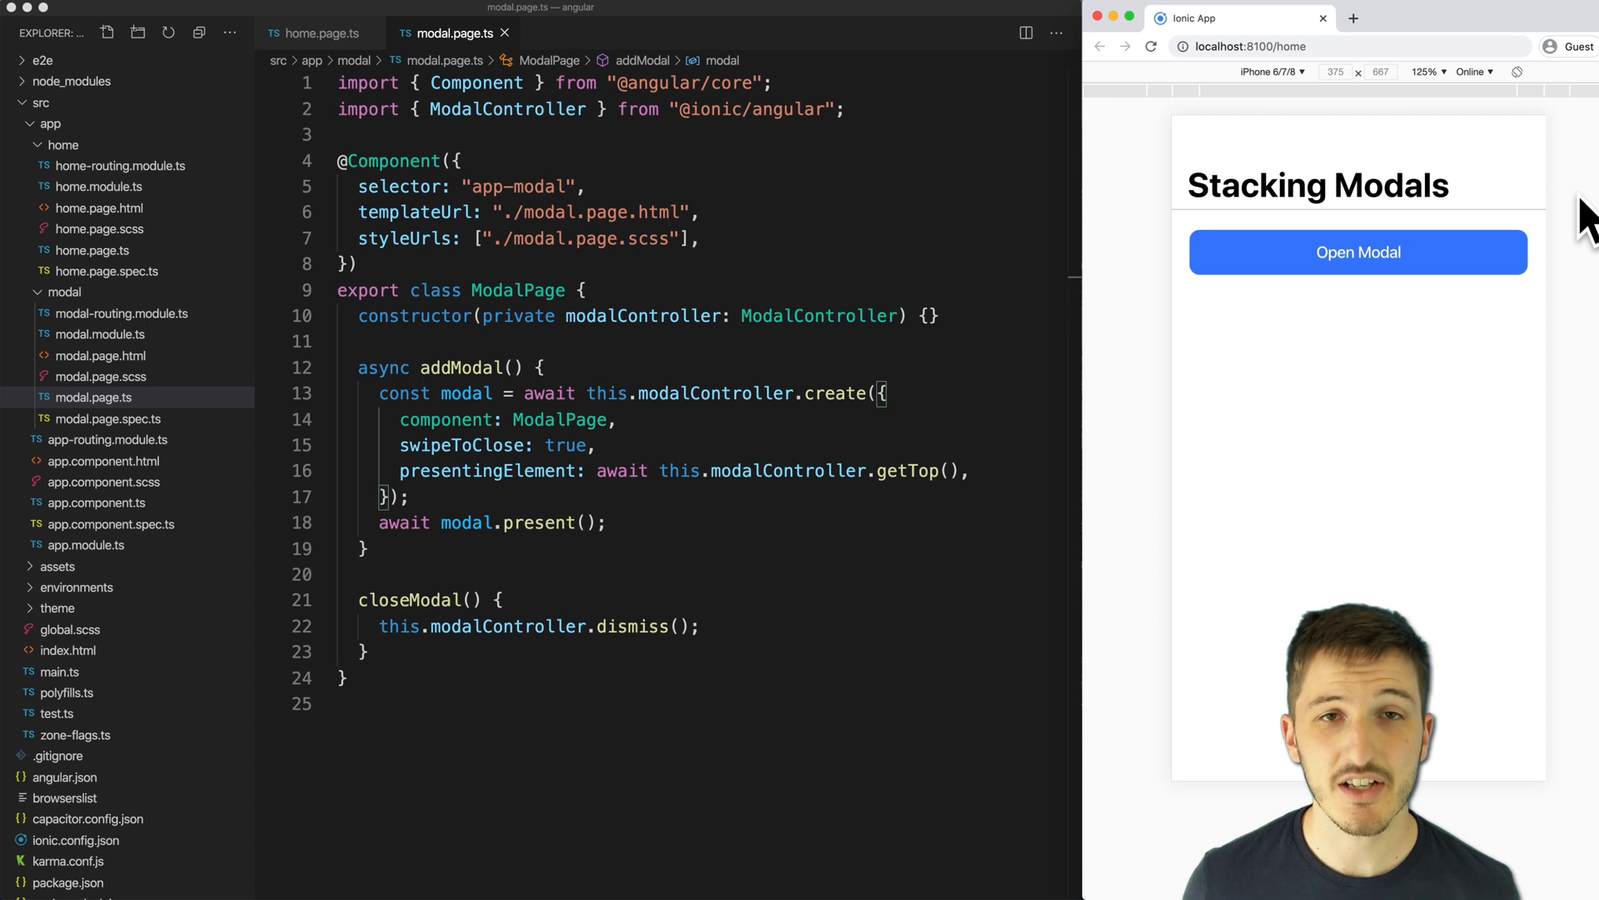
mouse_move(1281, 216)
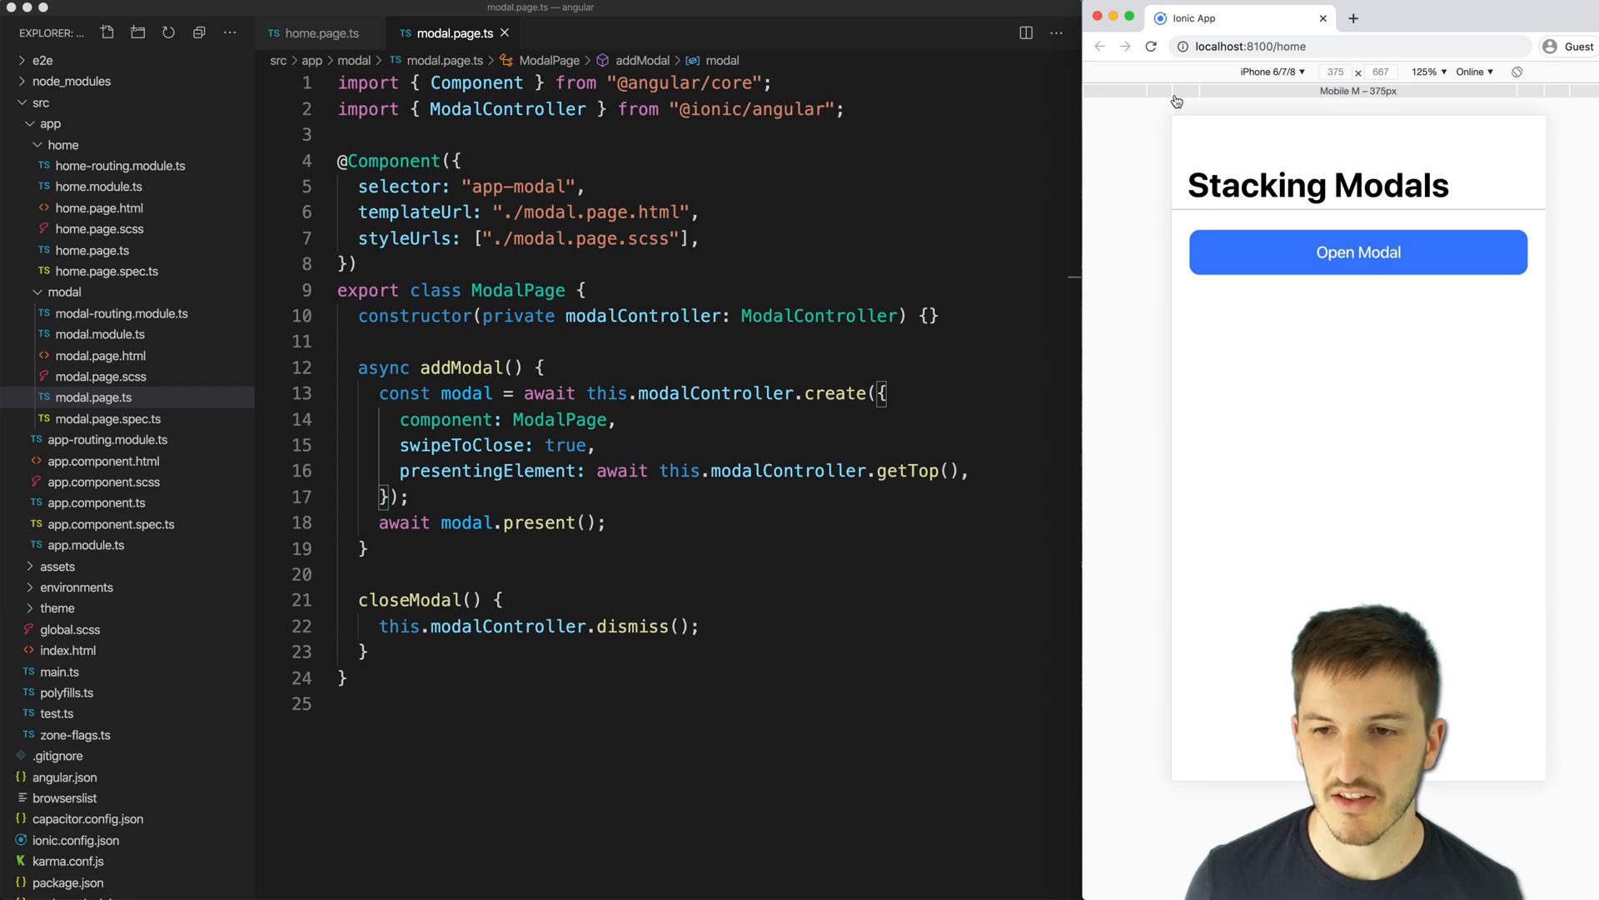
mouse_move(1264, 223)
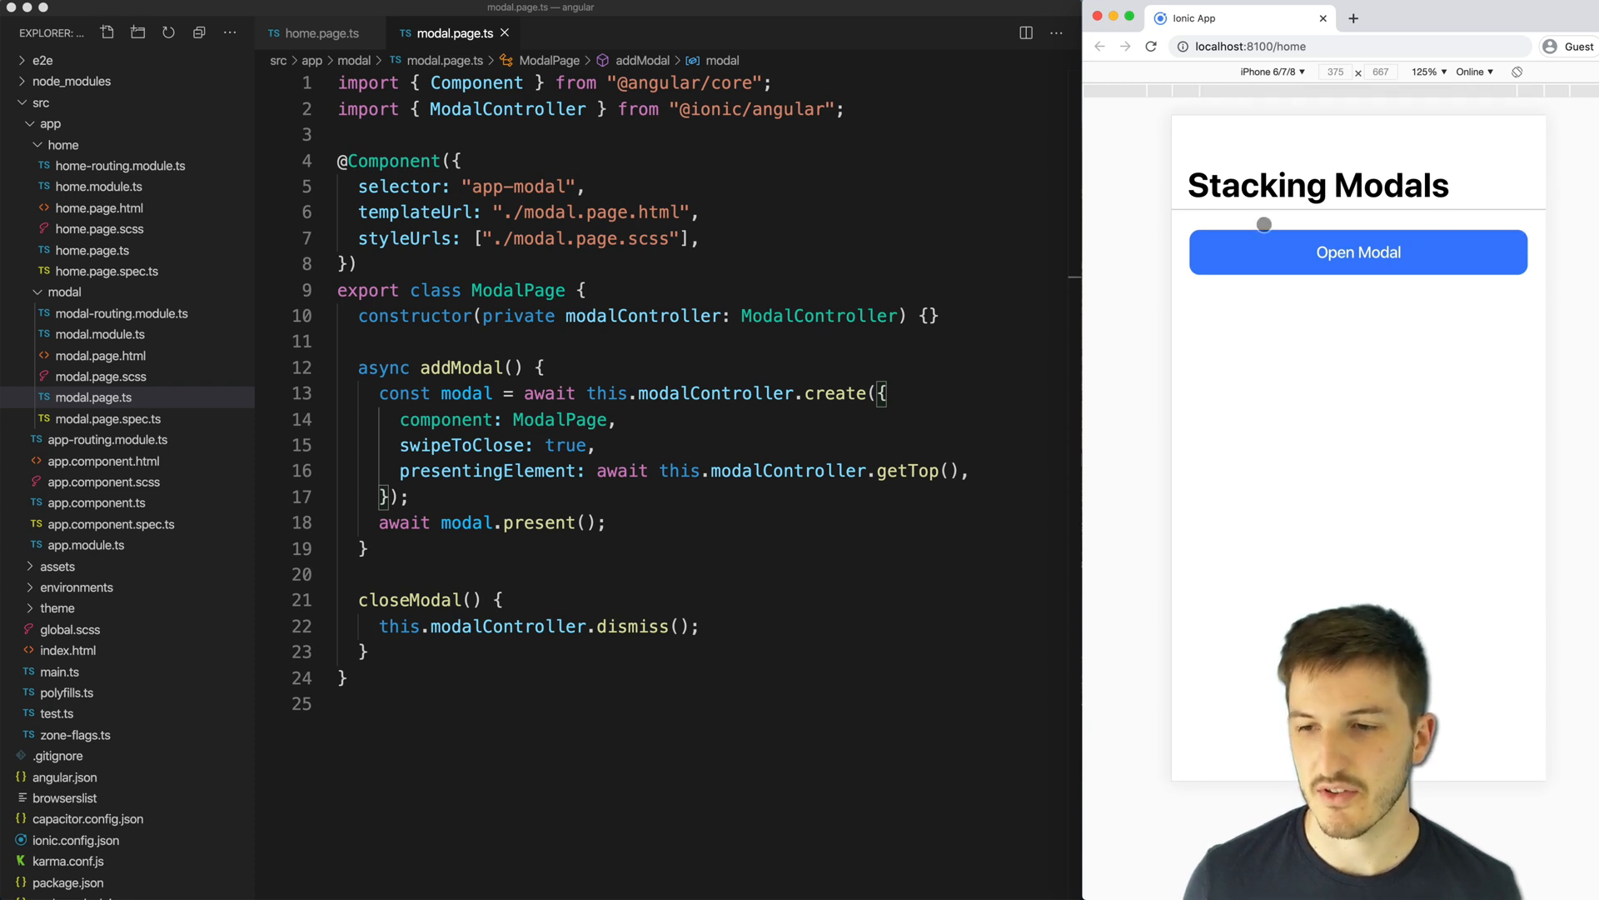
left_click(1358, 251)
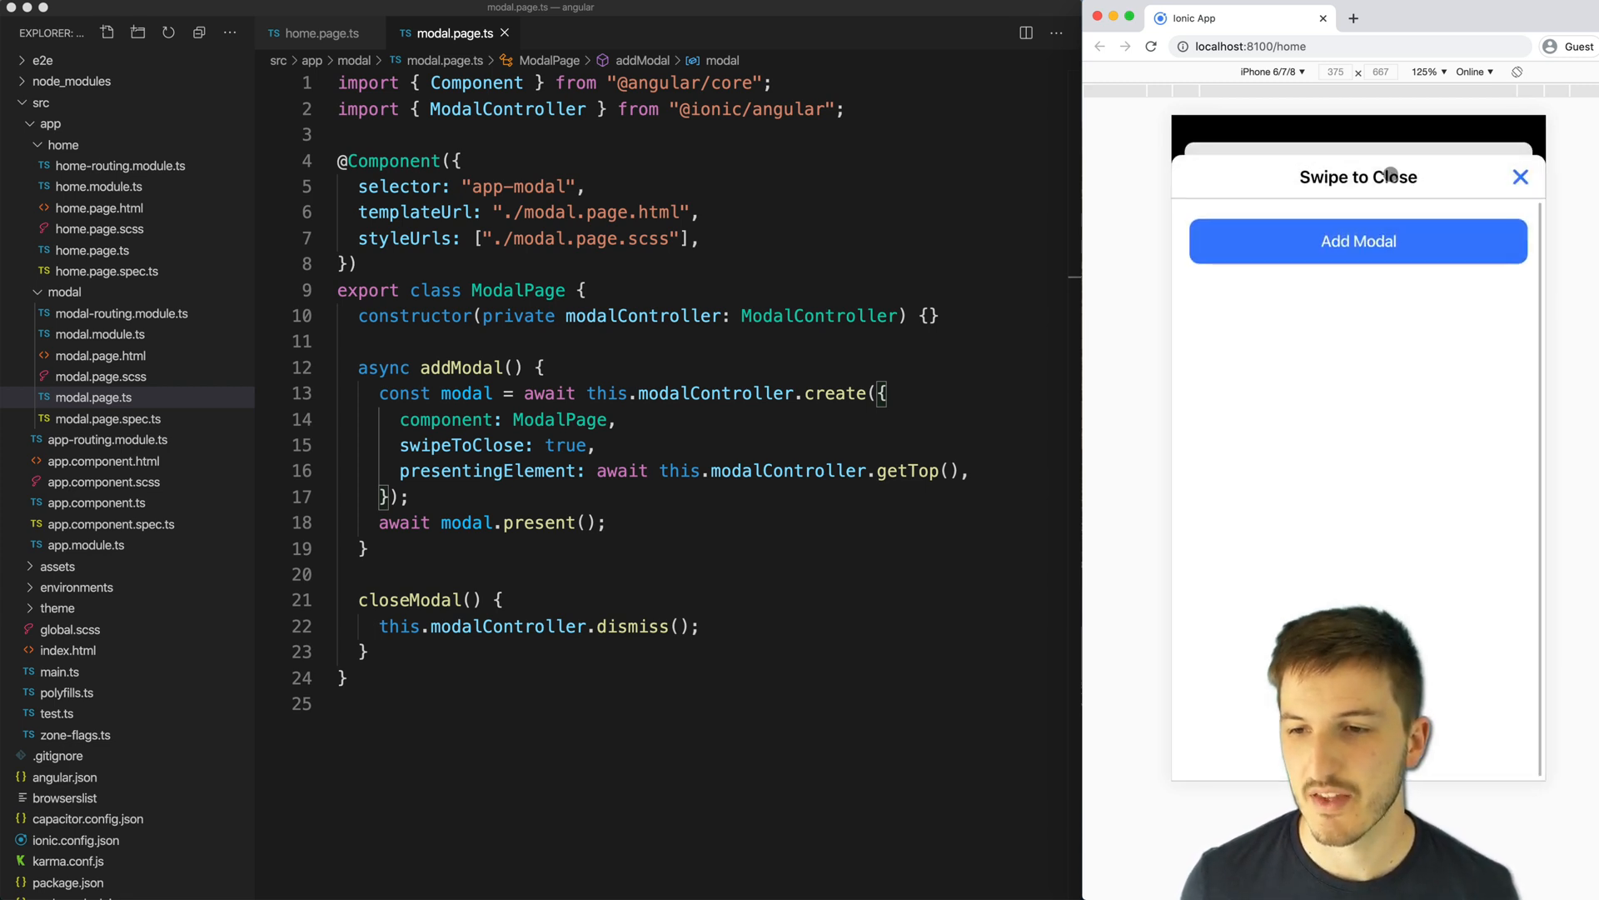
left_click(1520, 177)
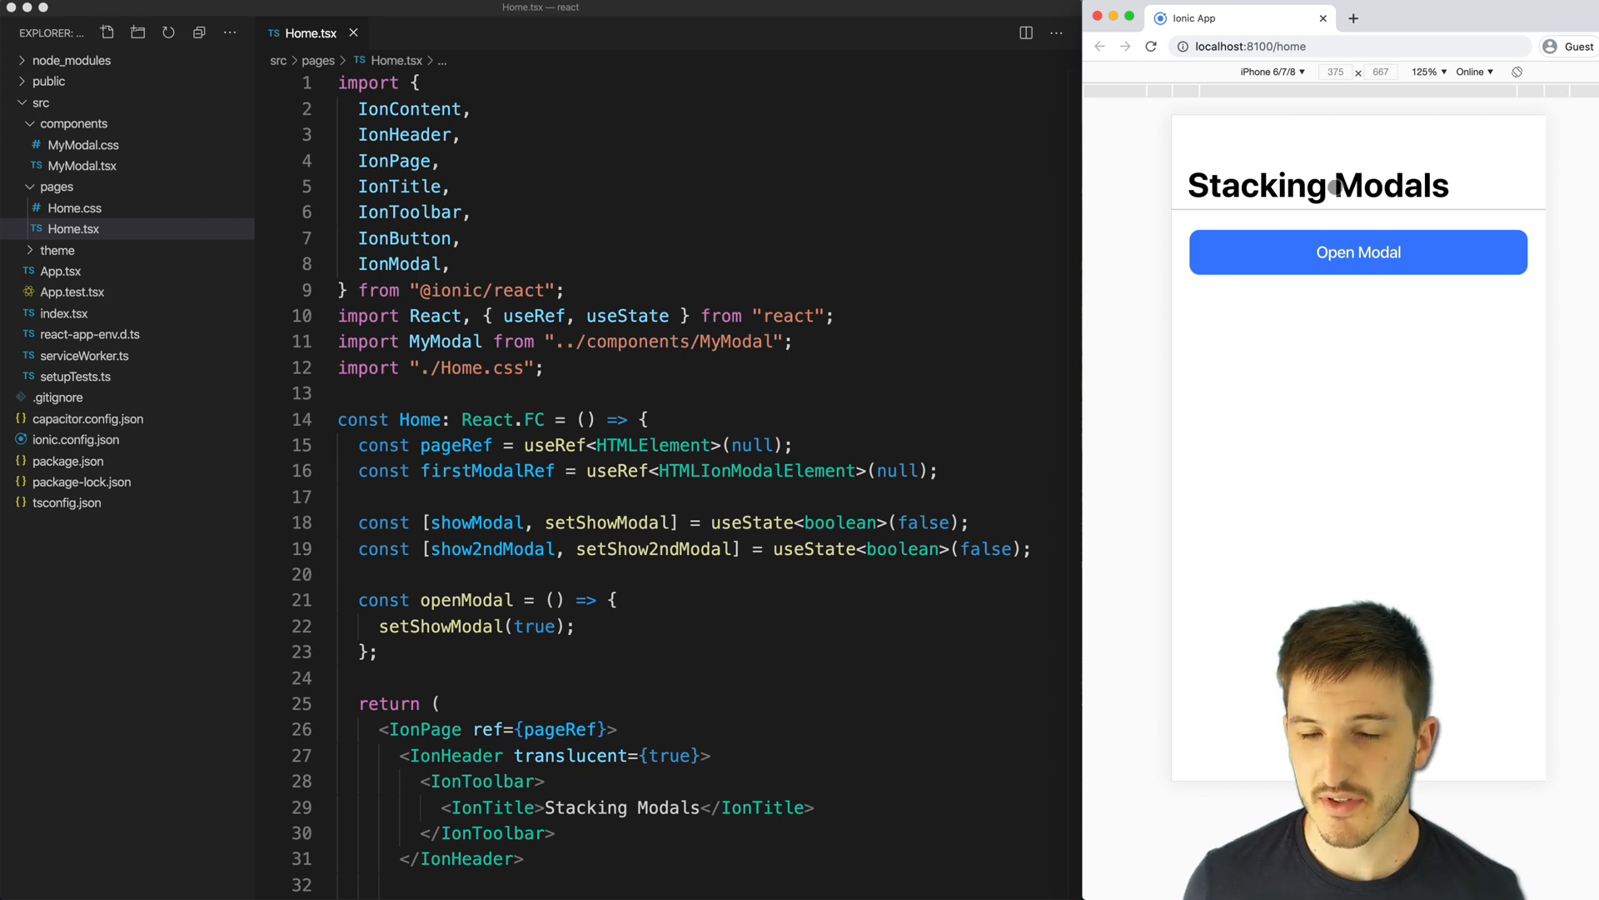
mouse_move(1316, 277)
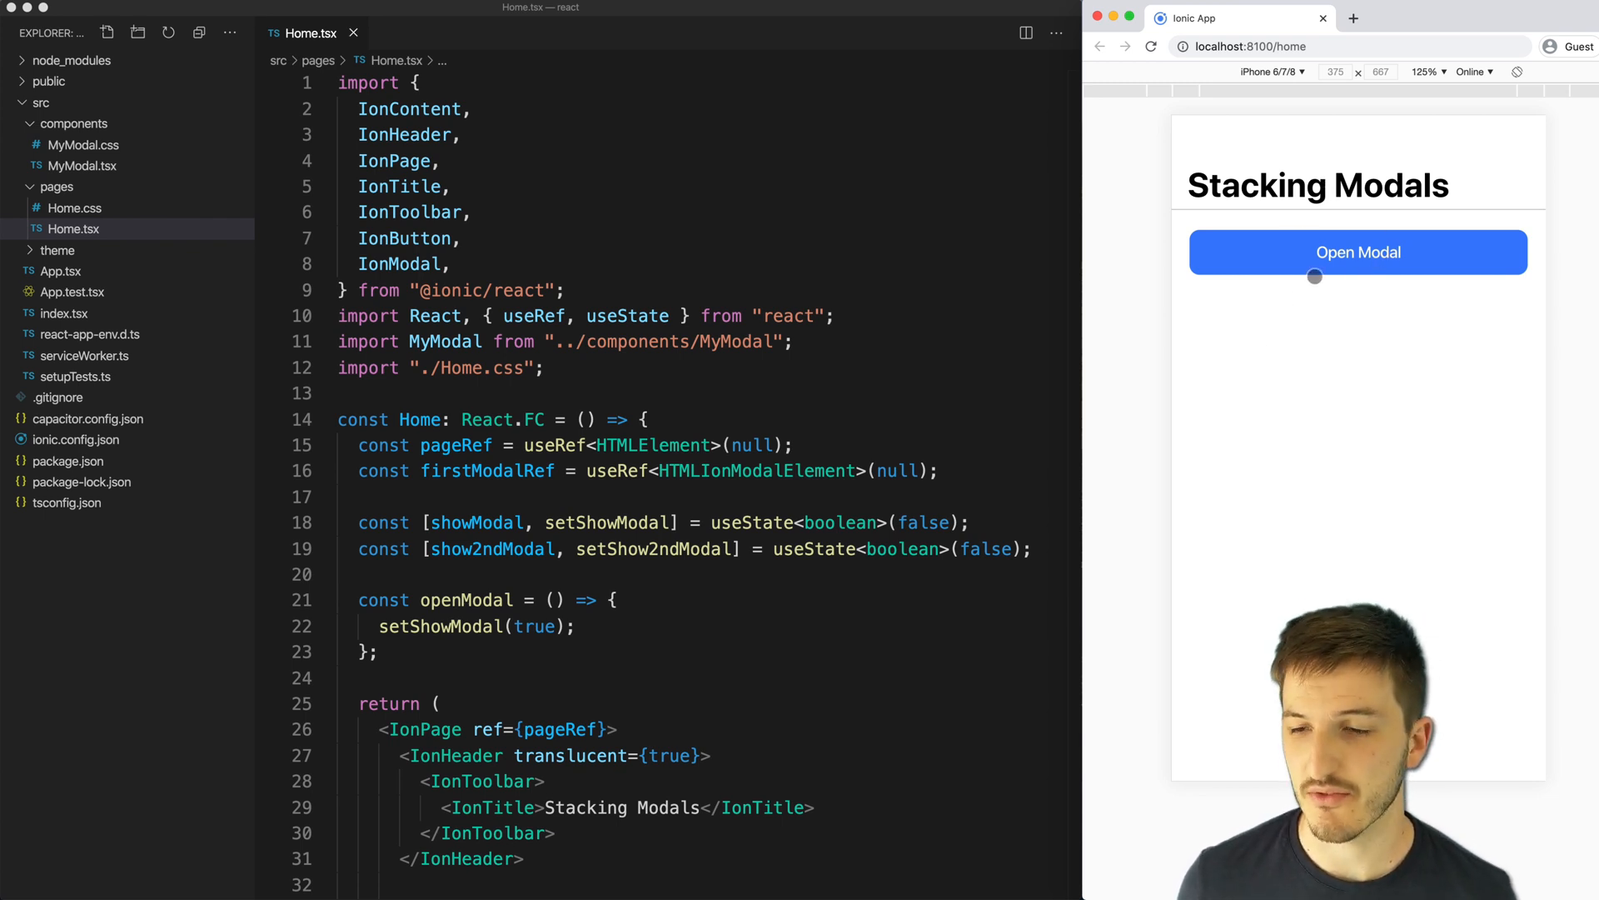
- In the React demo, open a modal, stack two more, then dismiss them
left_click(1358, 252)
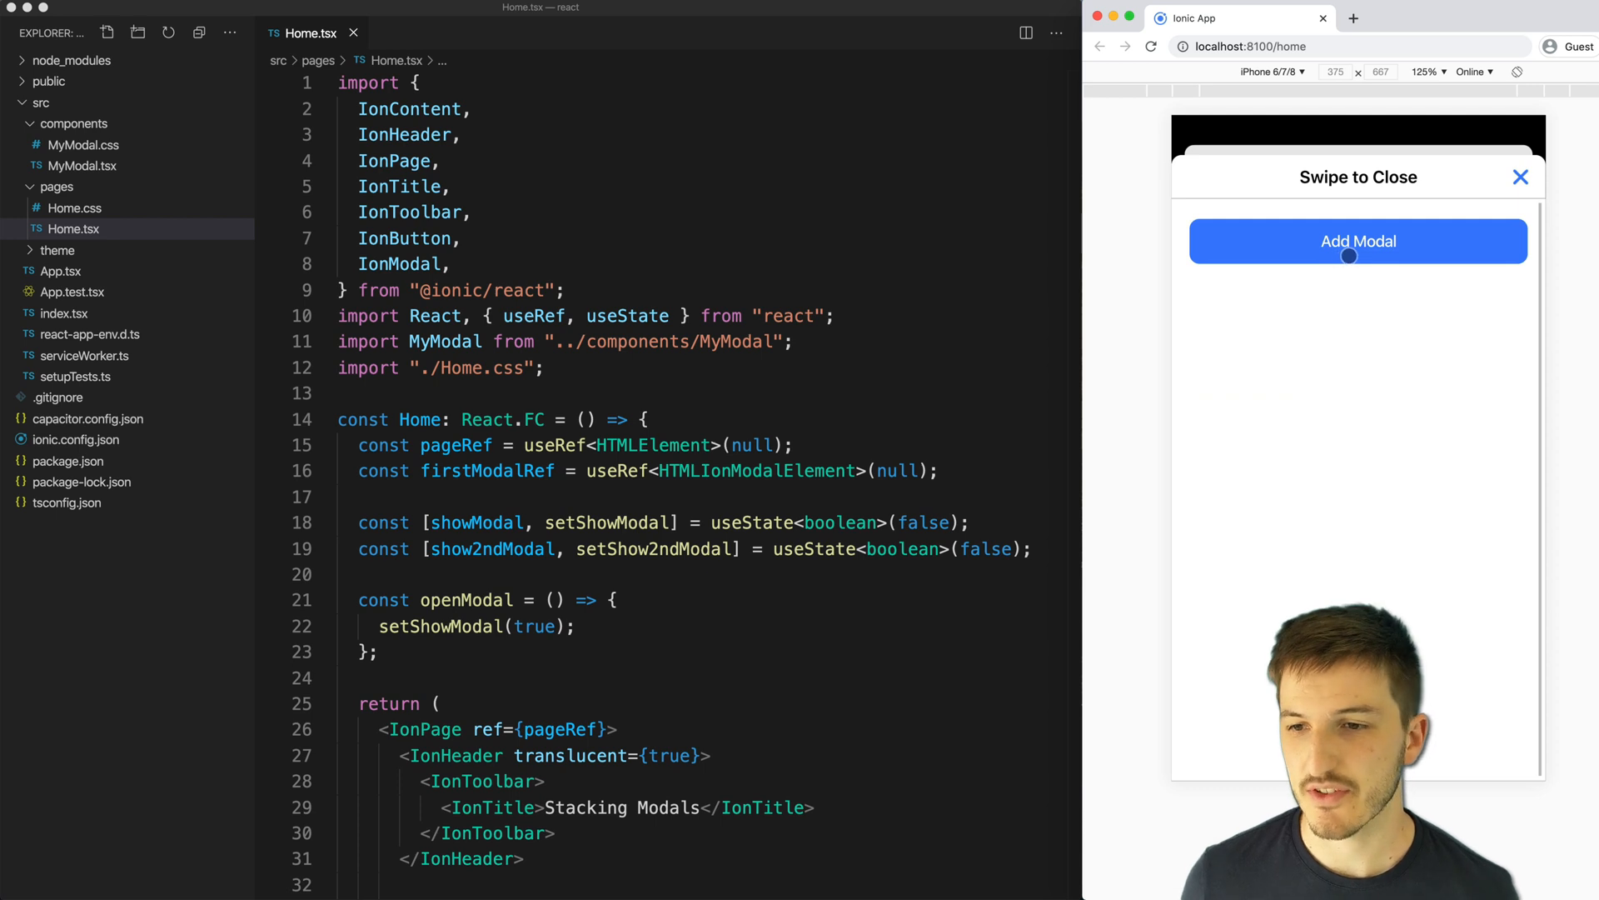
left_click(1357, 240)
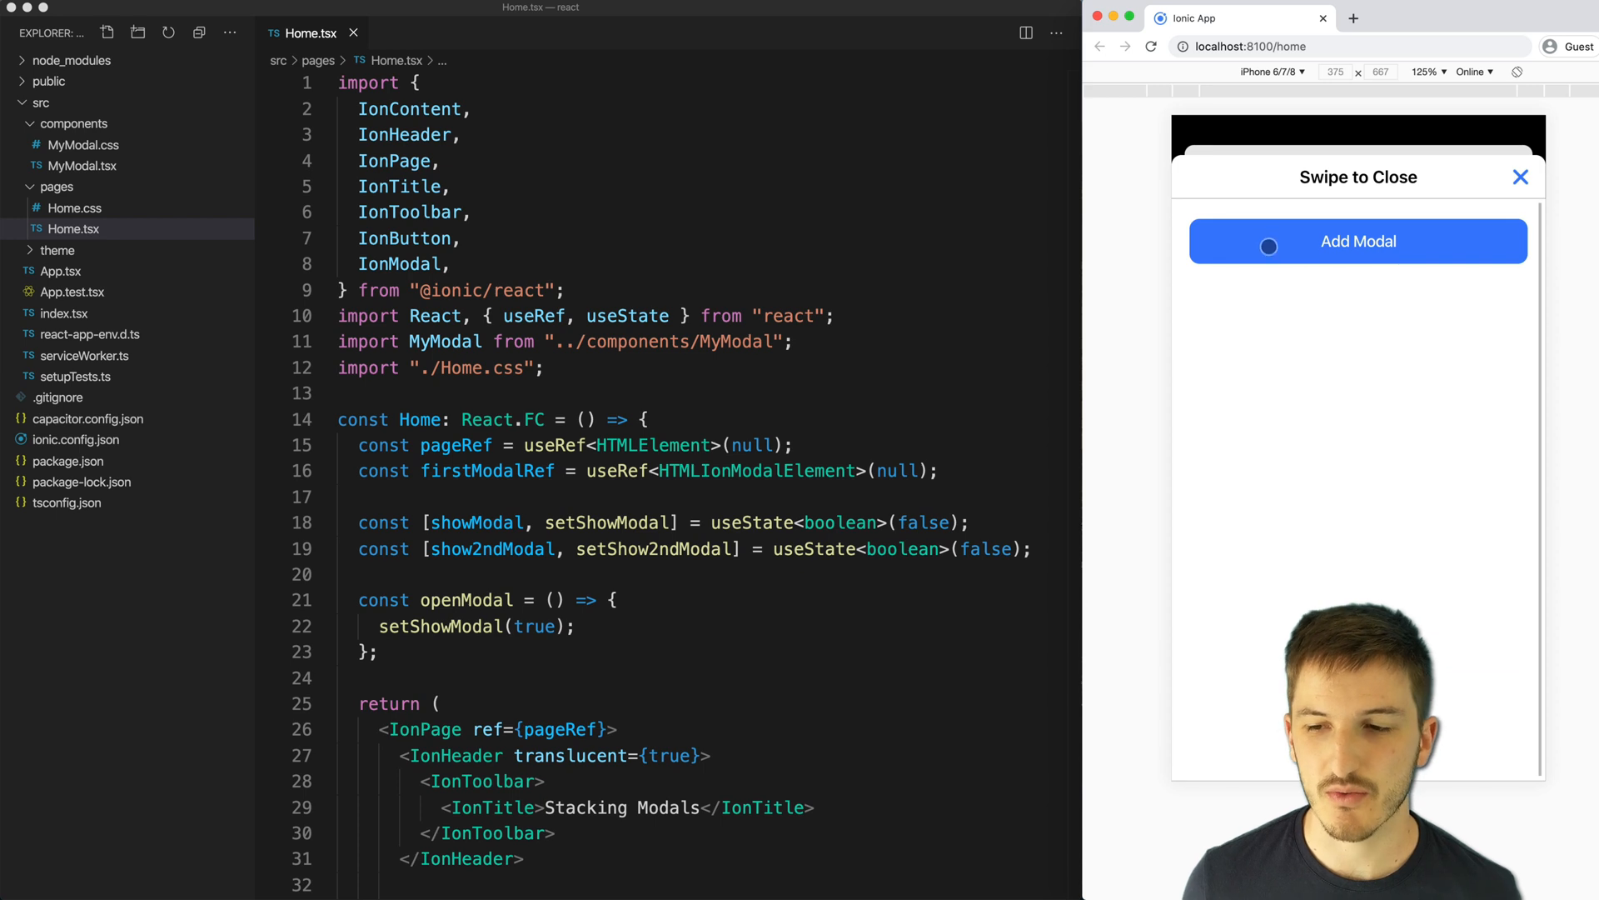
left_click(1358, 241)
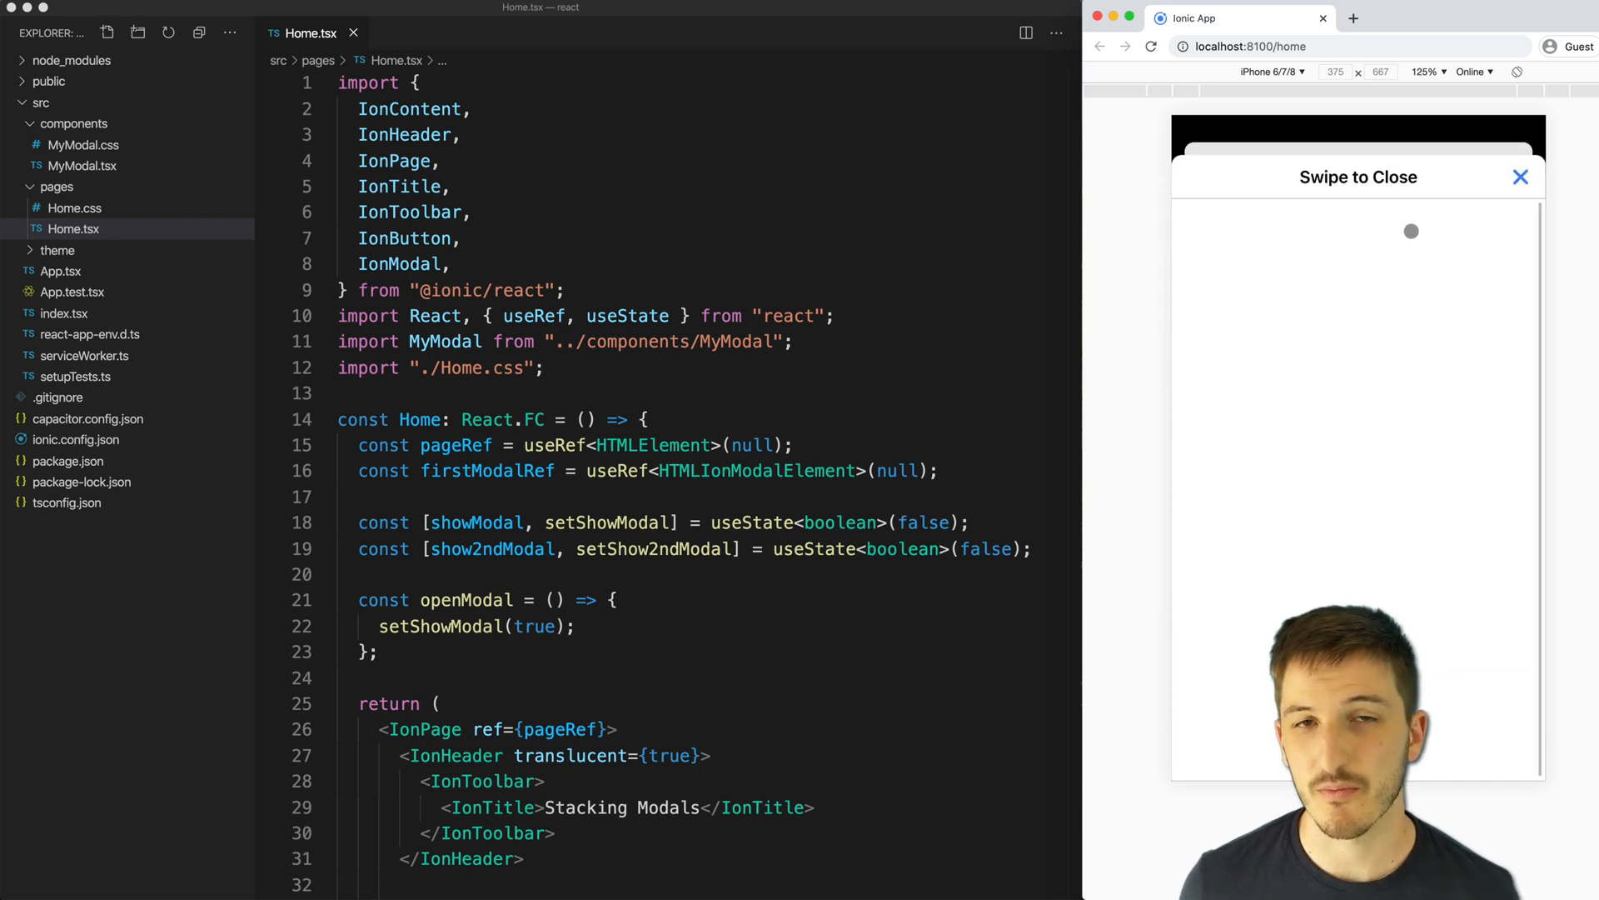
mouse_move(1356, 249)
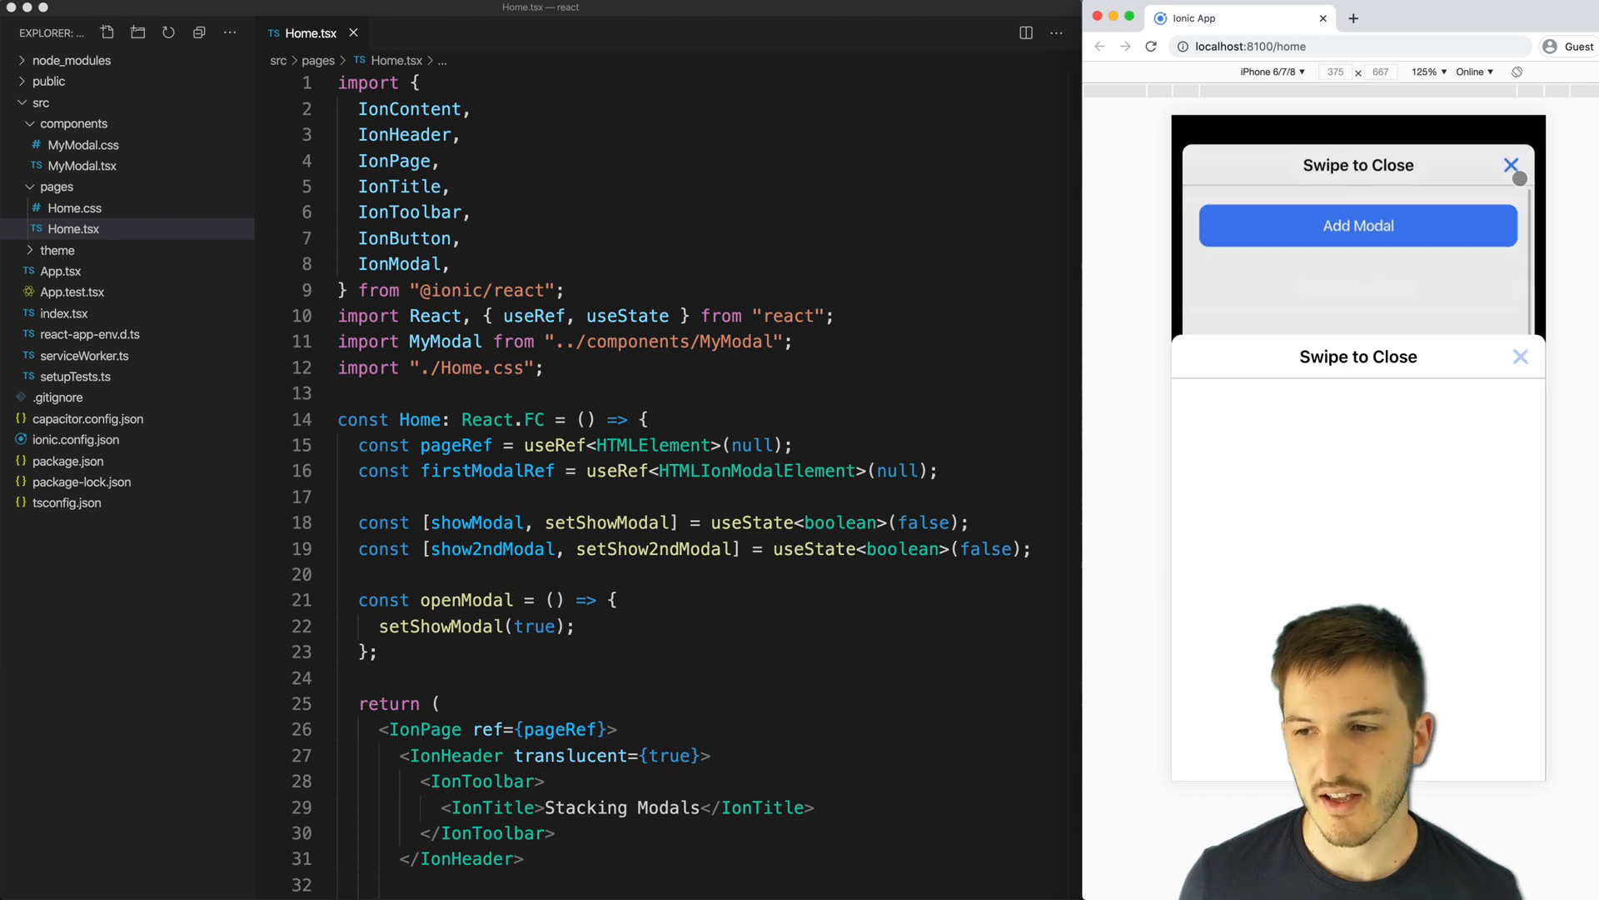
left_click(1511, 164)
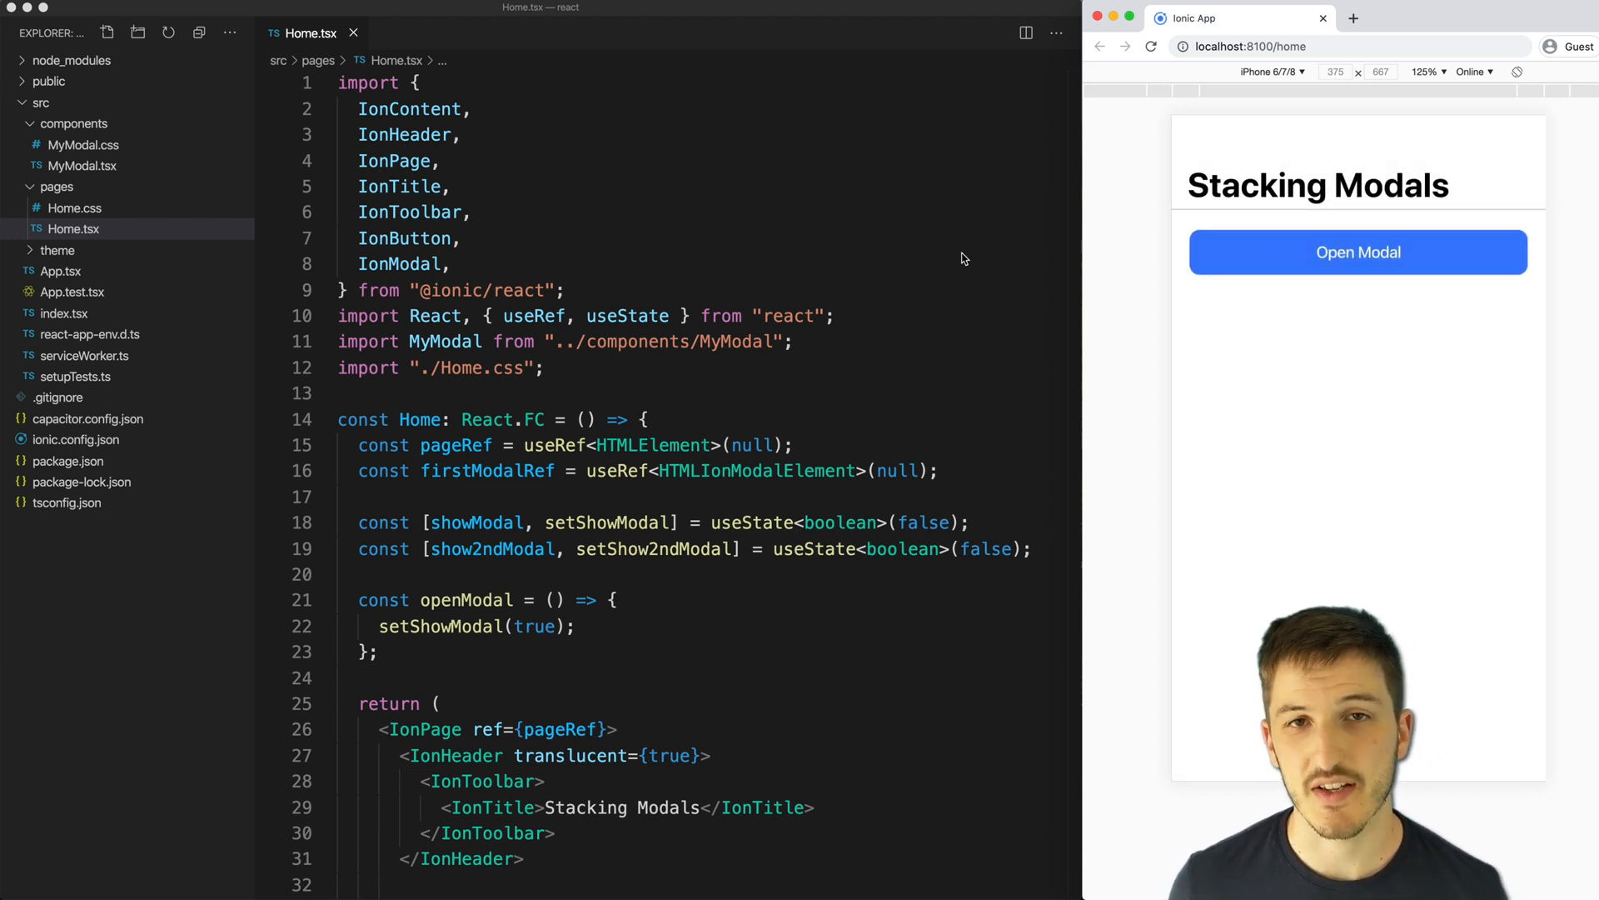
mouse_move(812, 364)
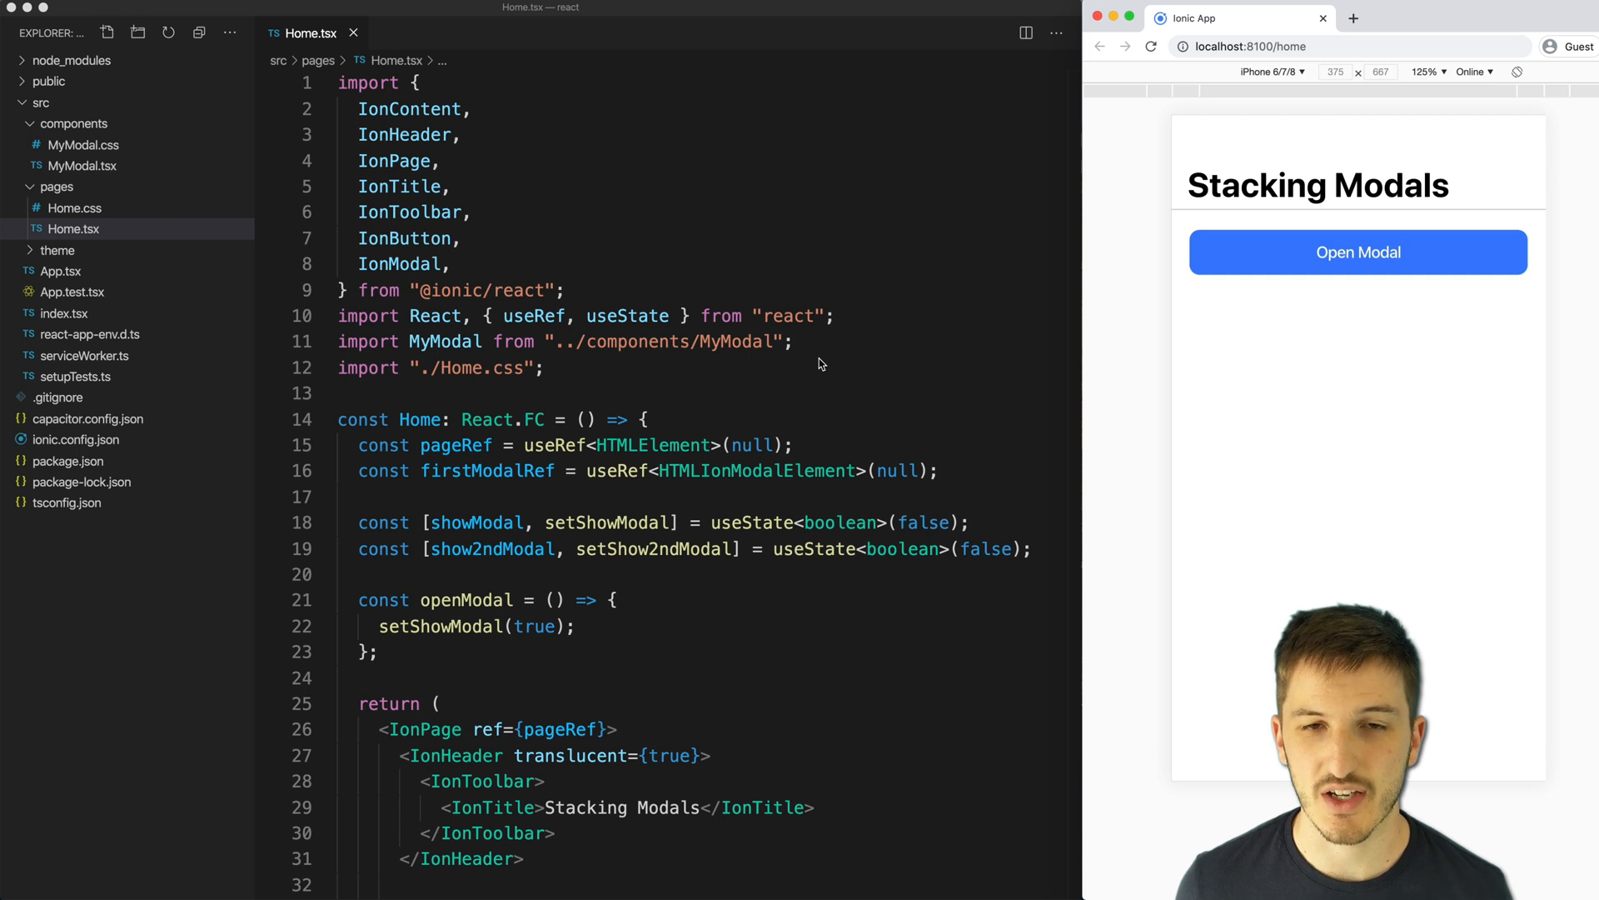
mouse_move(732, 492)
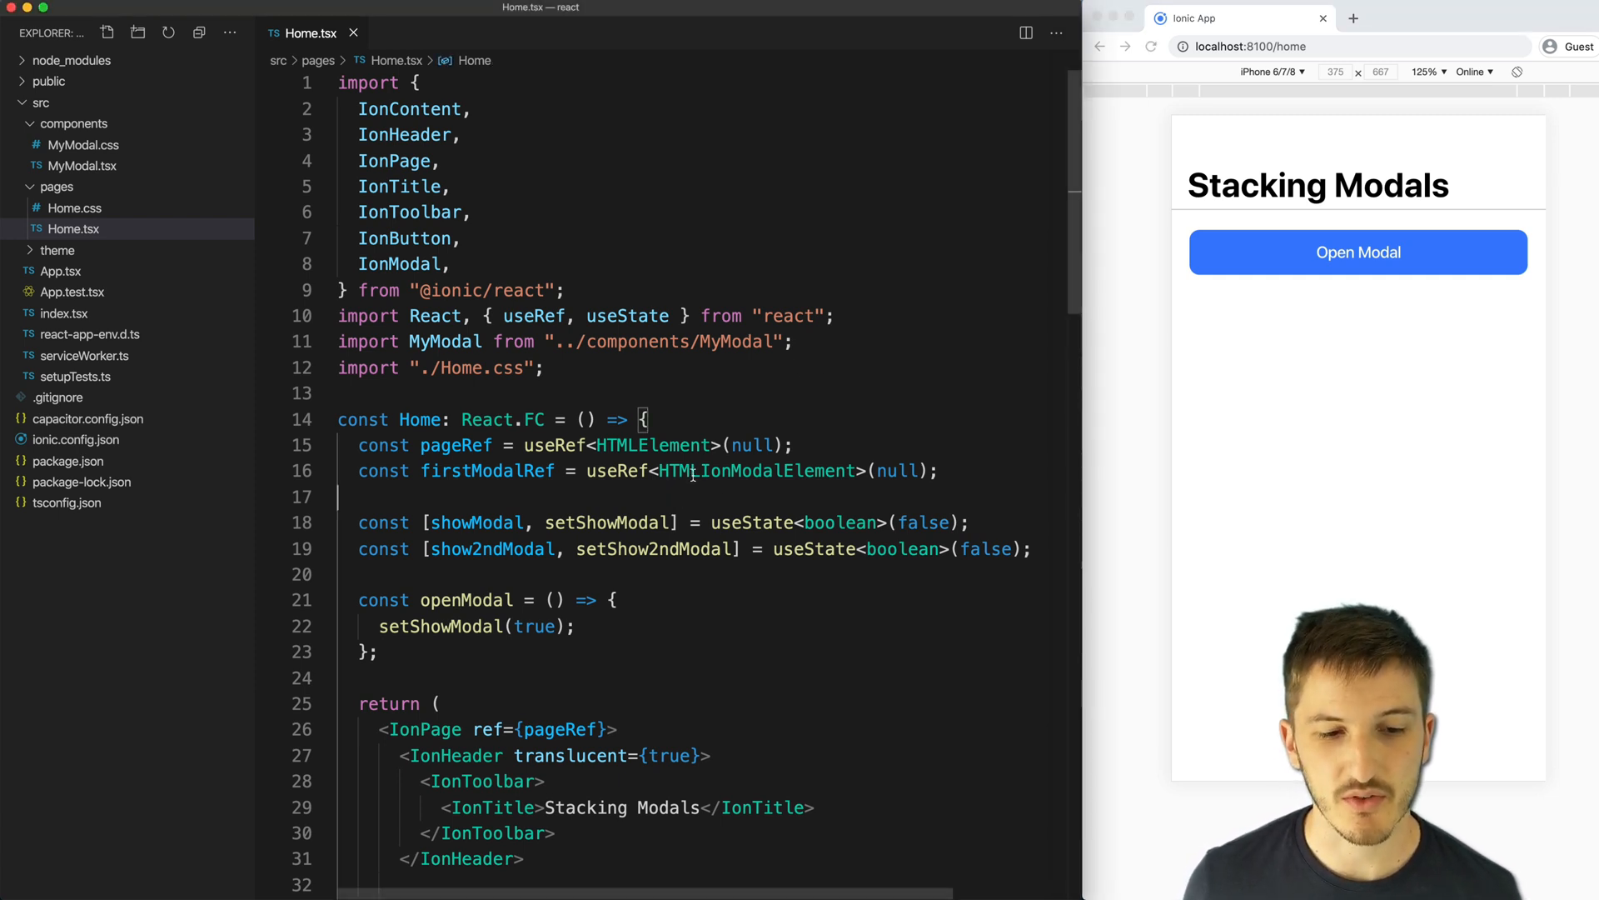
scroll("down", 3)
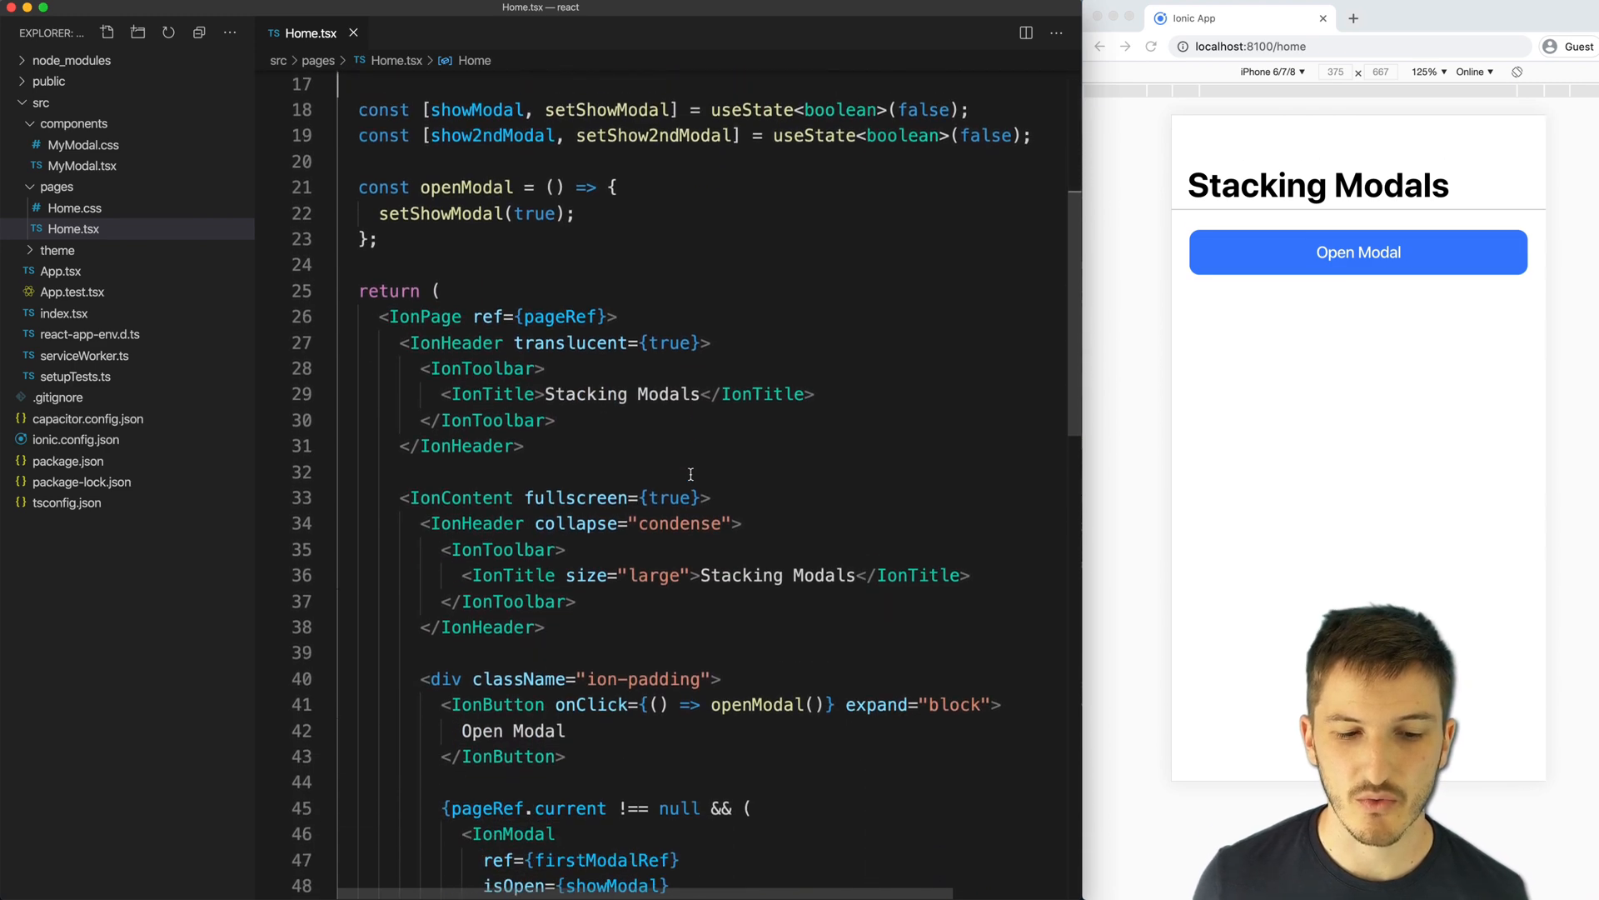
scroll("down", 3)
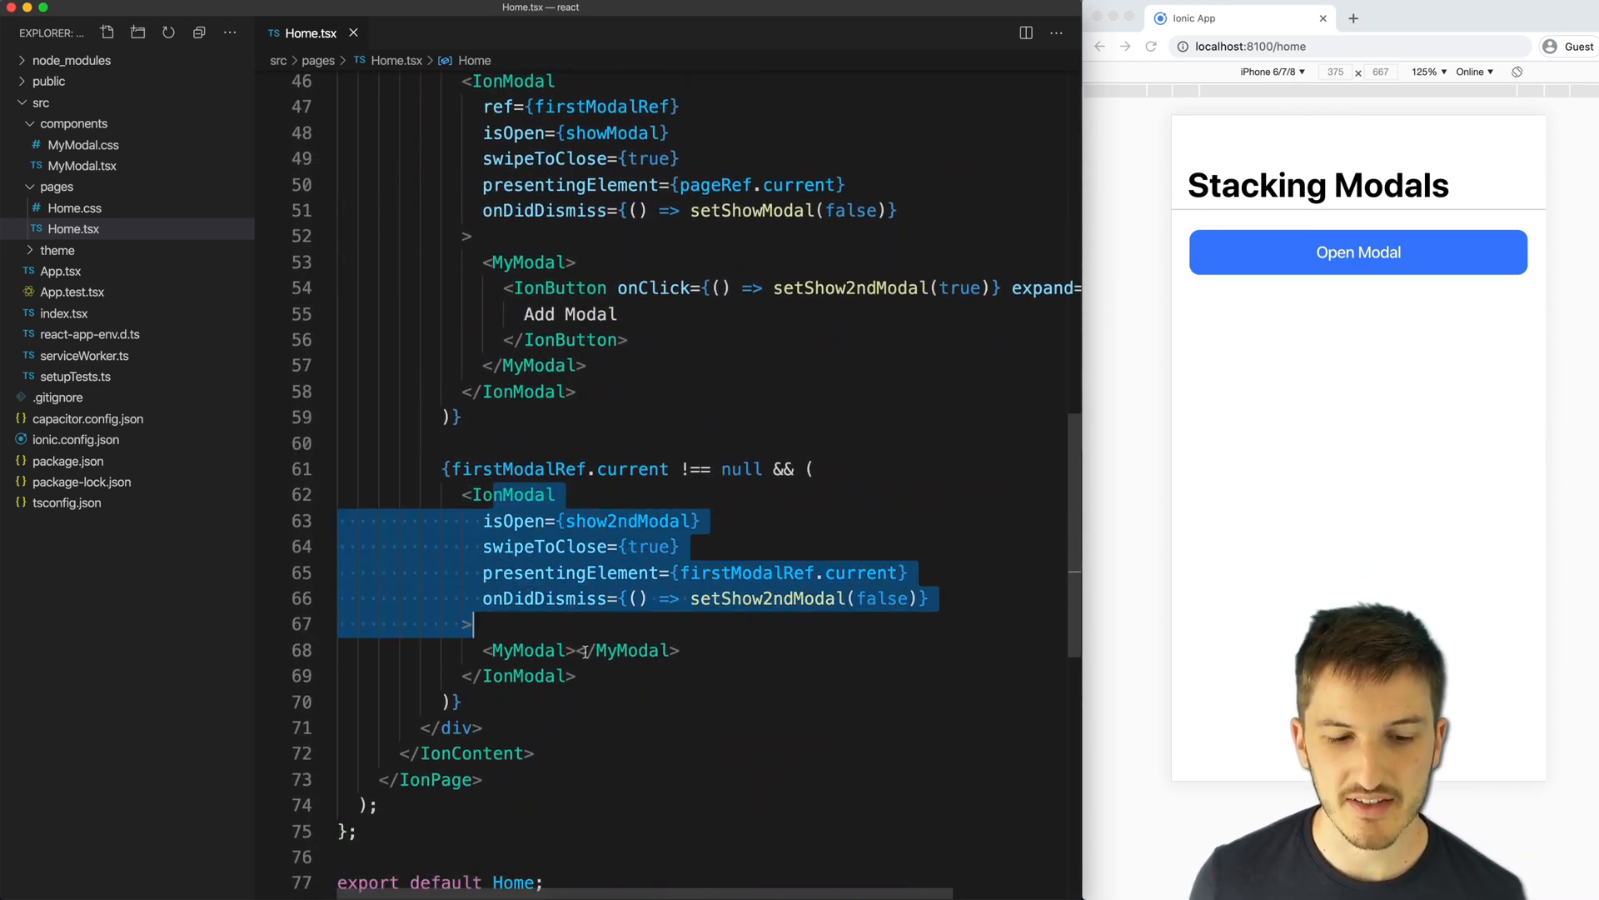
scroll("up", 3)
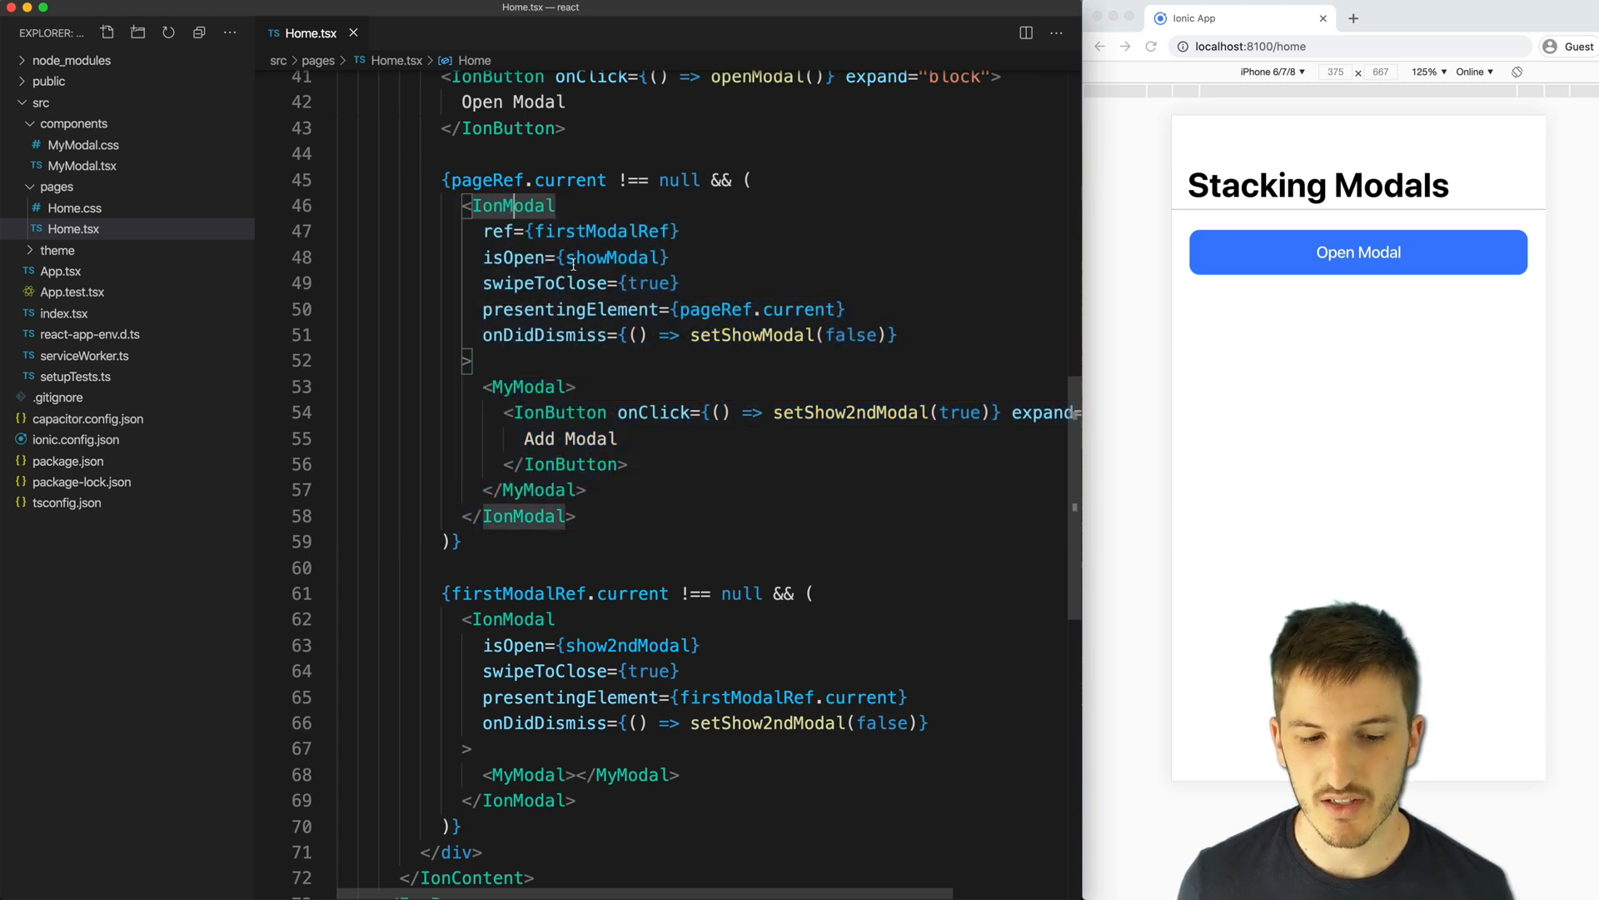
scroll("down", 3)
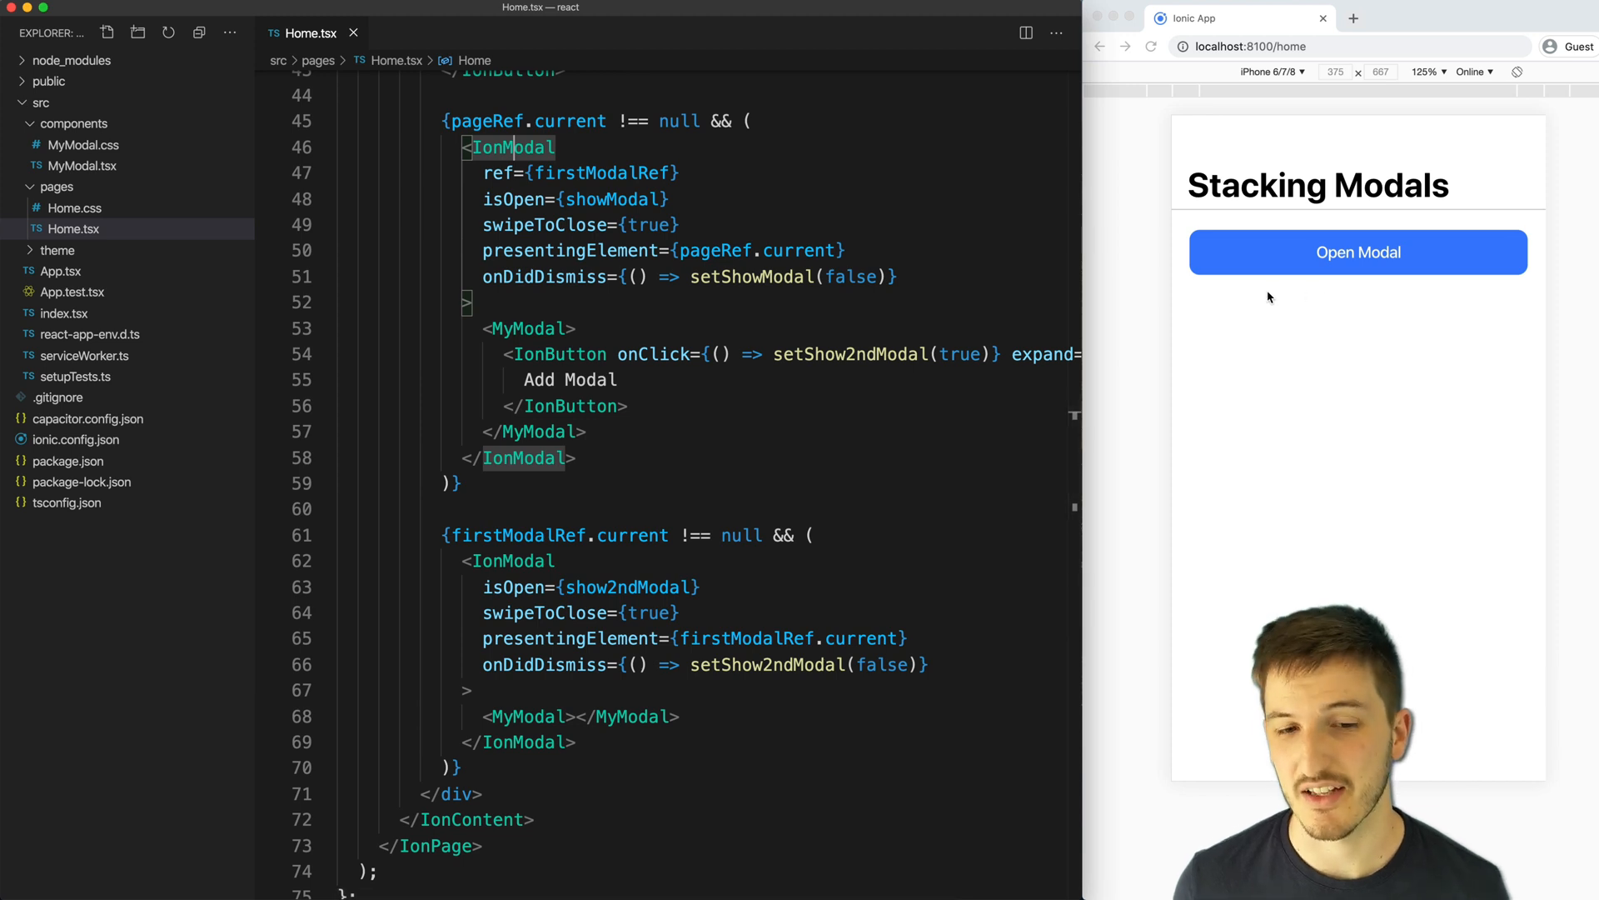
mouse_move(1150, 292)
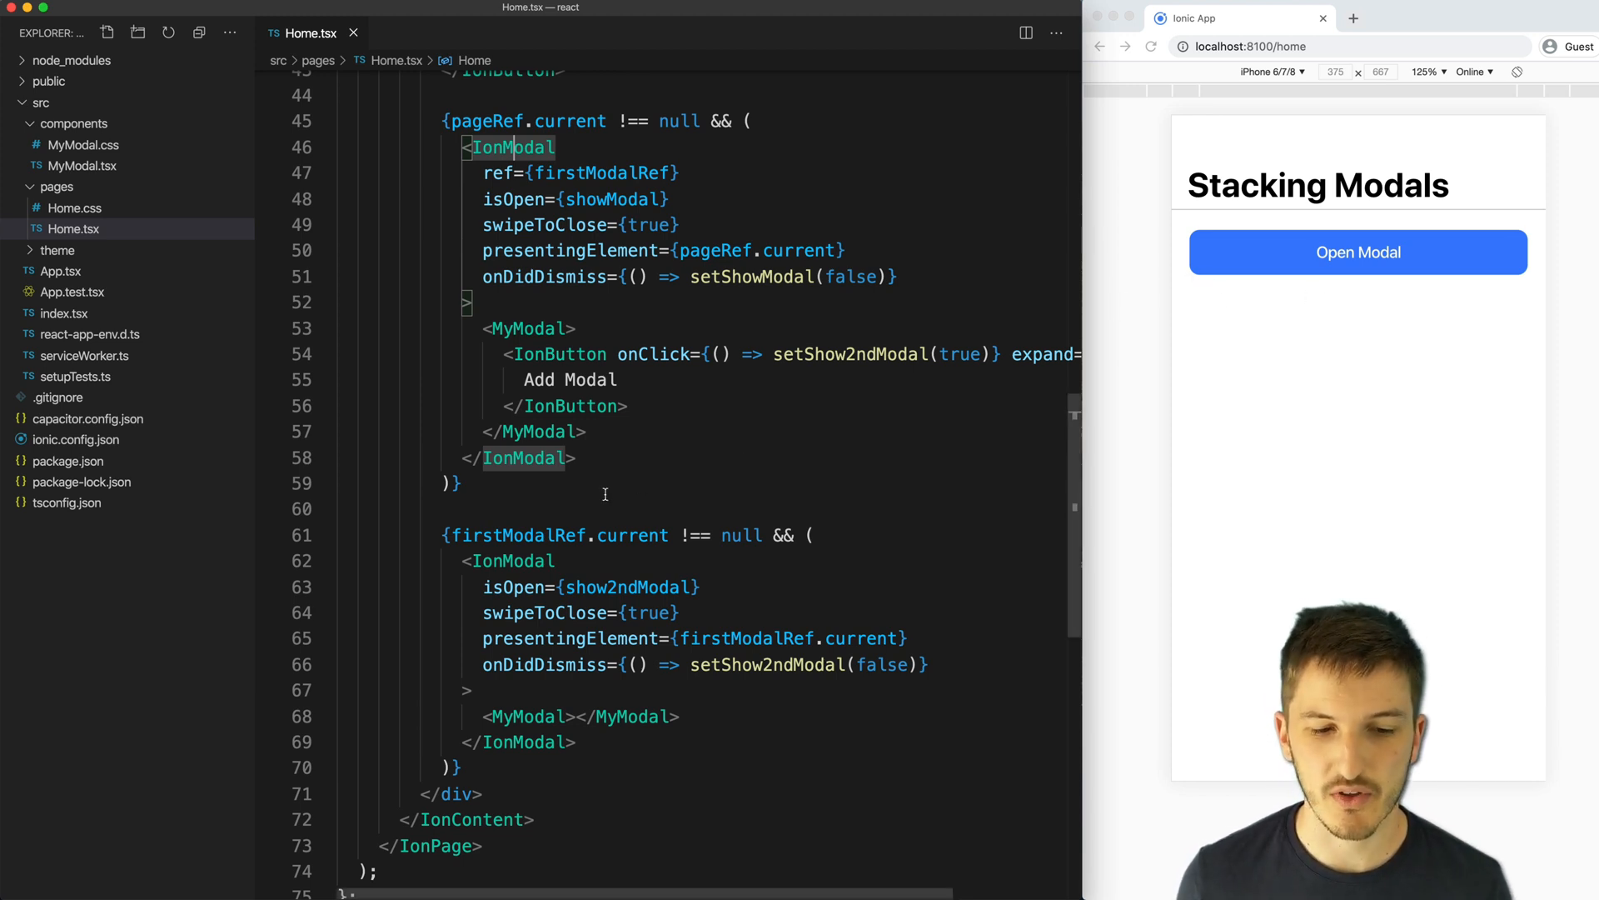
scroll("up", 3)
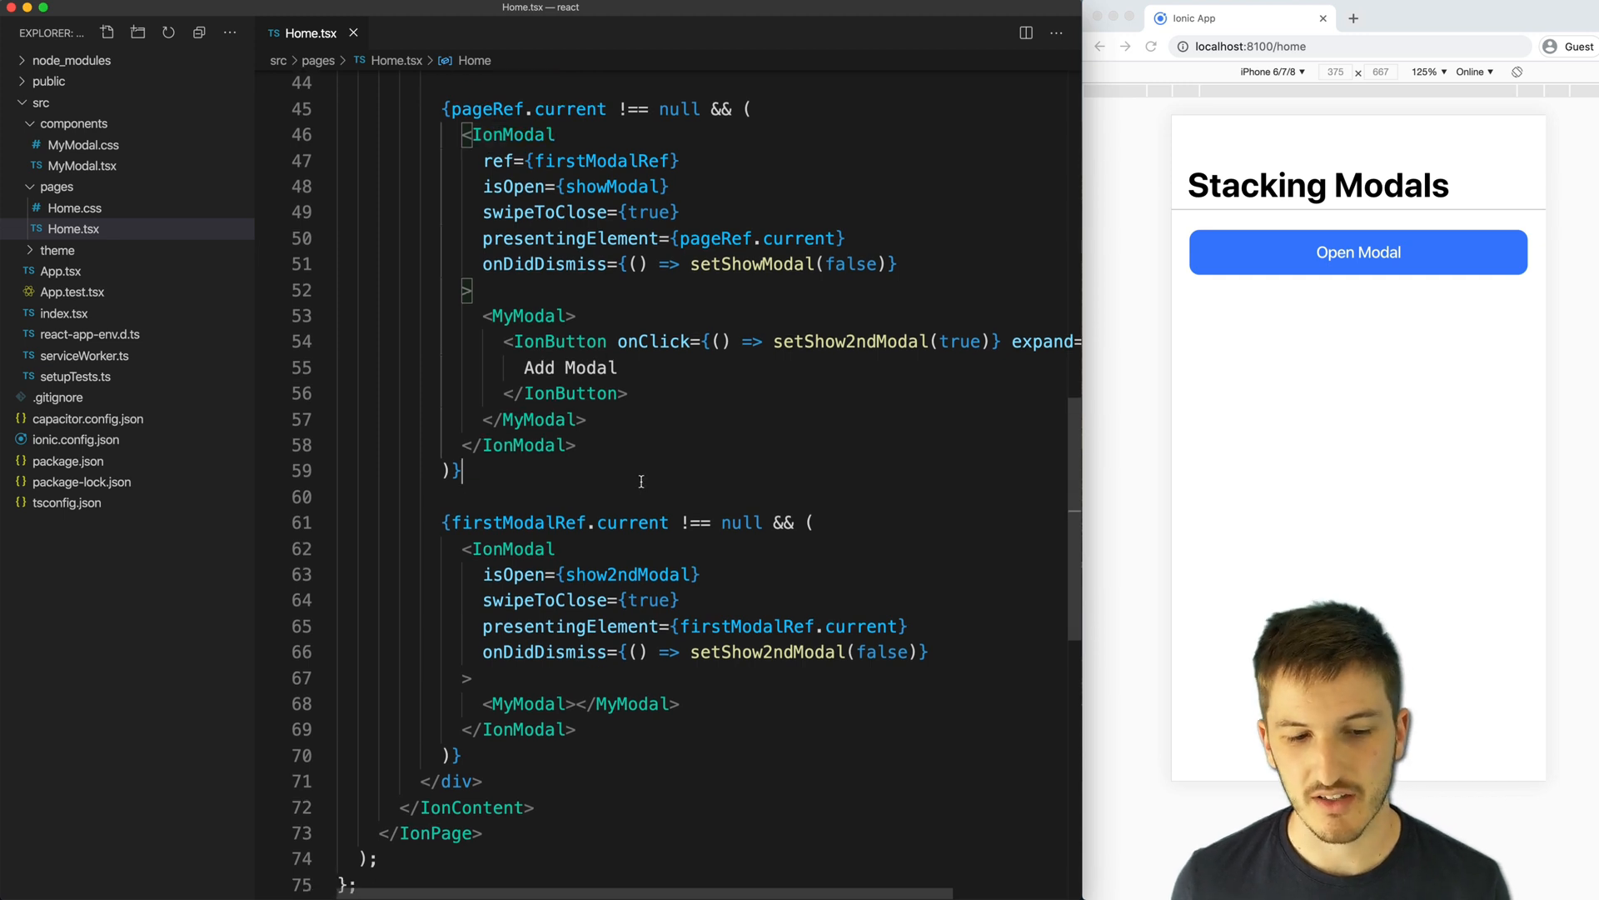
scroll("up", 3)
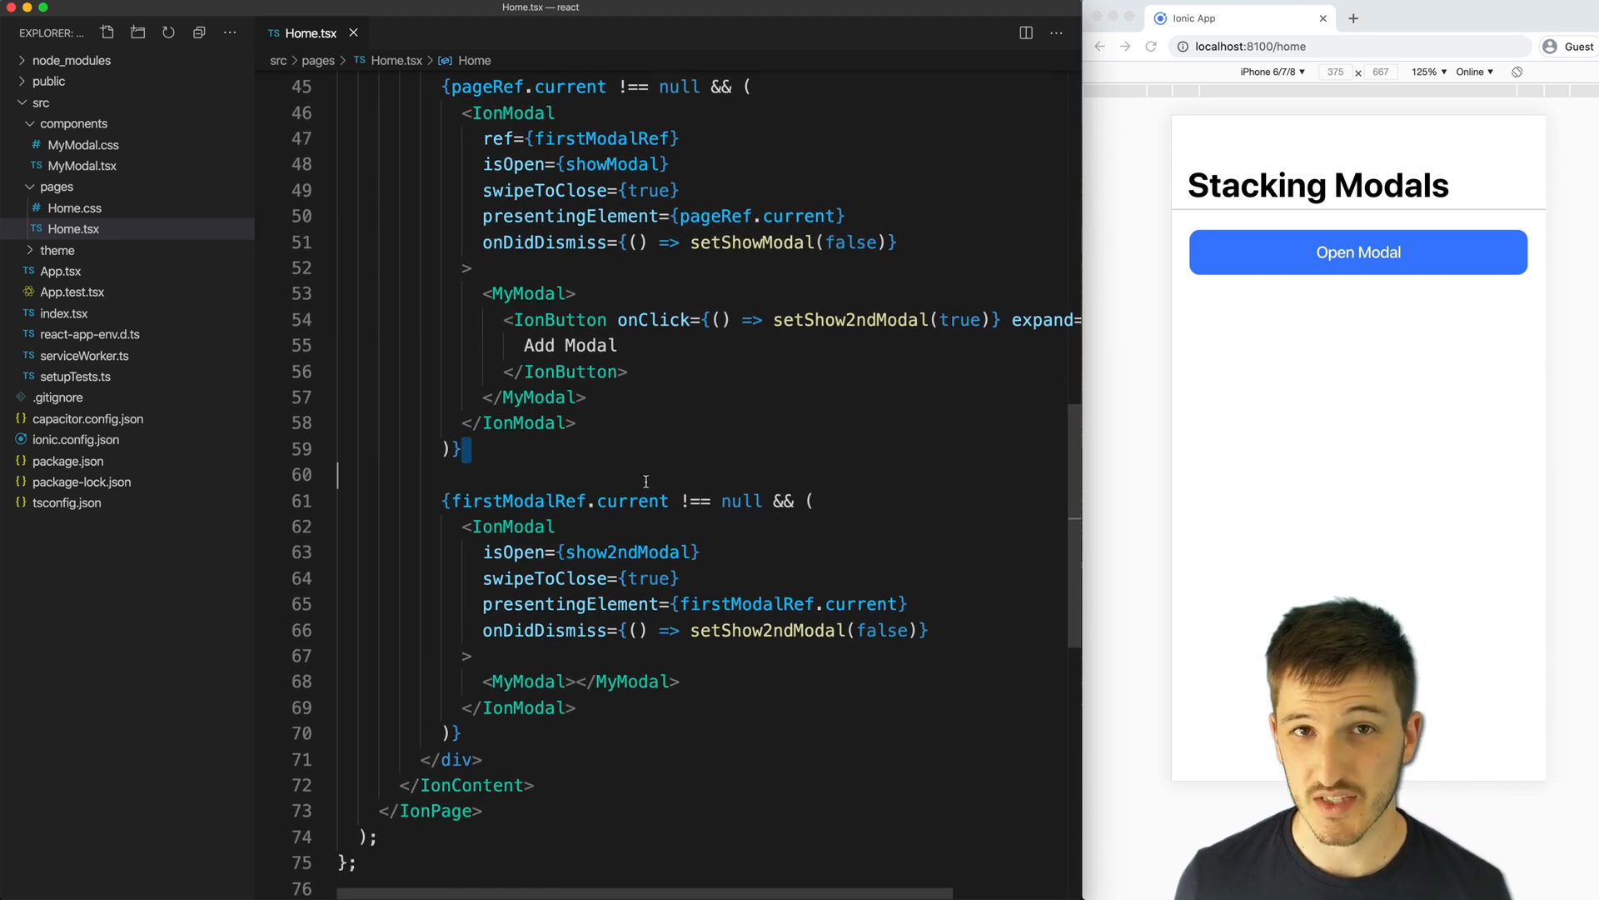
scroll("up", 3)
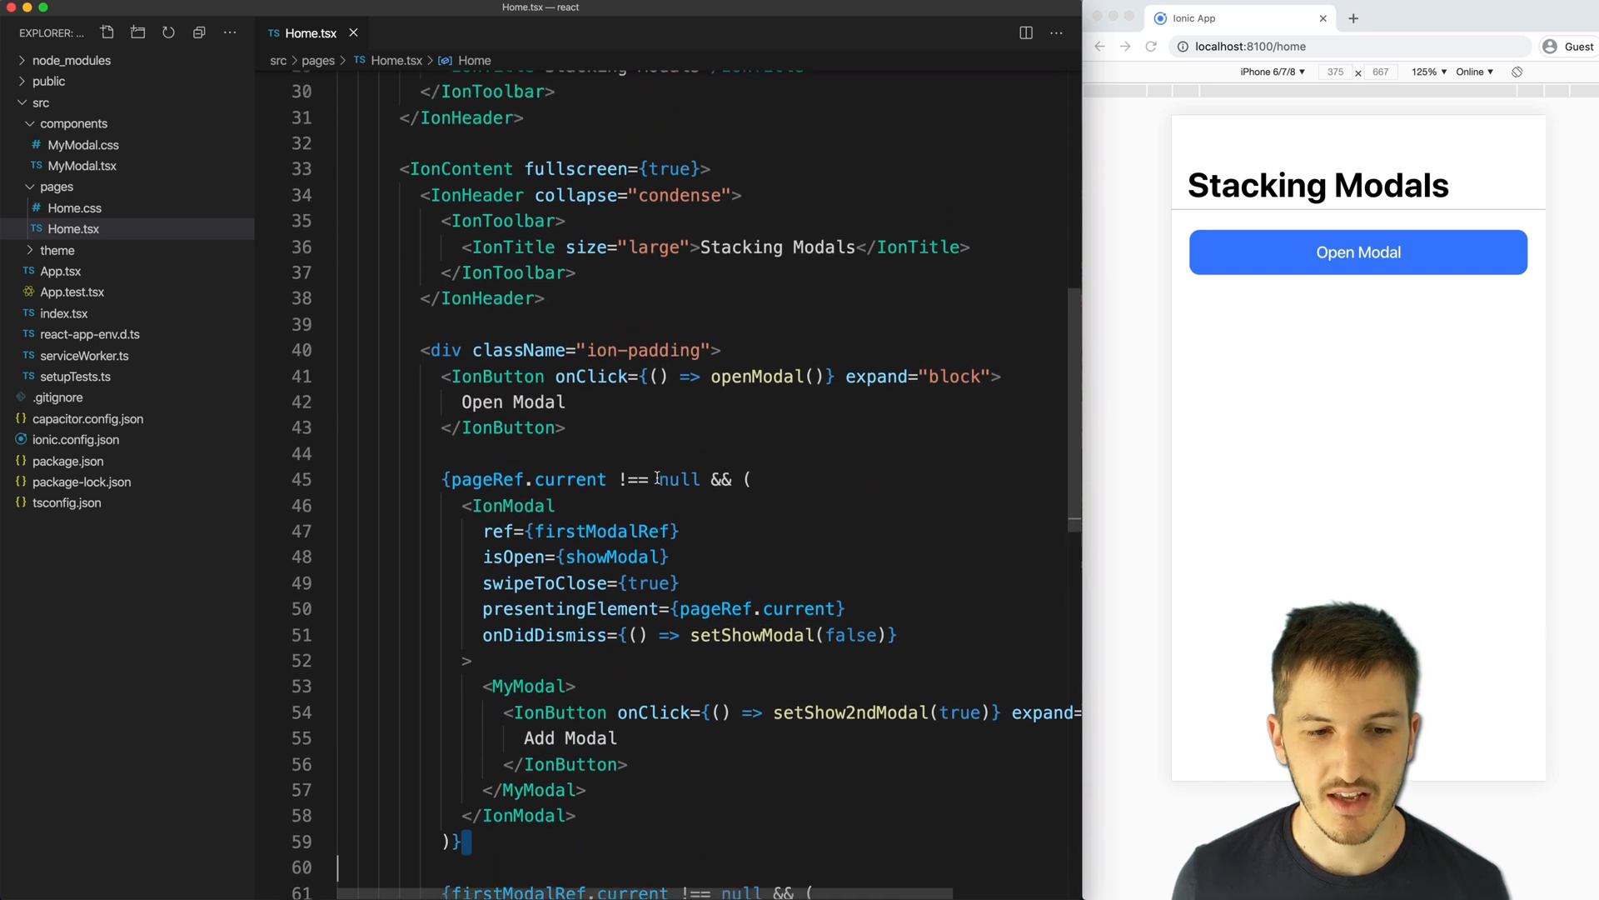
scroll("up", 3)
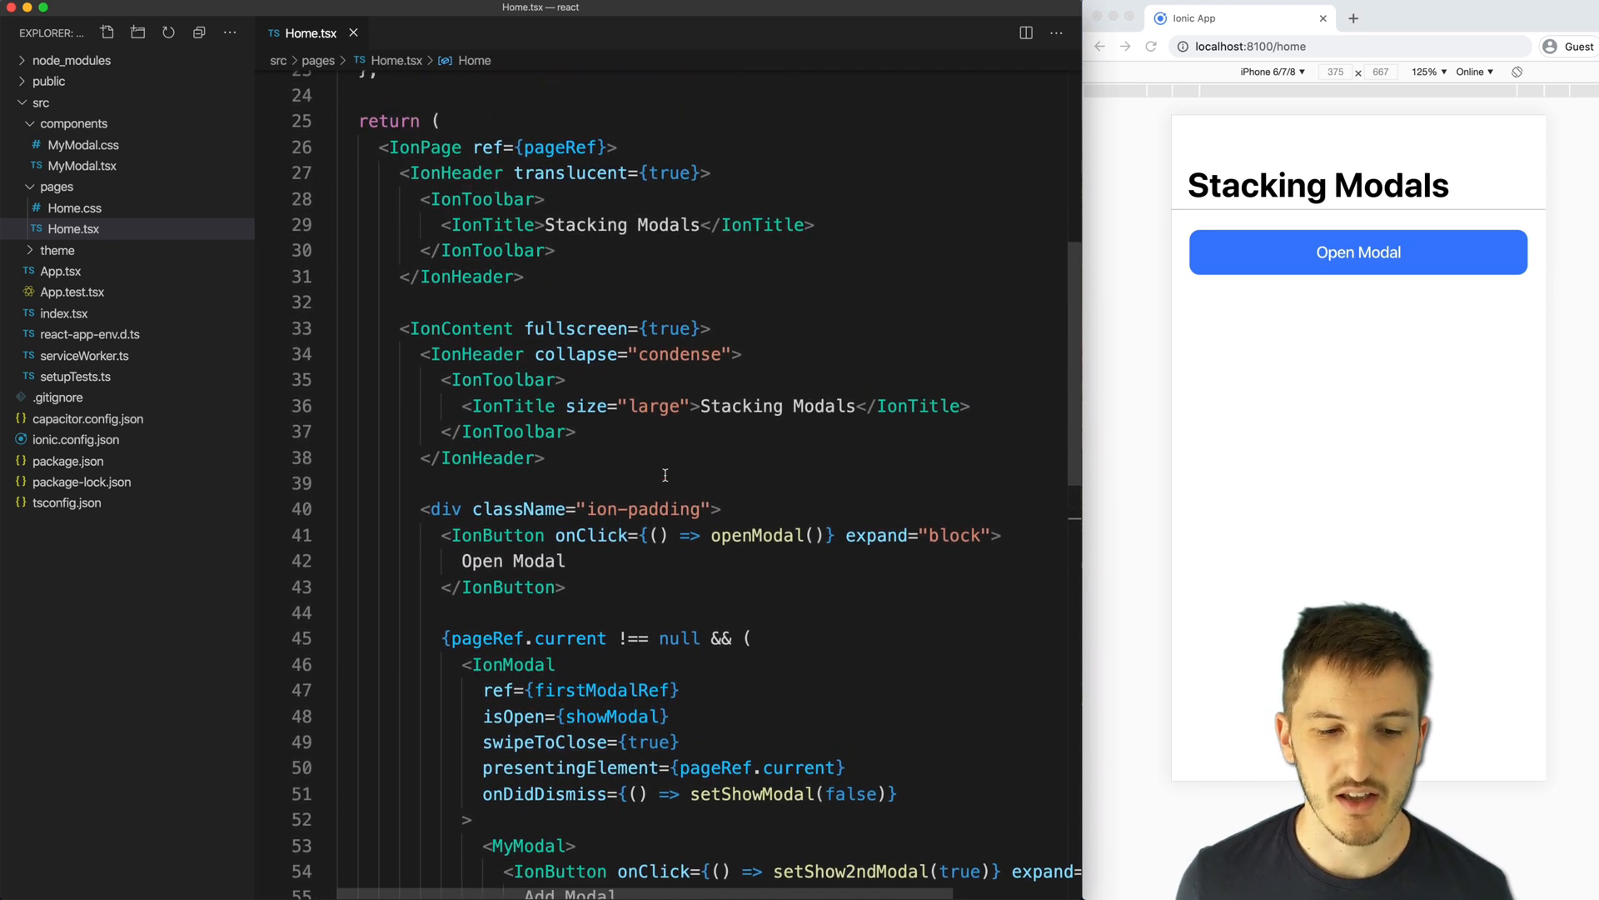
mouse_move(686, 459)
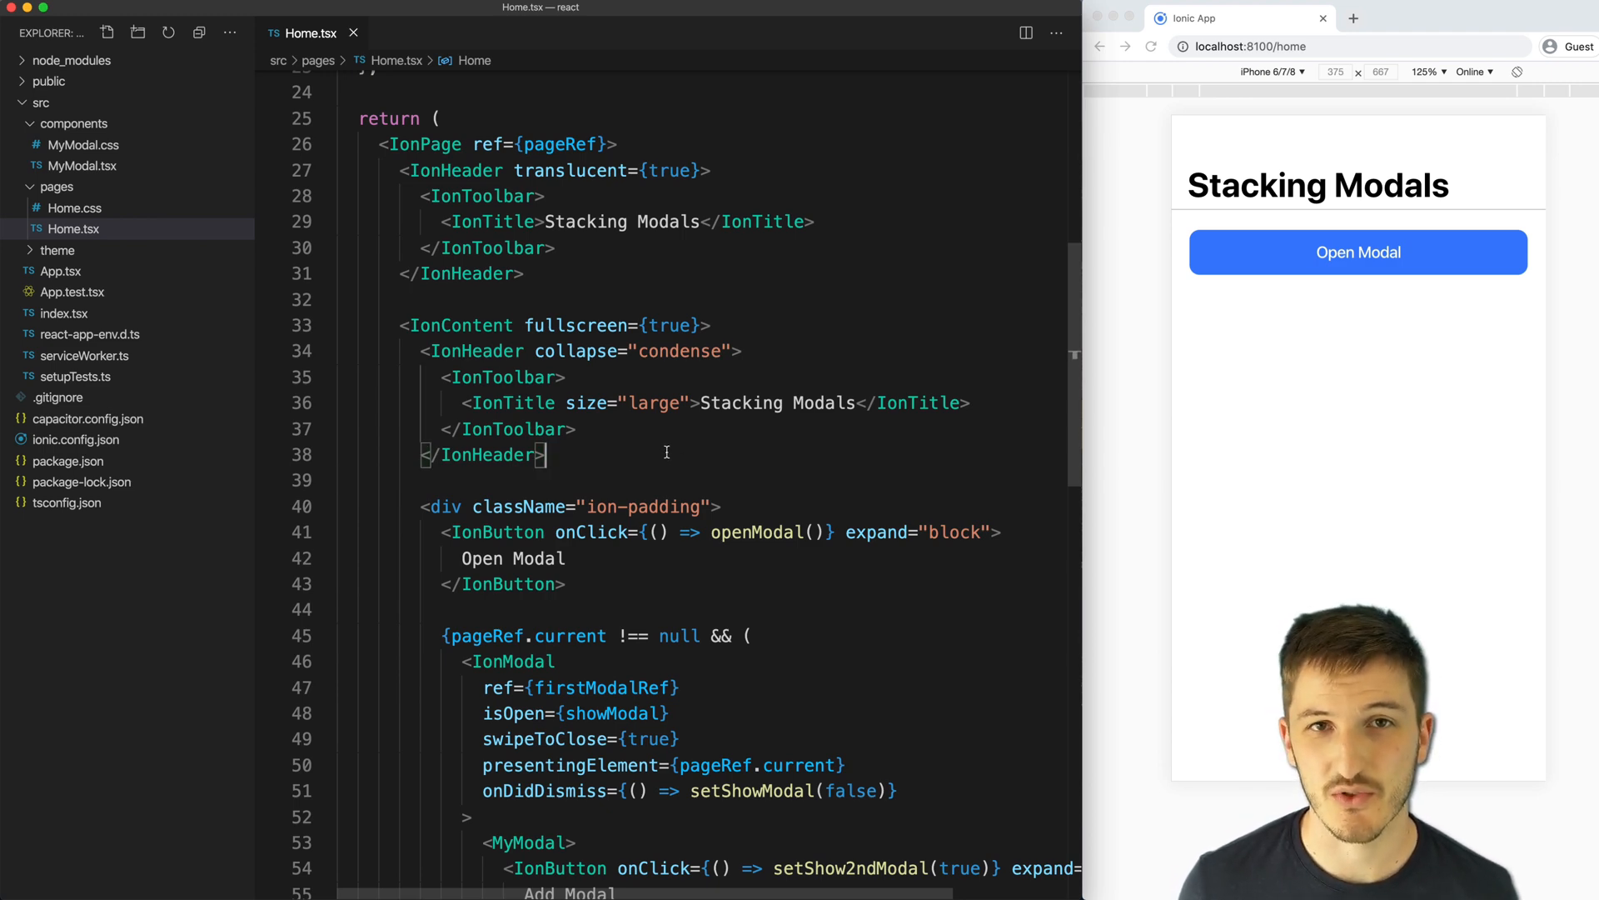
scroll("up", 3)
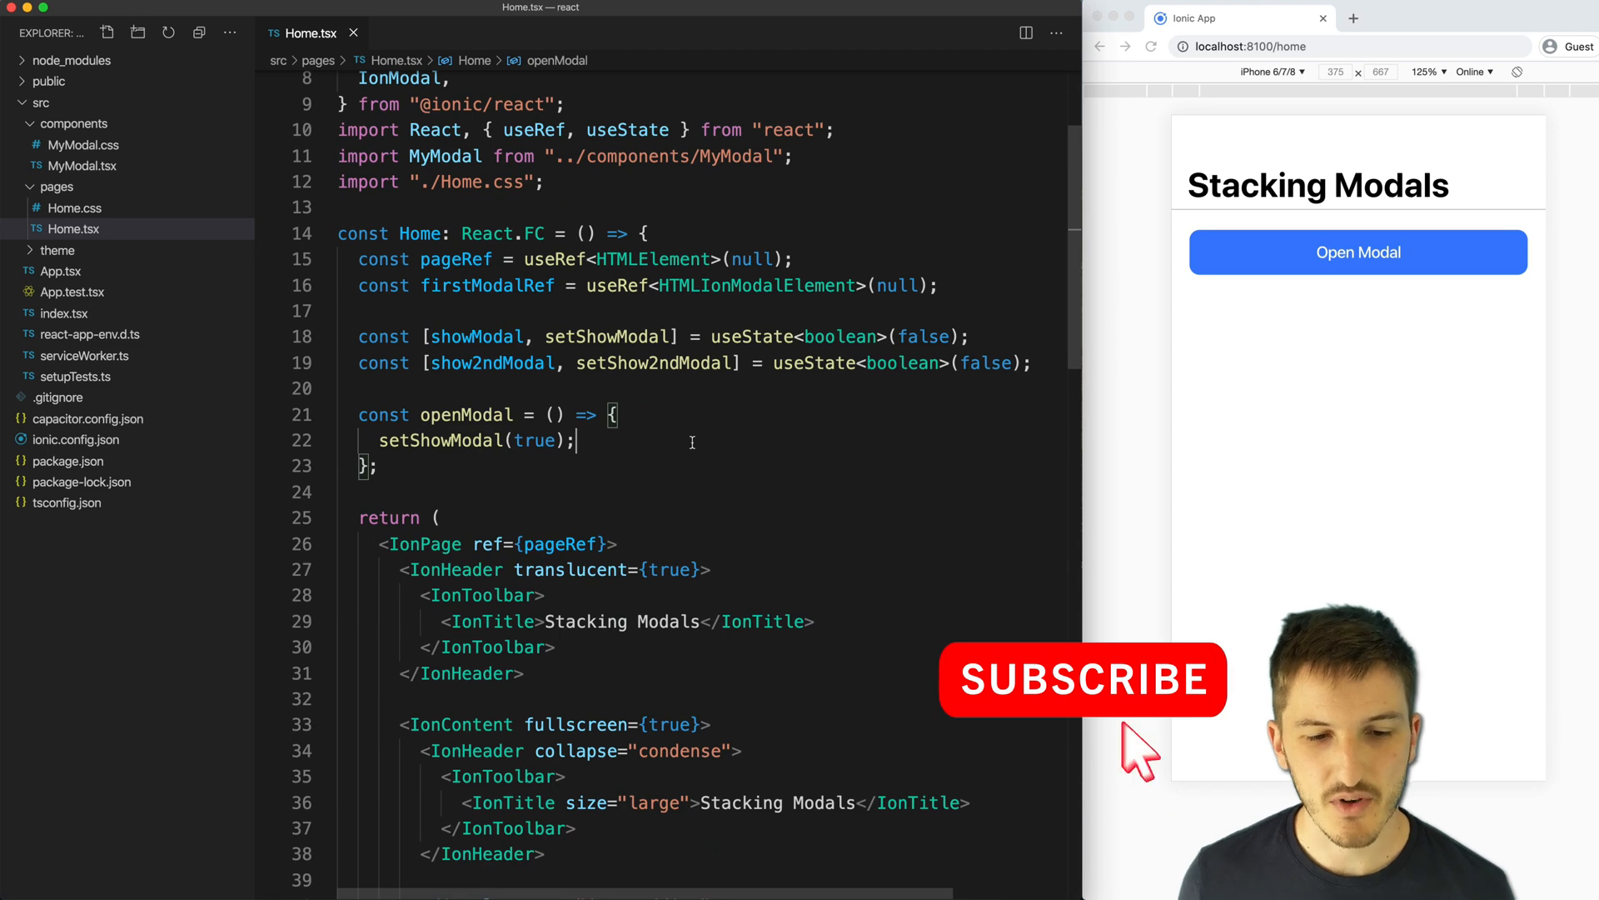
scroll("up", 3)
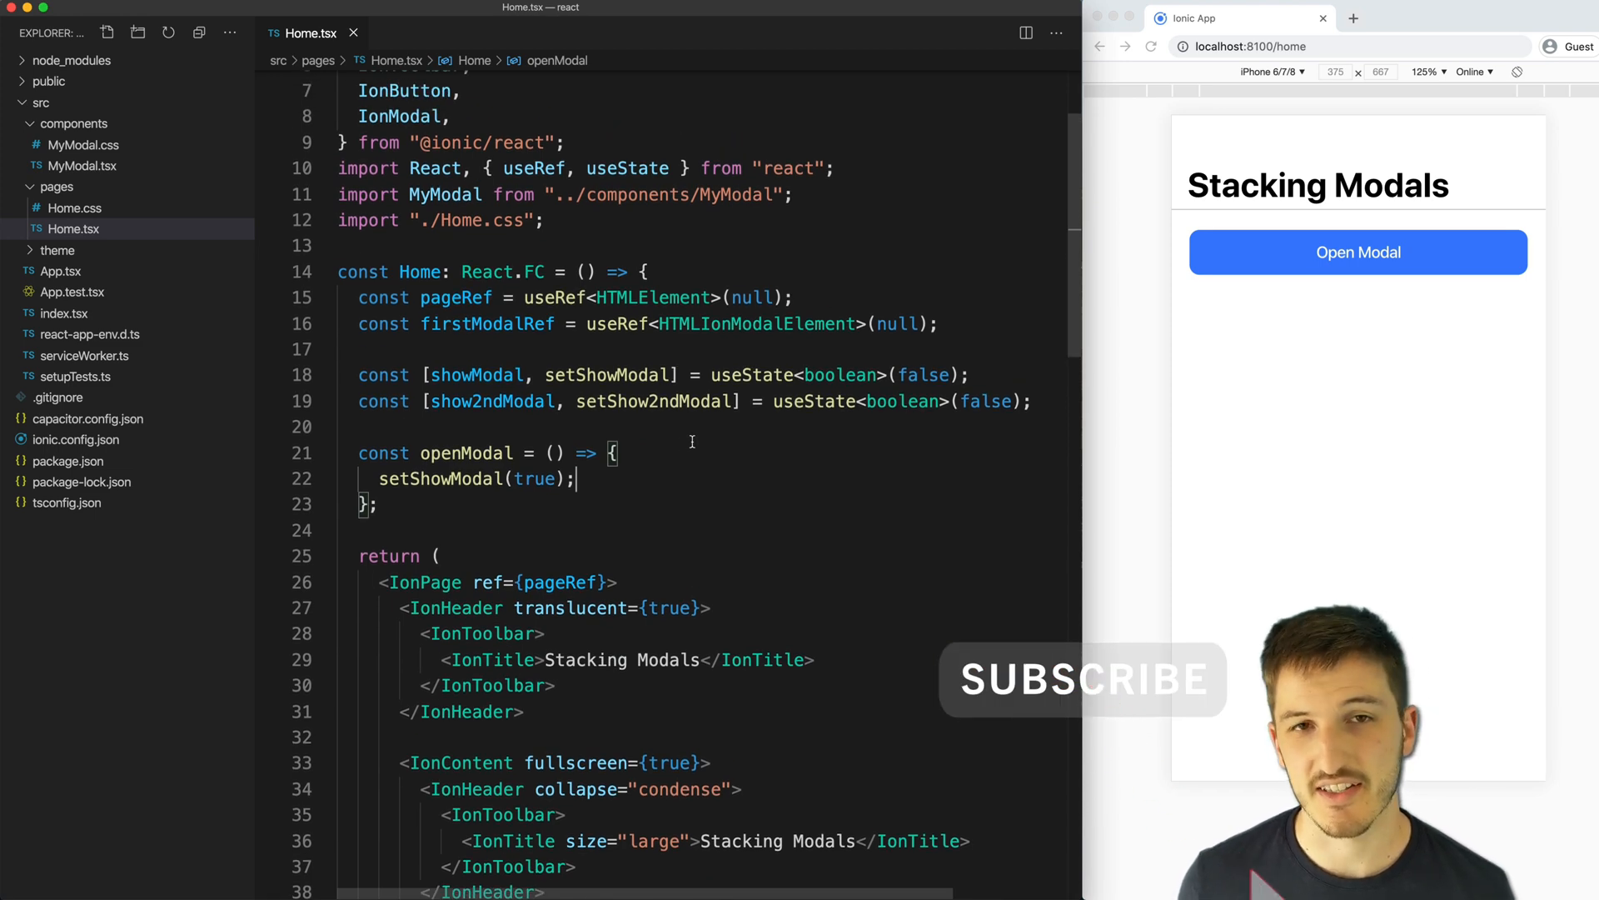
scroll("down", 3)
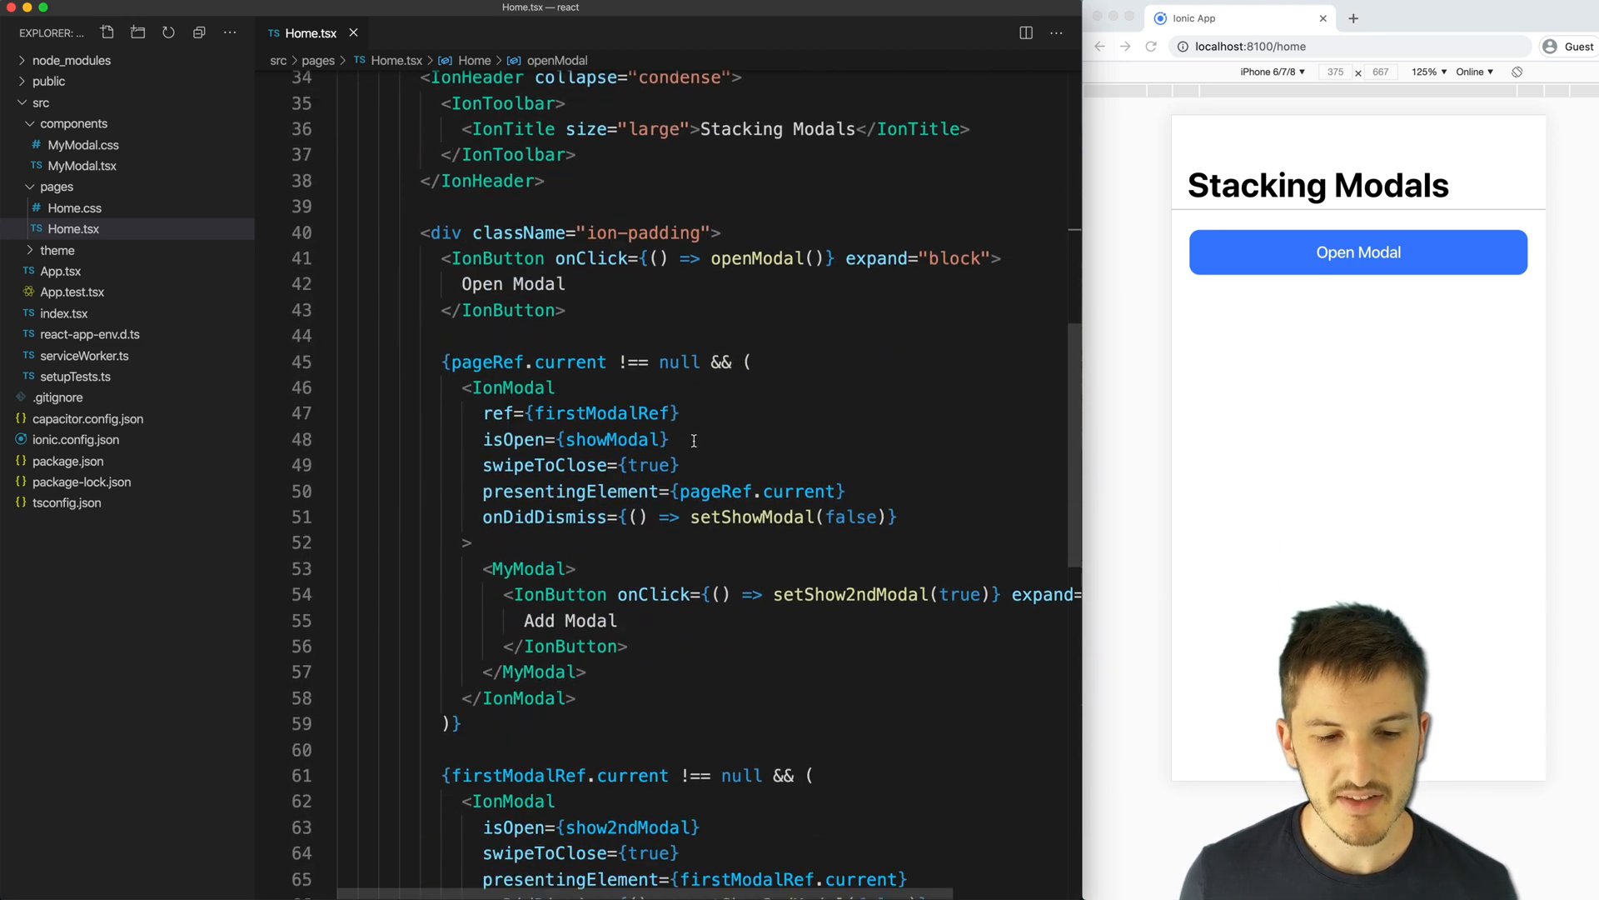
scroll("down", 3)
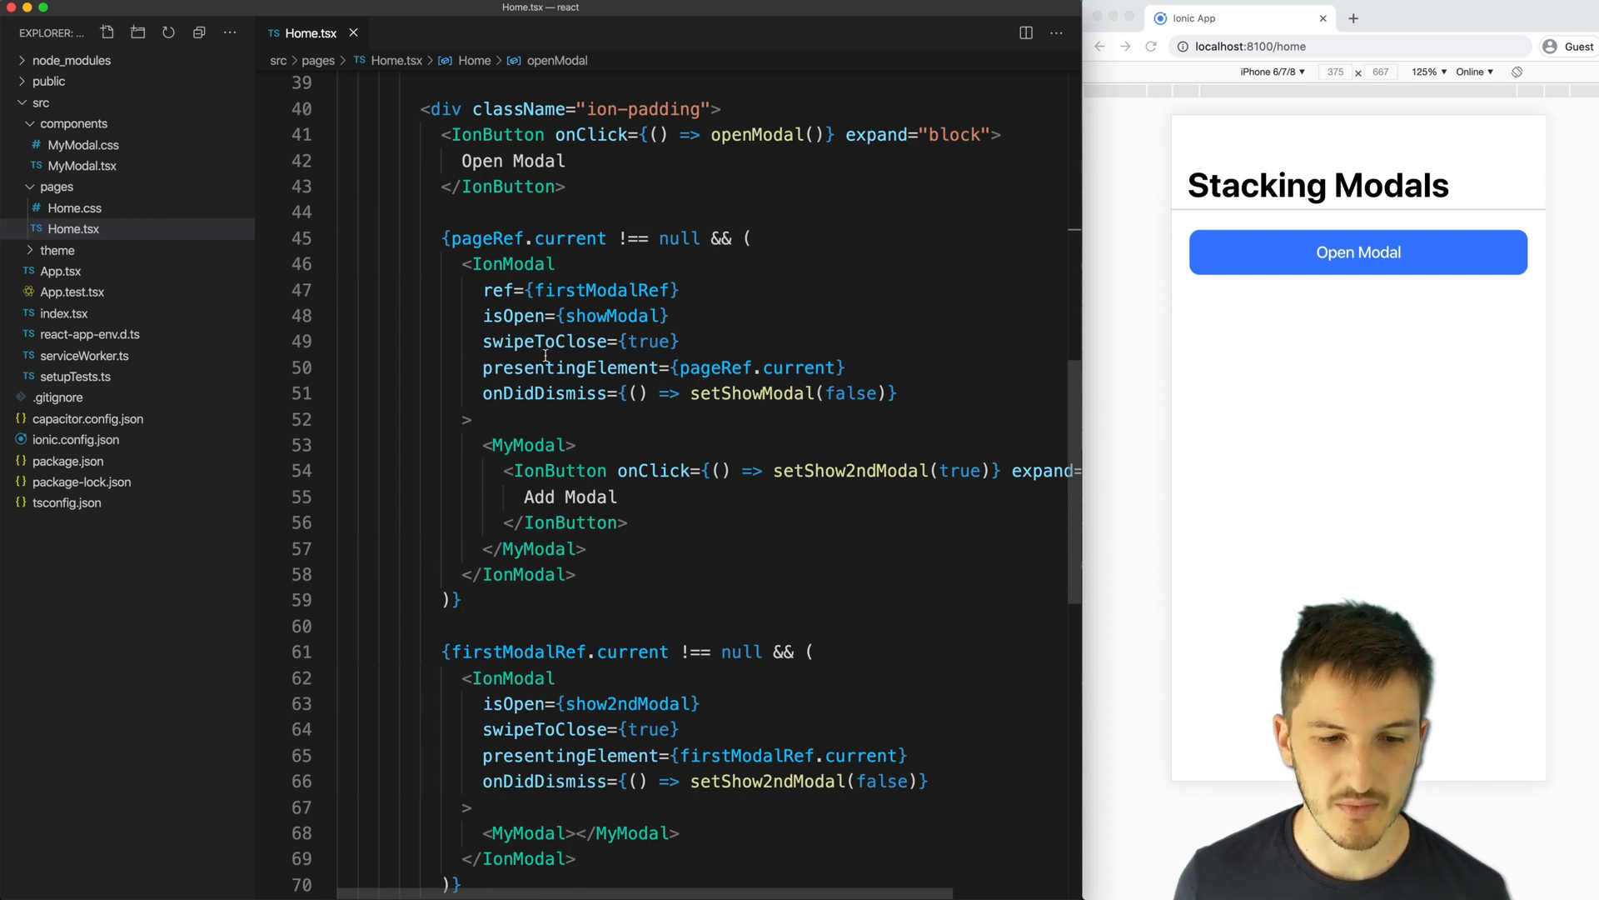
double_click(544, 341)
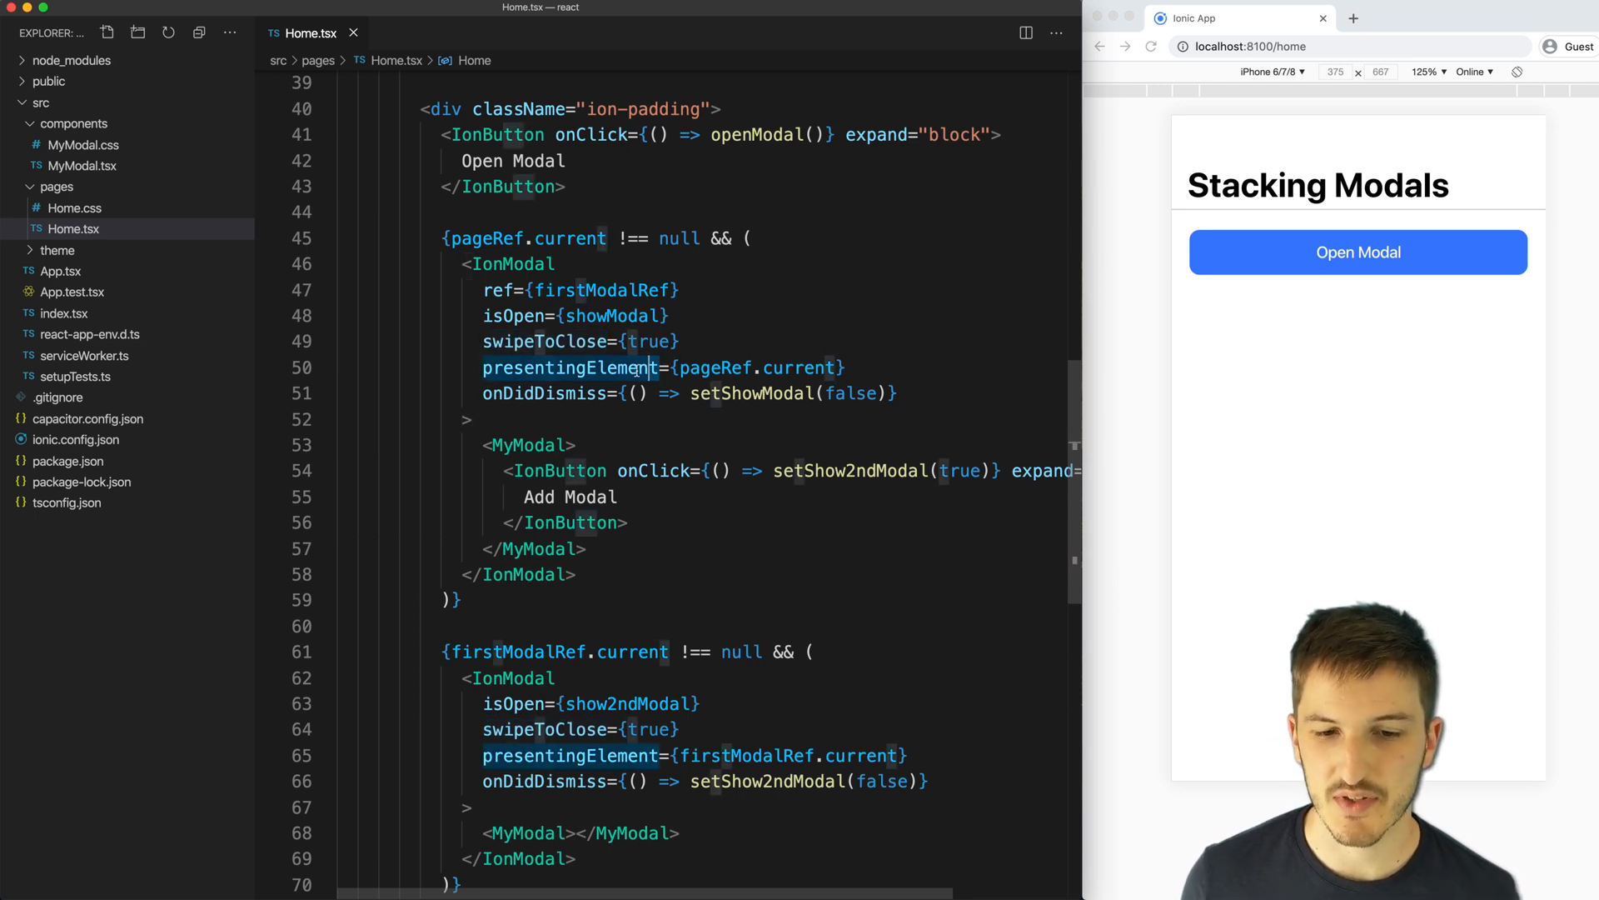
scroll("up", 3)
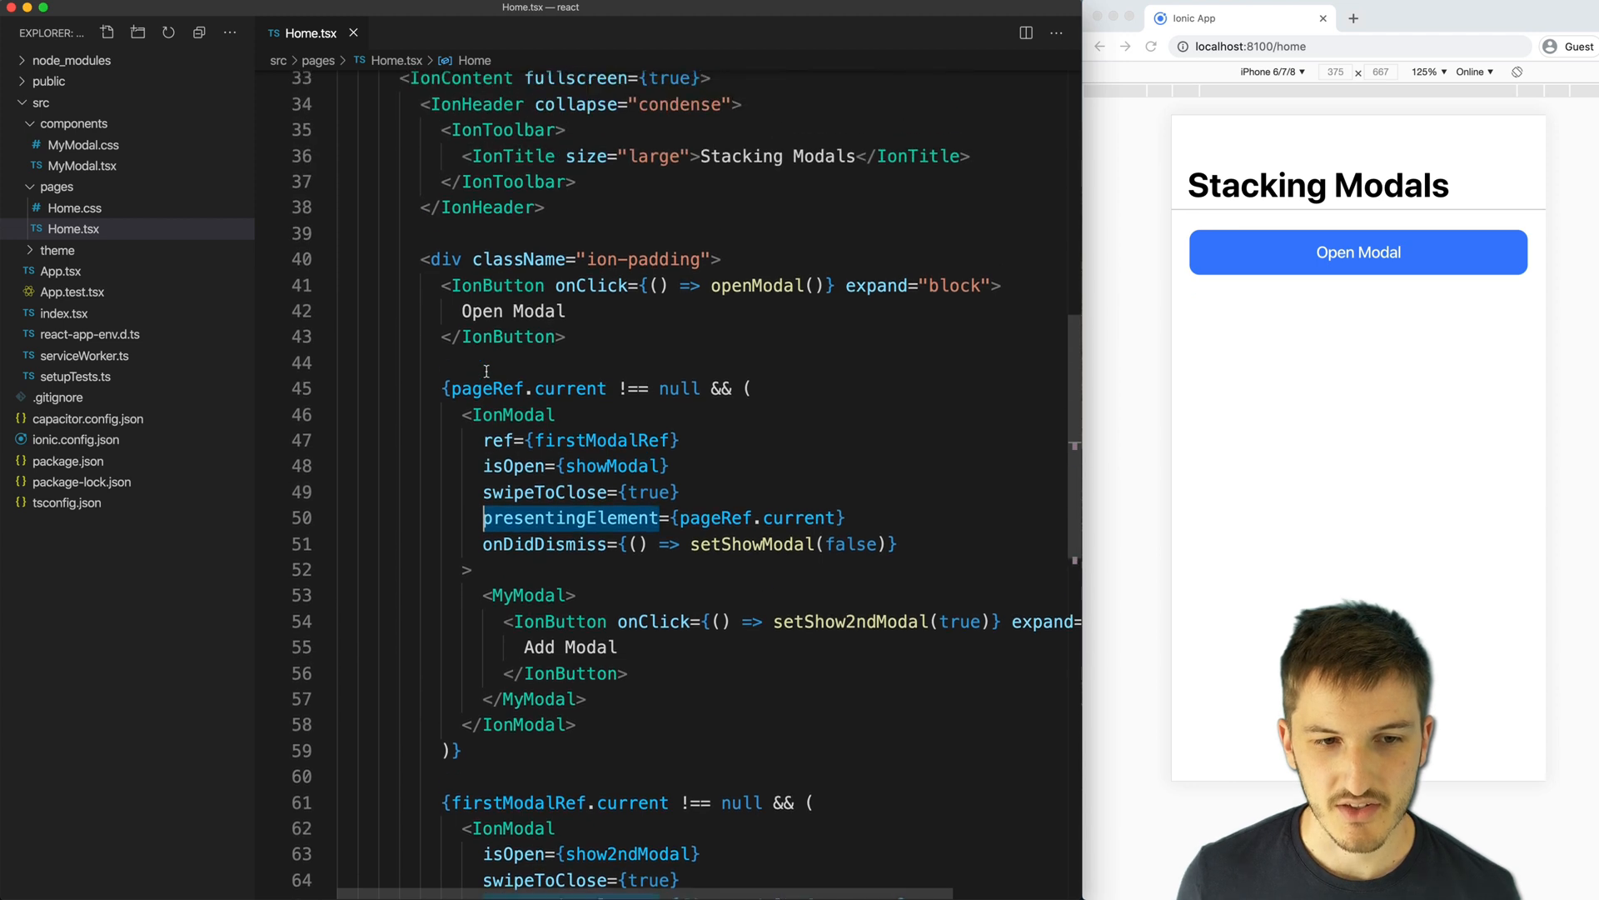
scroll("up", 3)
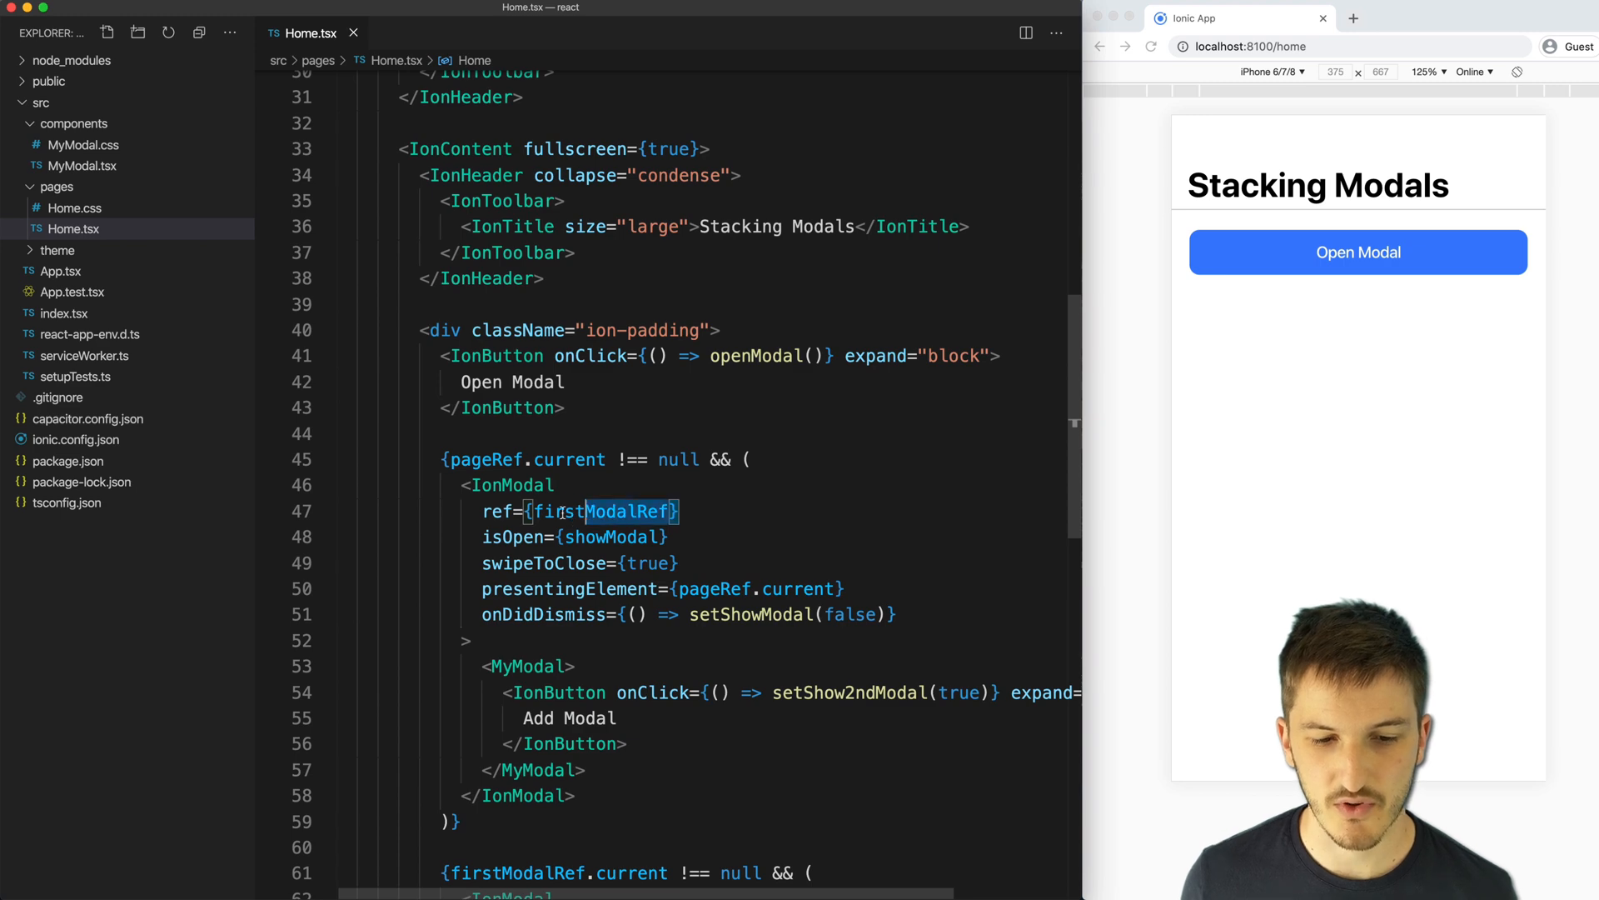
scroll("down", 3)
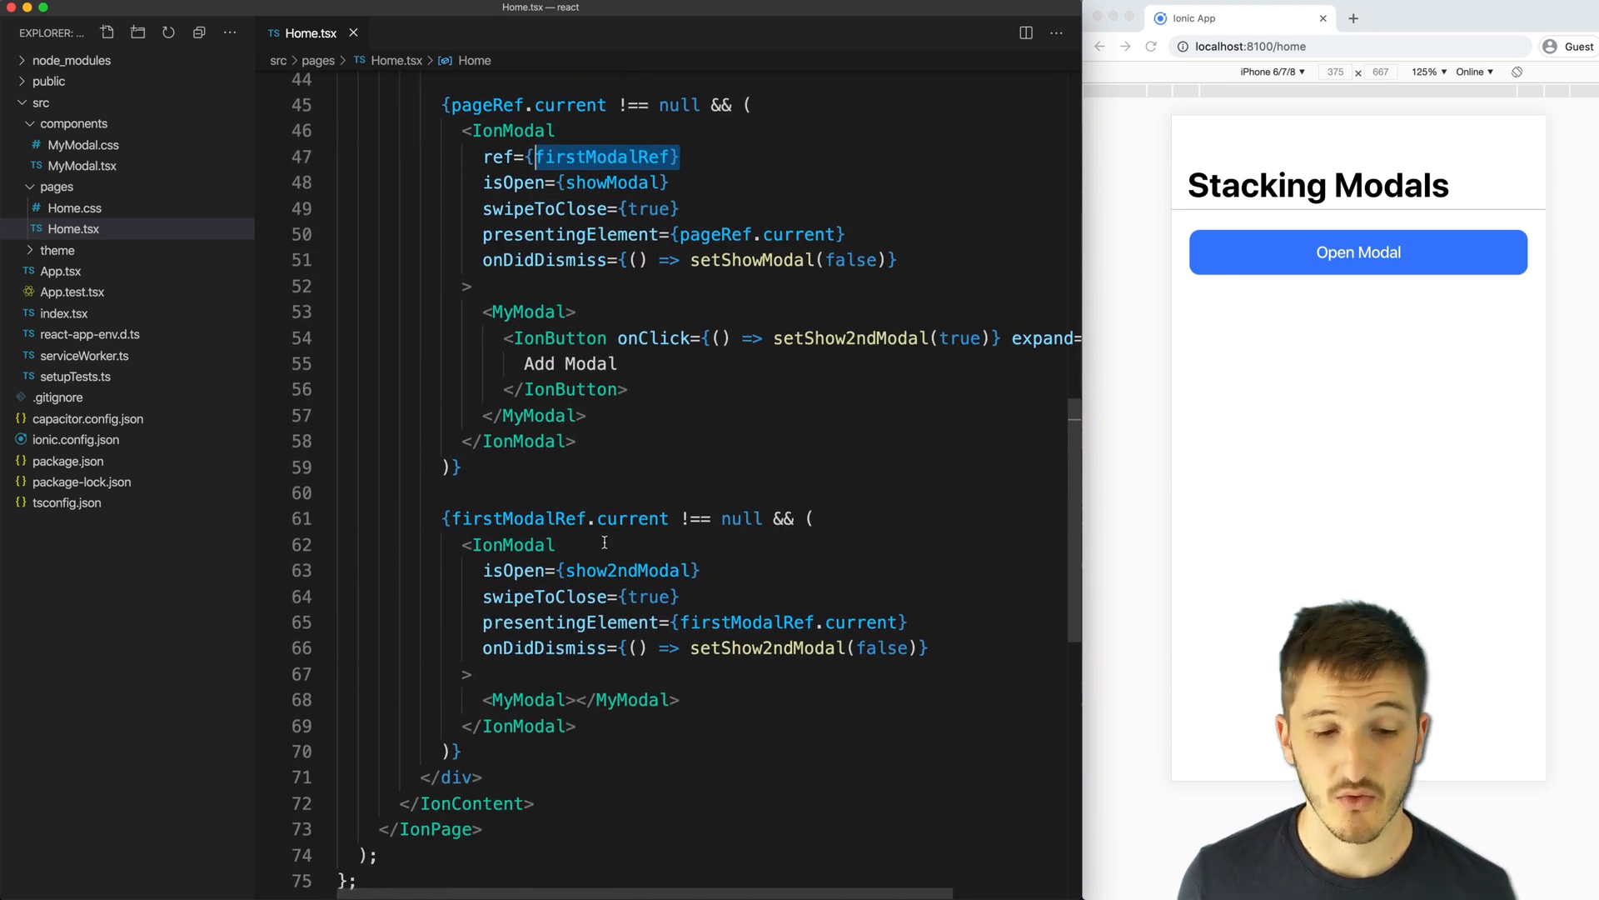
scroll("up", 3)
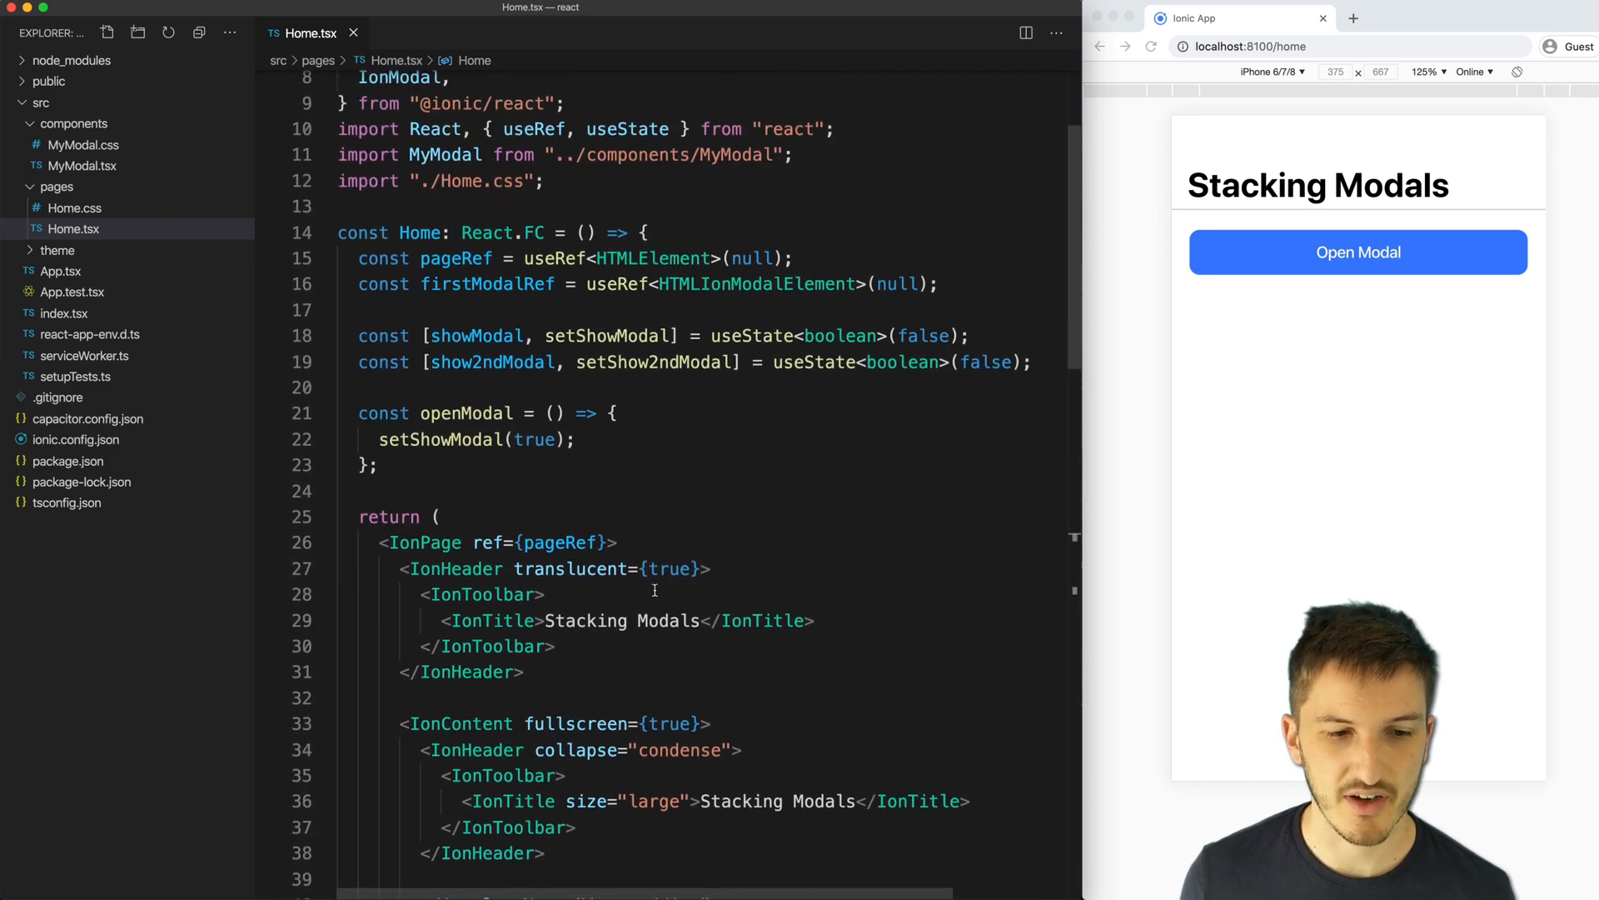
scroll("up", 3)
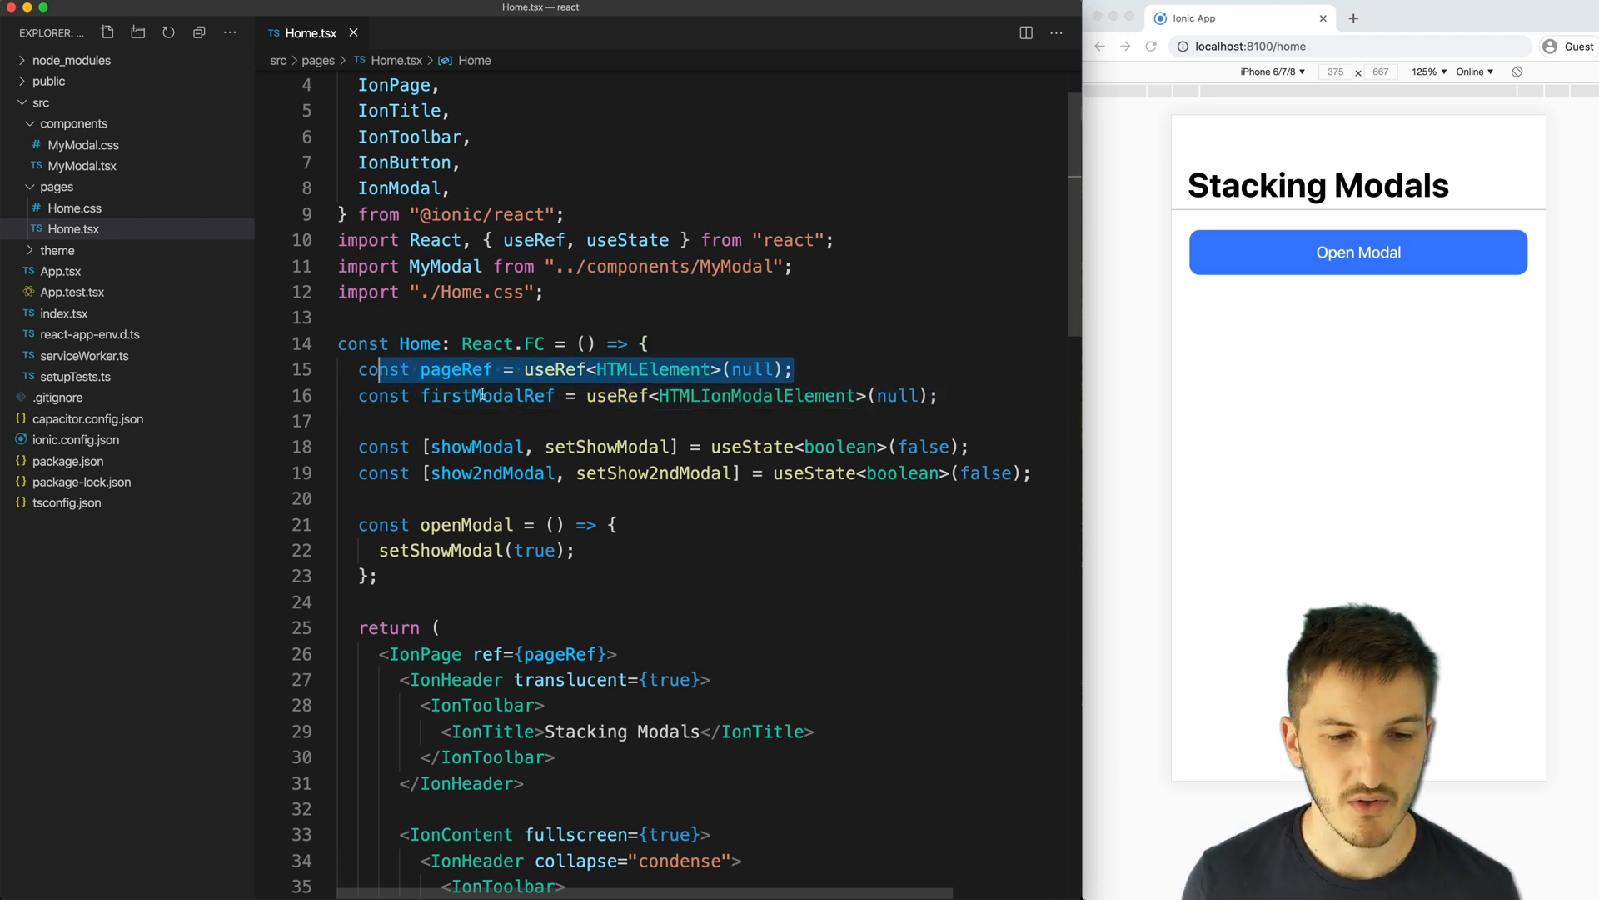
scroll("down", 3)
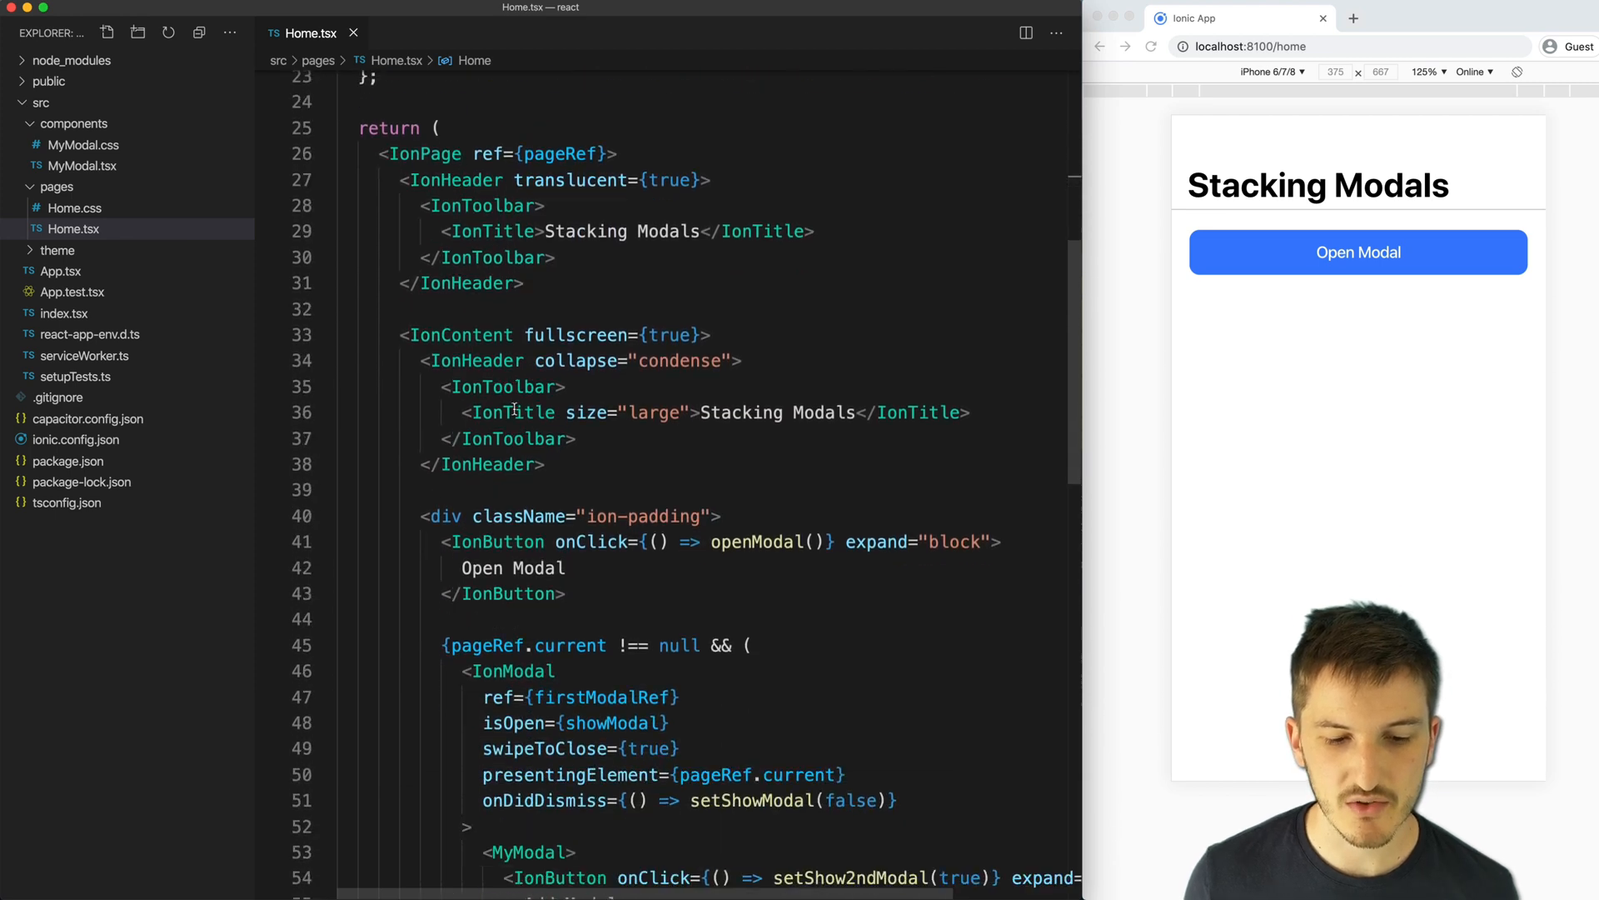
scroll("down", 3)
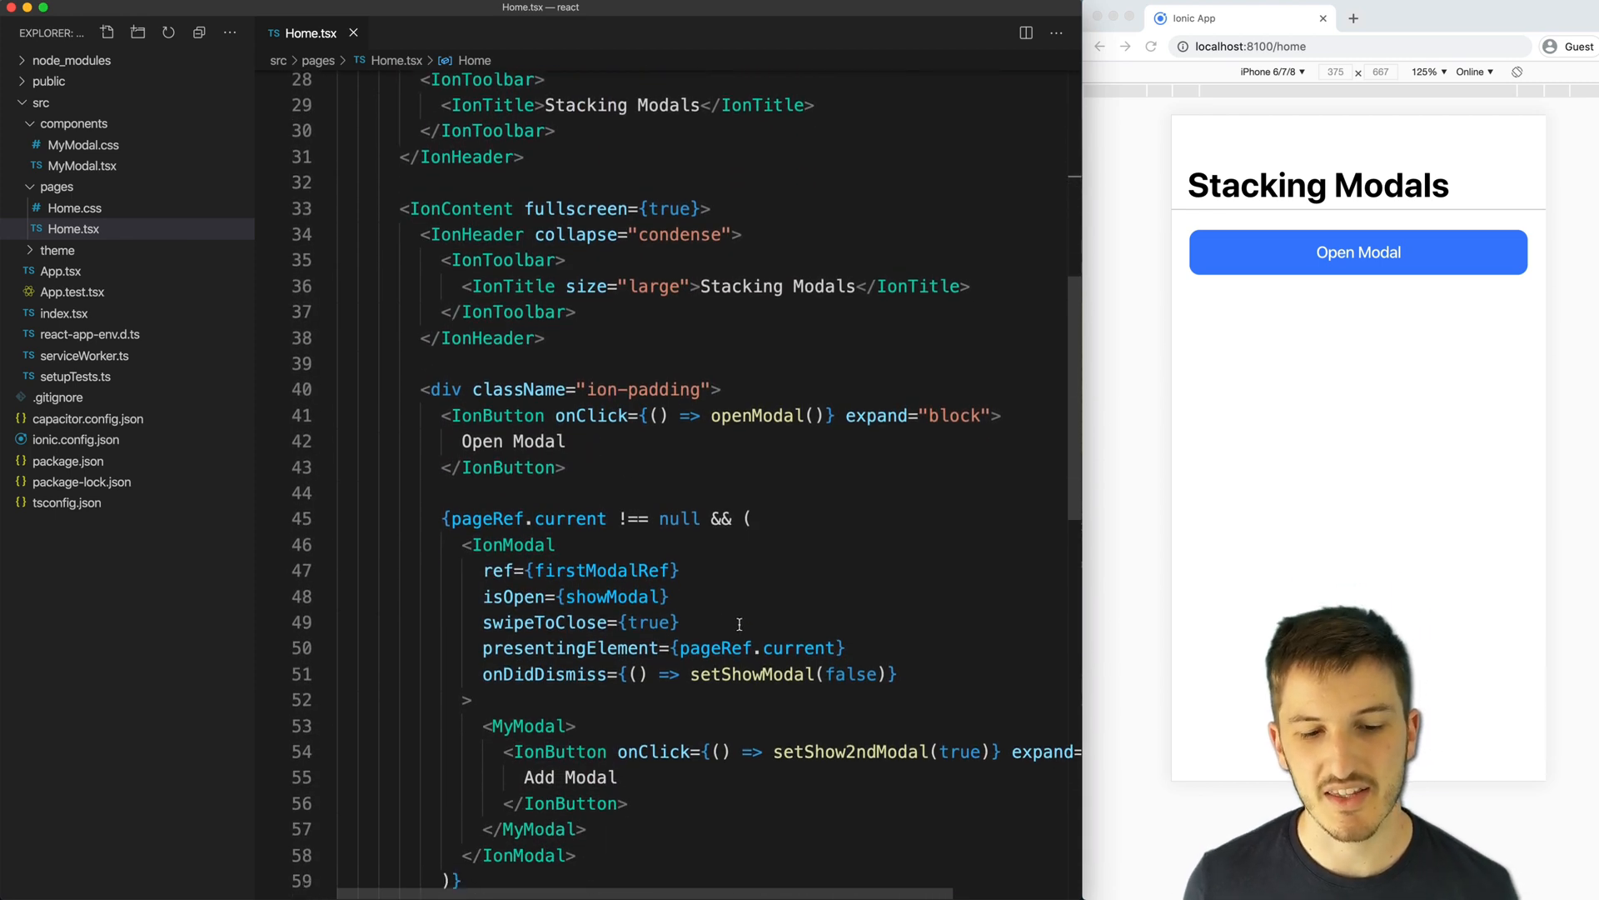
scroll("down", 3)
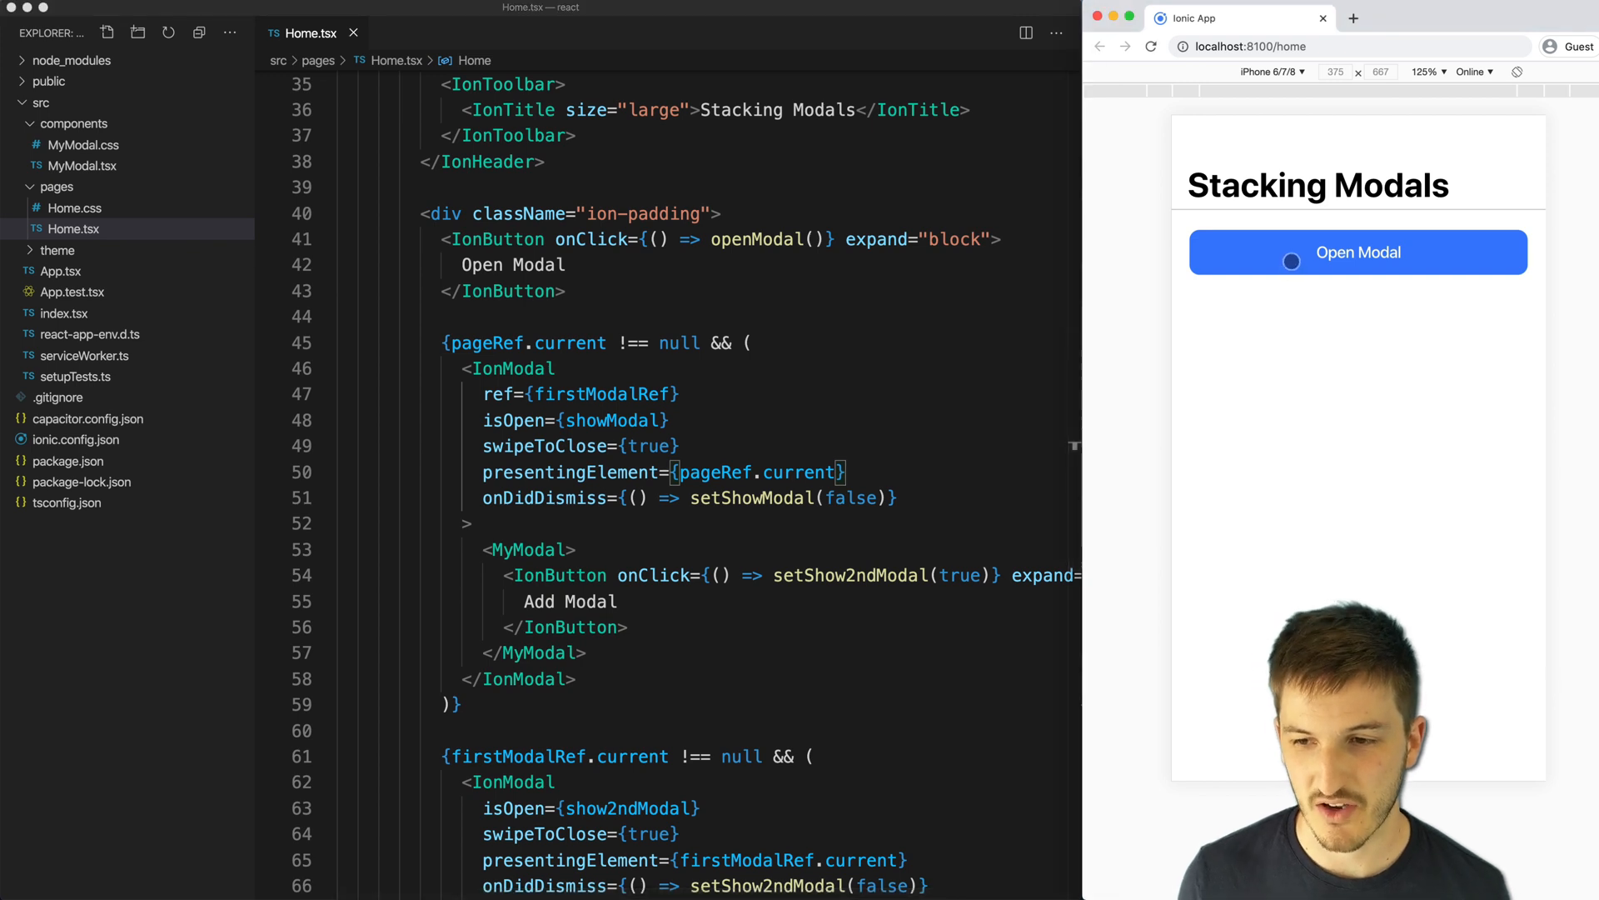
- Open the first Swipe to Close modal in the React preview
left_click(1358, 252)
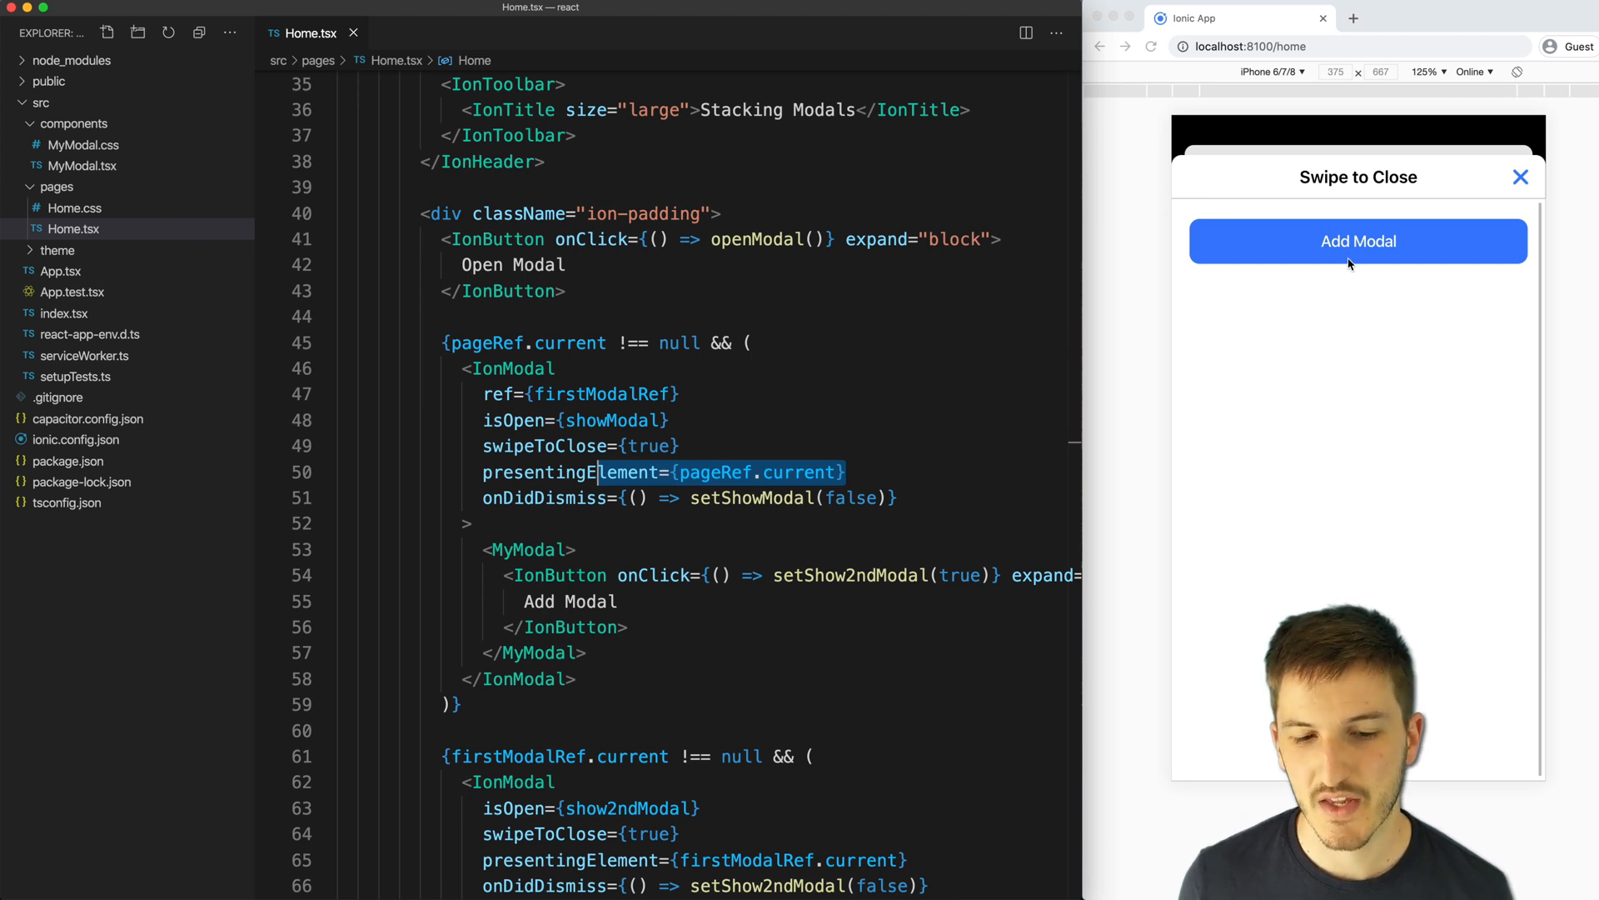
scroll("down", 3)
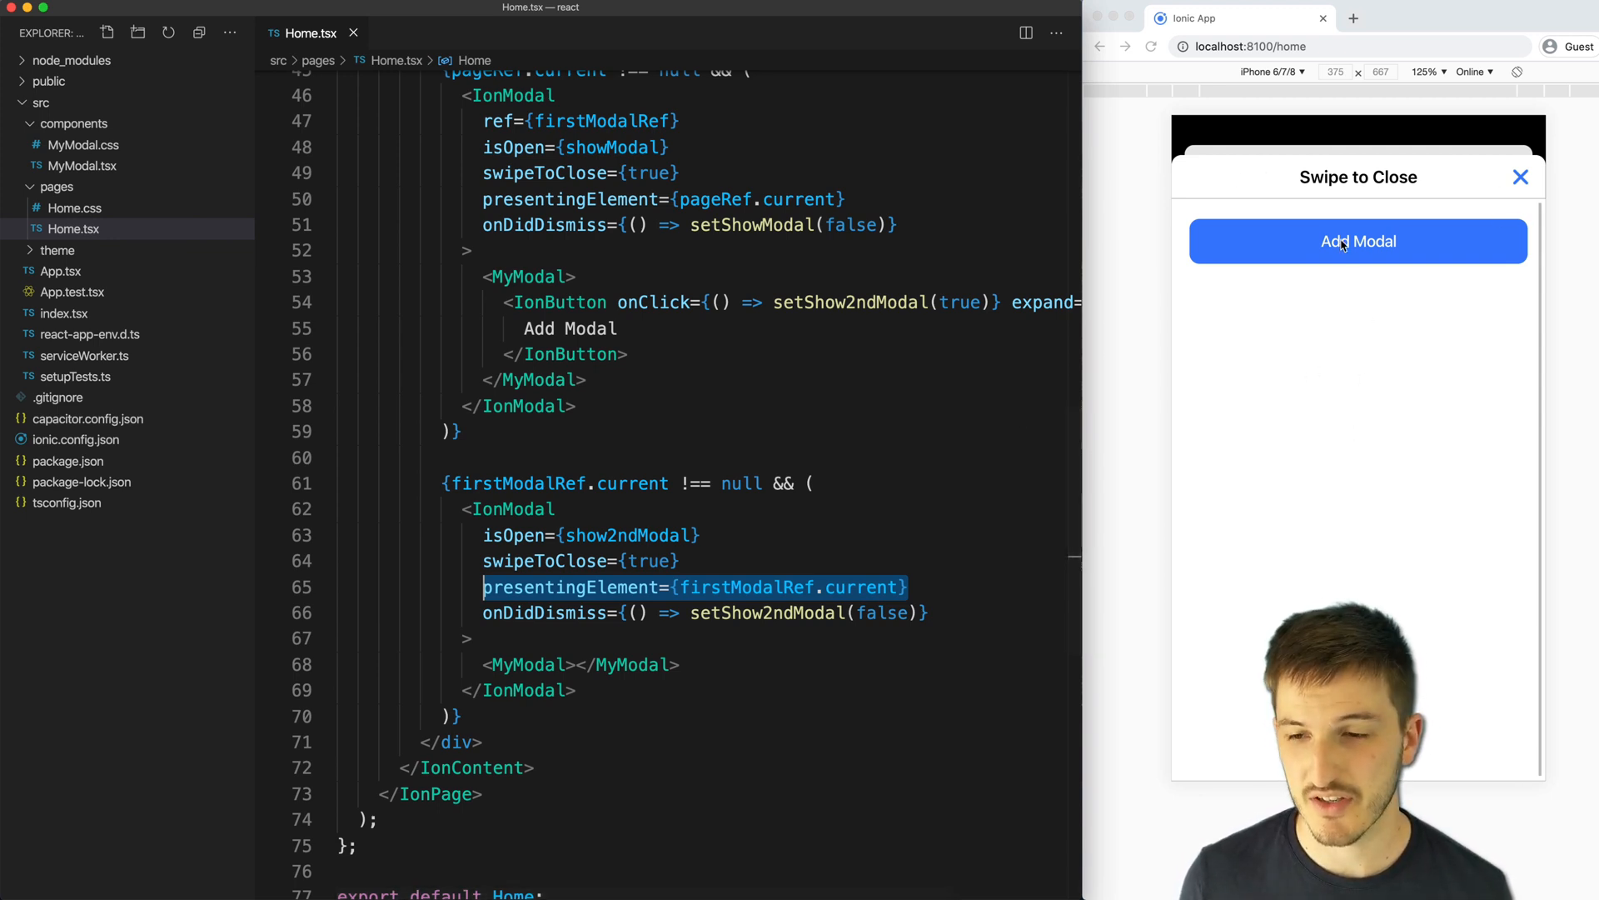
- Stack a second Swipe to Close modal using the first modal's Add Modal button
left_click(1358, 240)
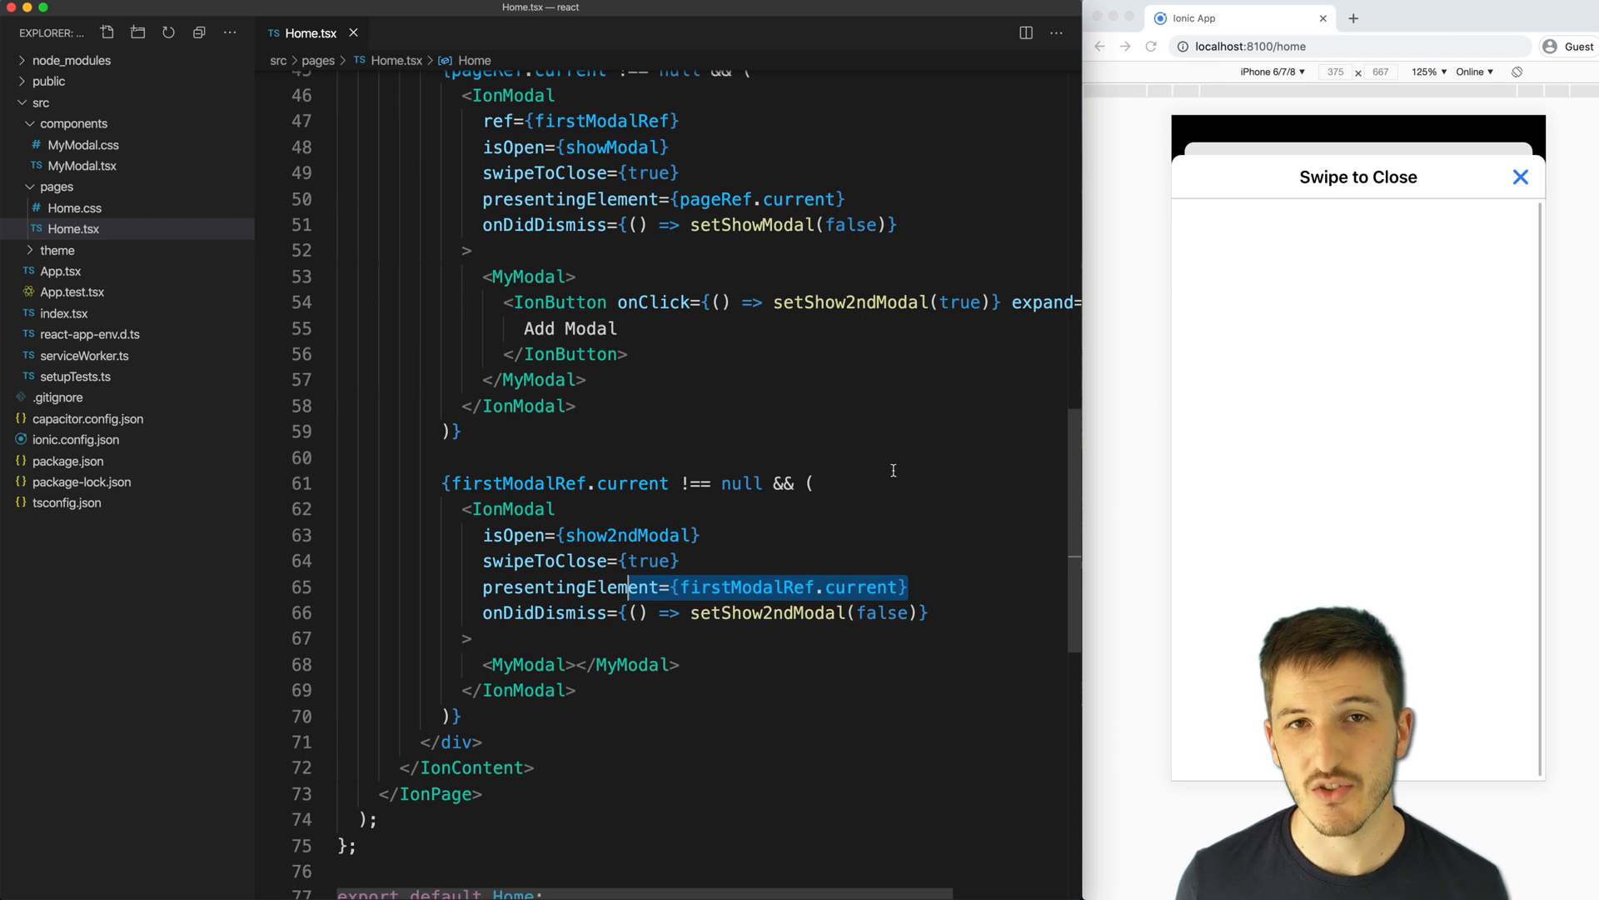
mouse_move(1421, 217)
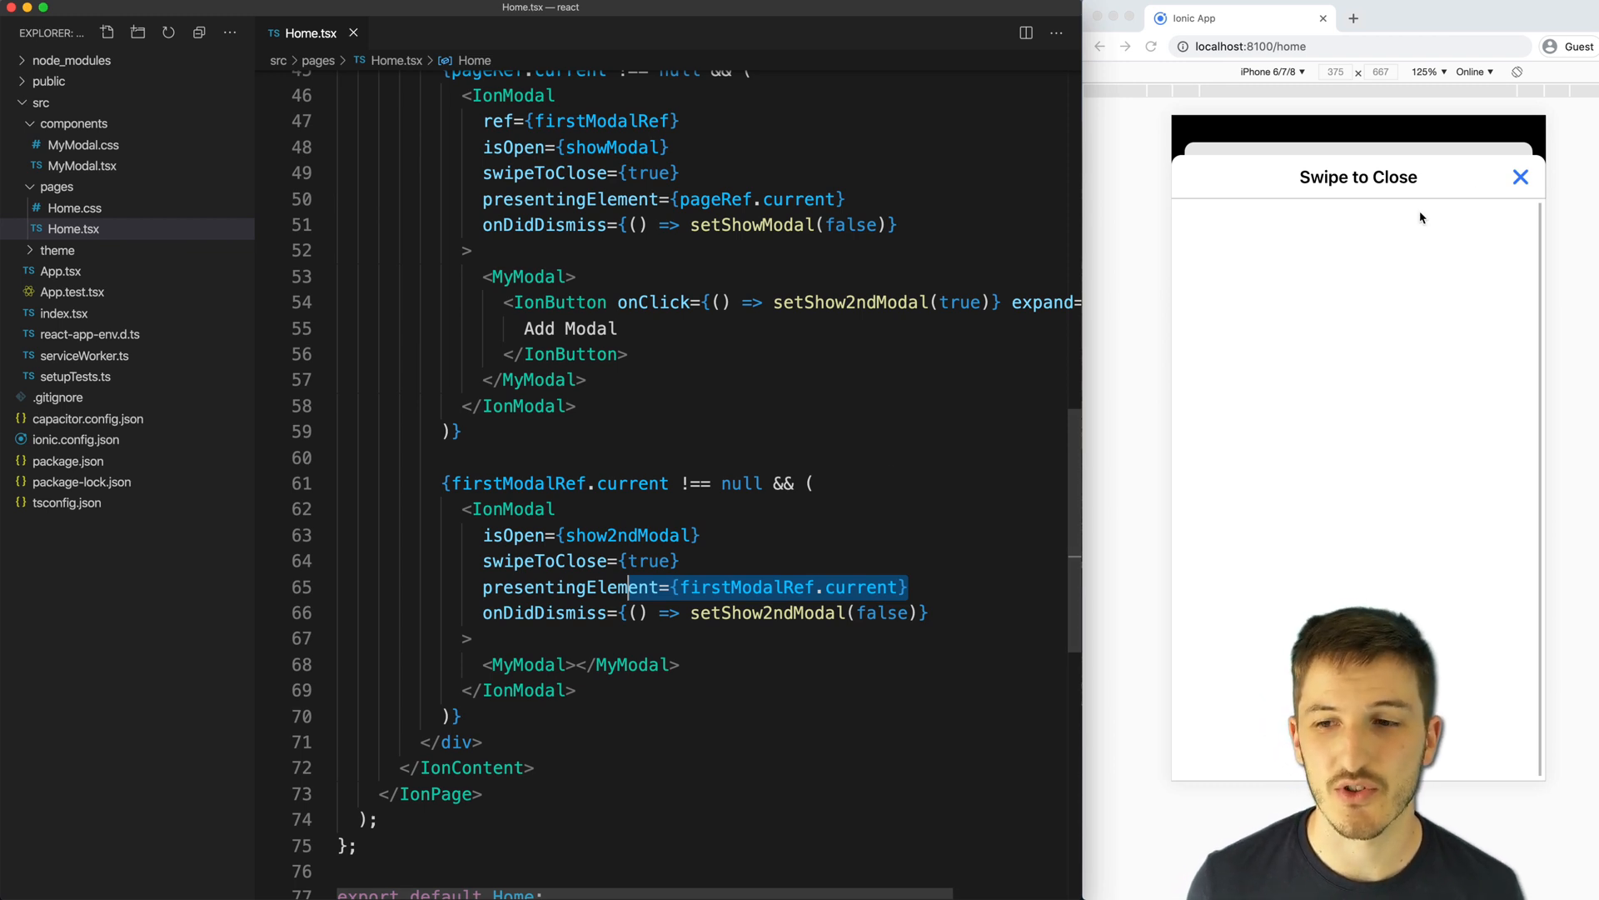
scroll("up", 3)
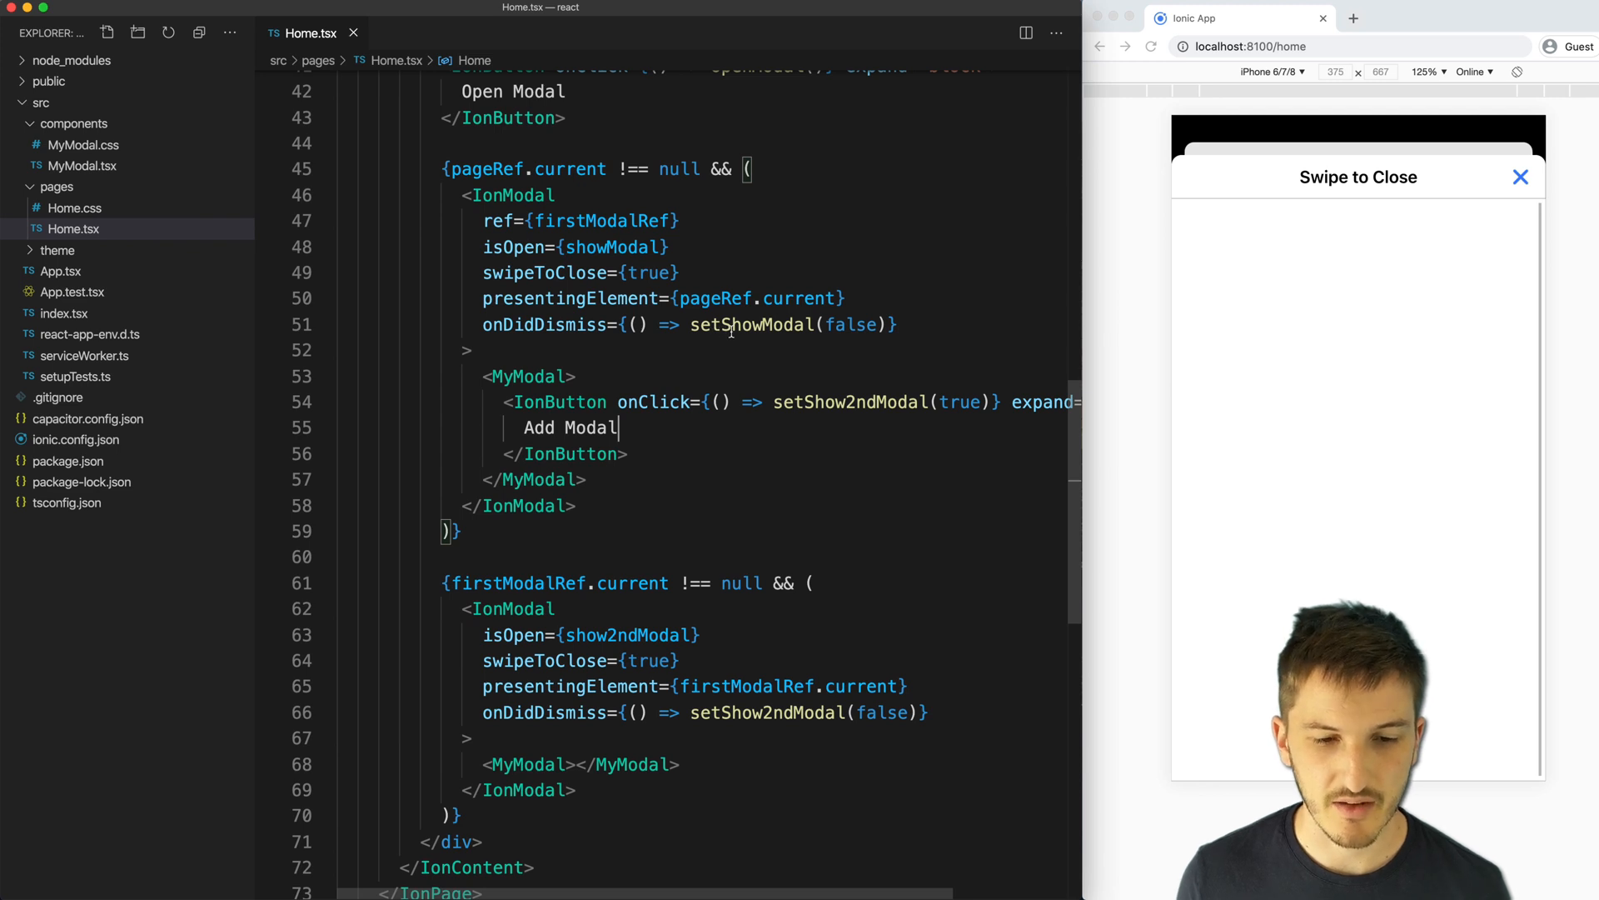
scroll("up", 3)
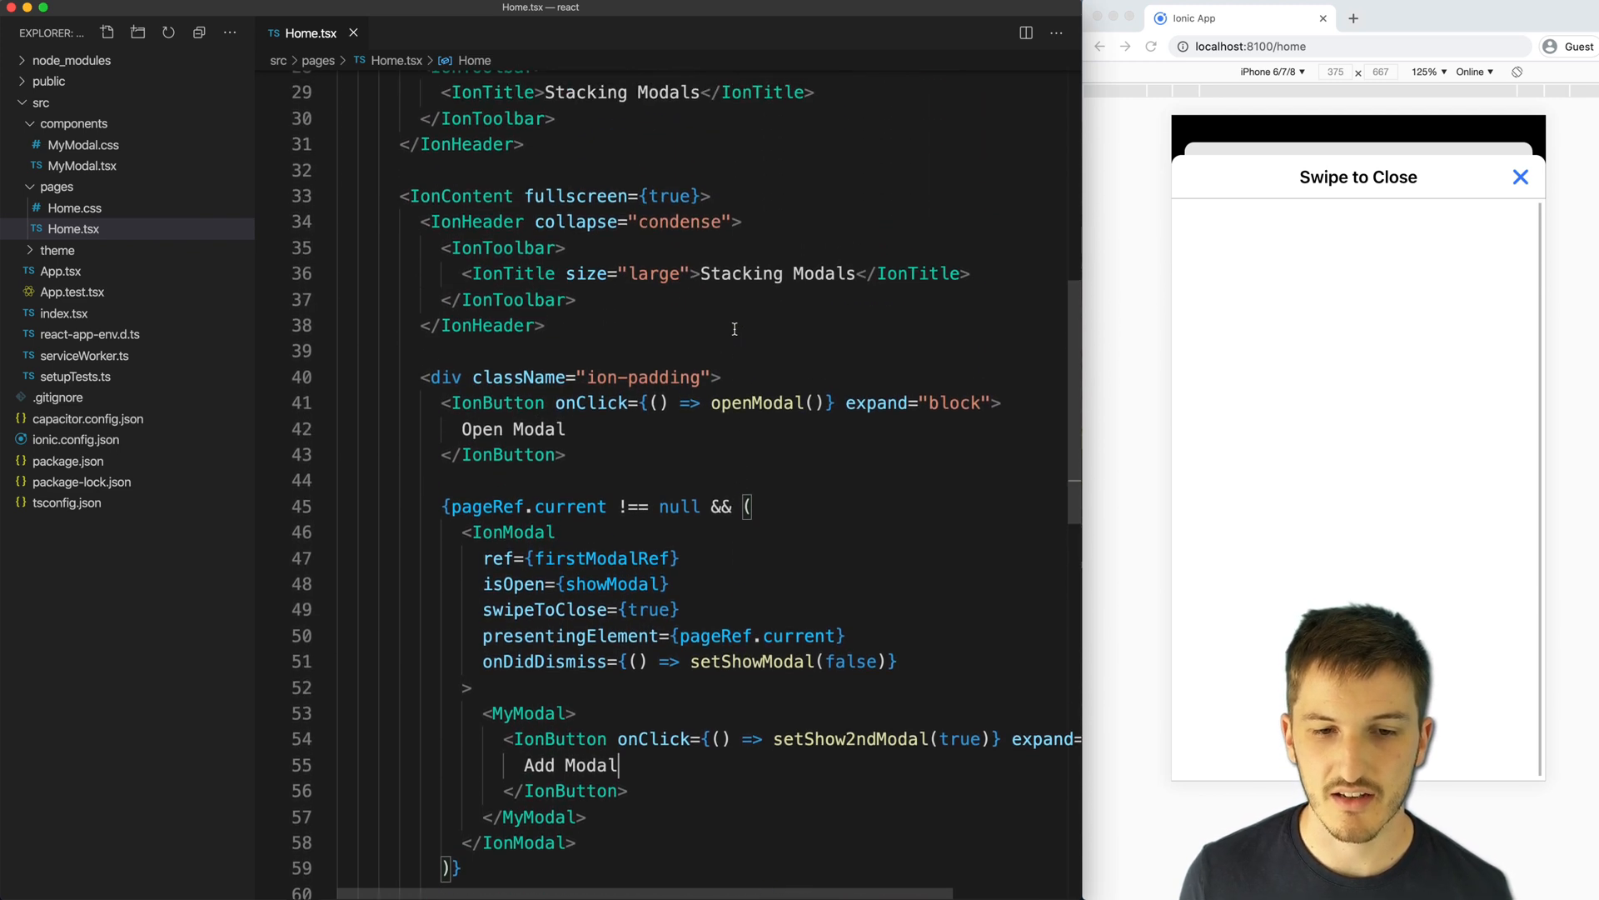